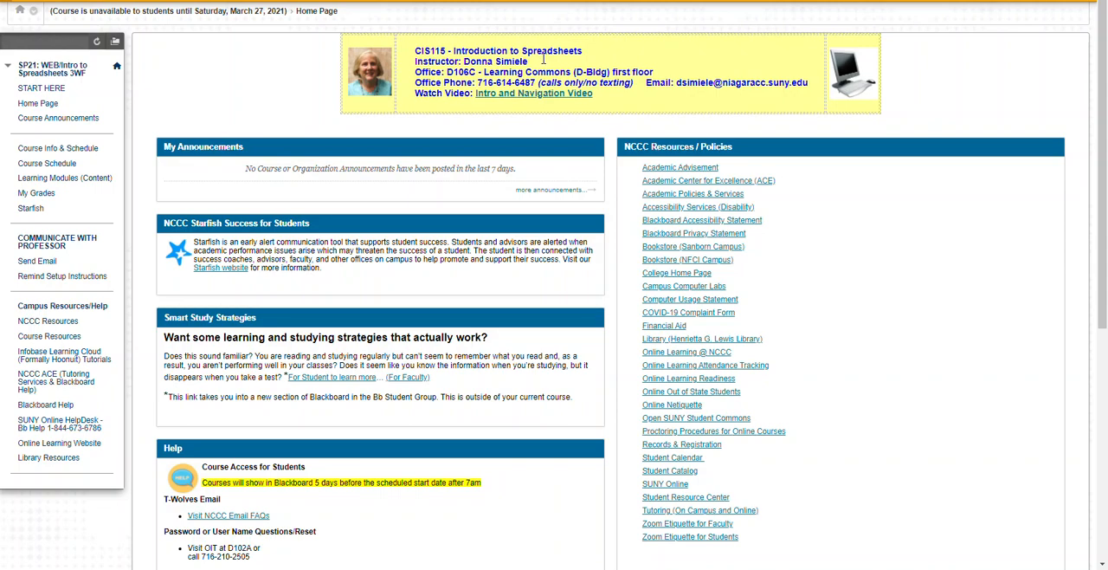
pyautogui.moveTo(542, 60)
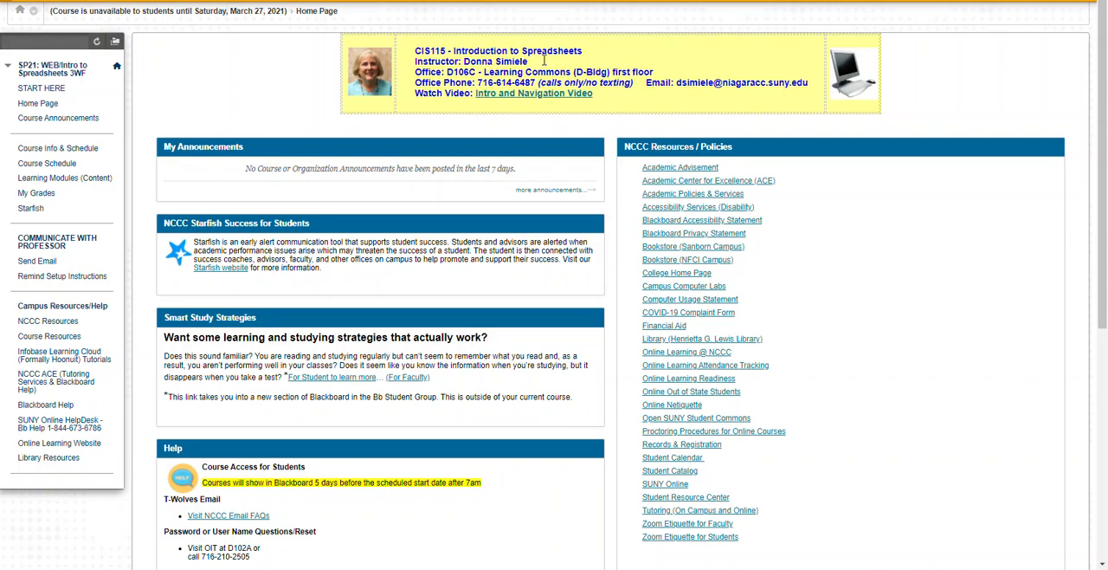
pyautogui.moveTo(543, 60)
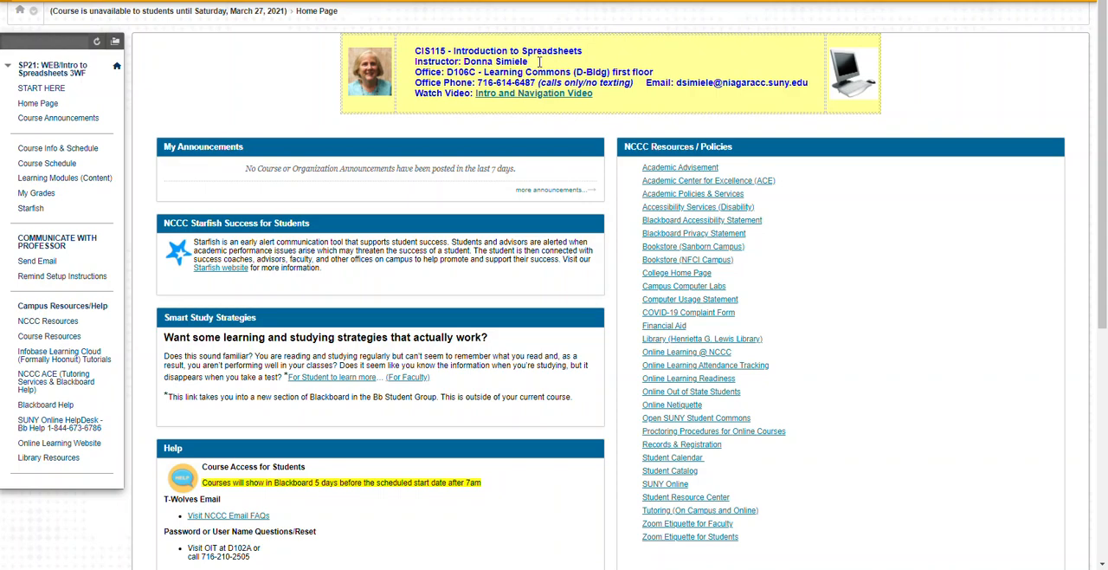
pyautogui.moveTo(264, 116)
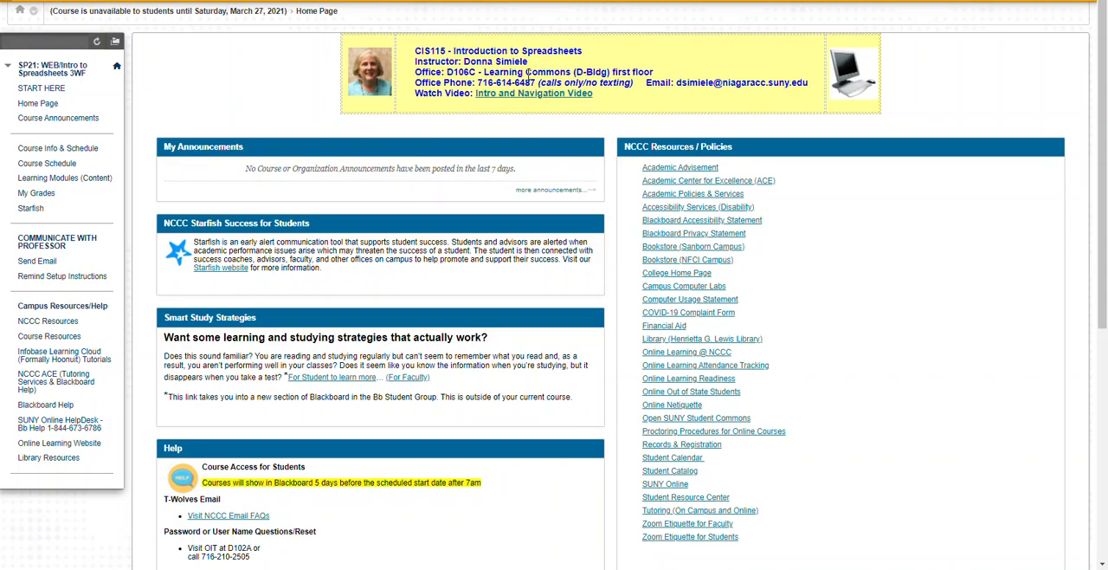
pyautogui.moveTo(58, 118)
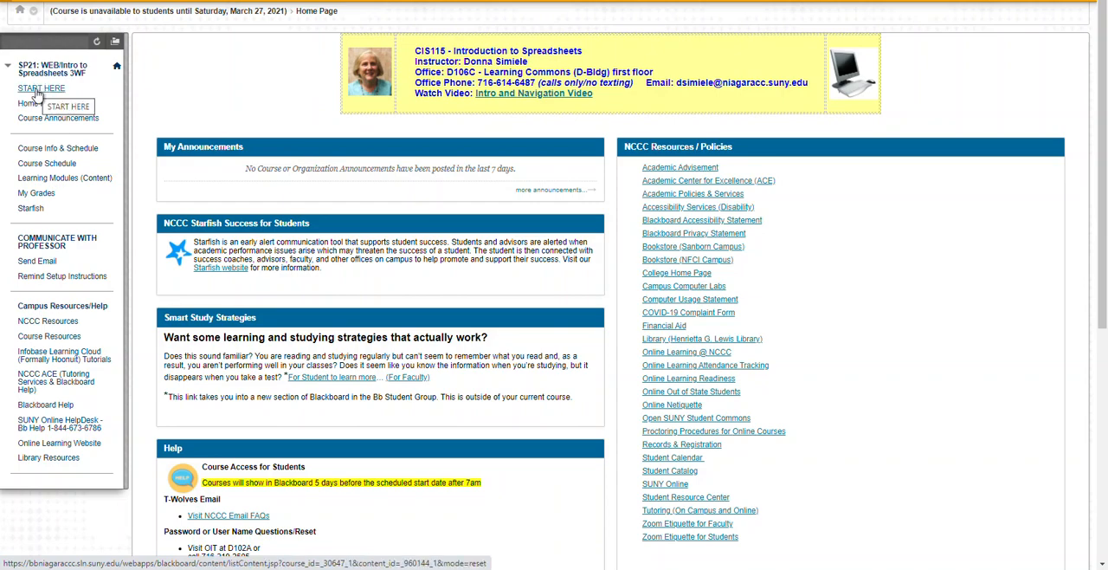
# Open START HERE to view the welcome letter and numbered first steps
pyautogui.click(41, 87)
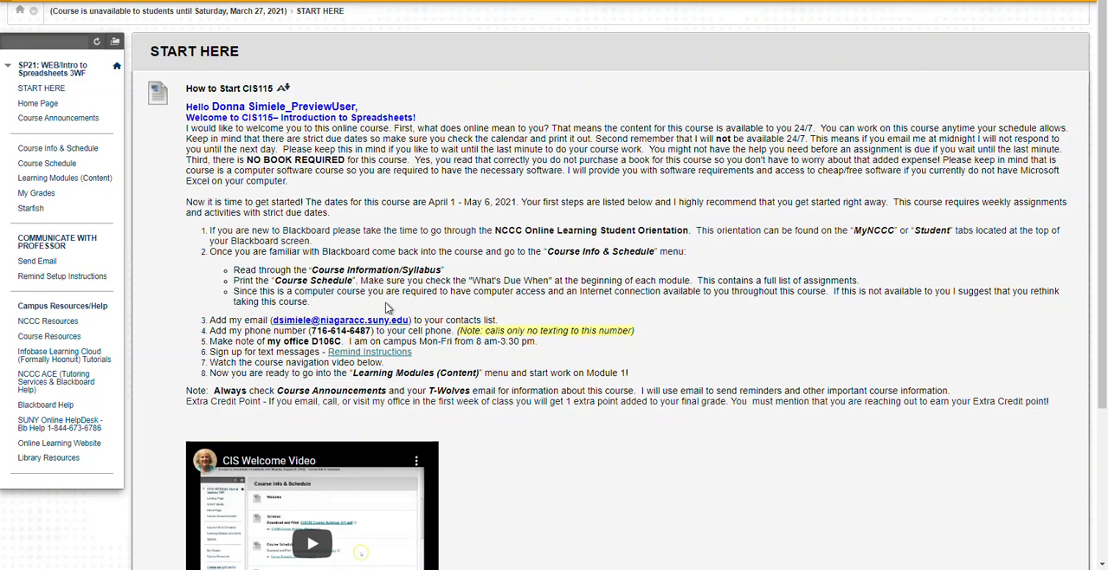
pyautogui.moveTo(485, 364)
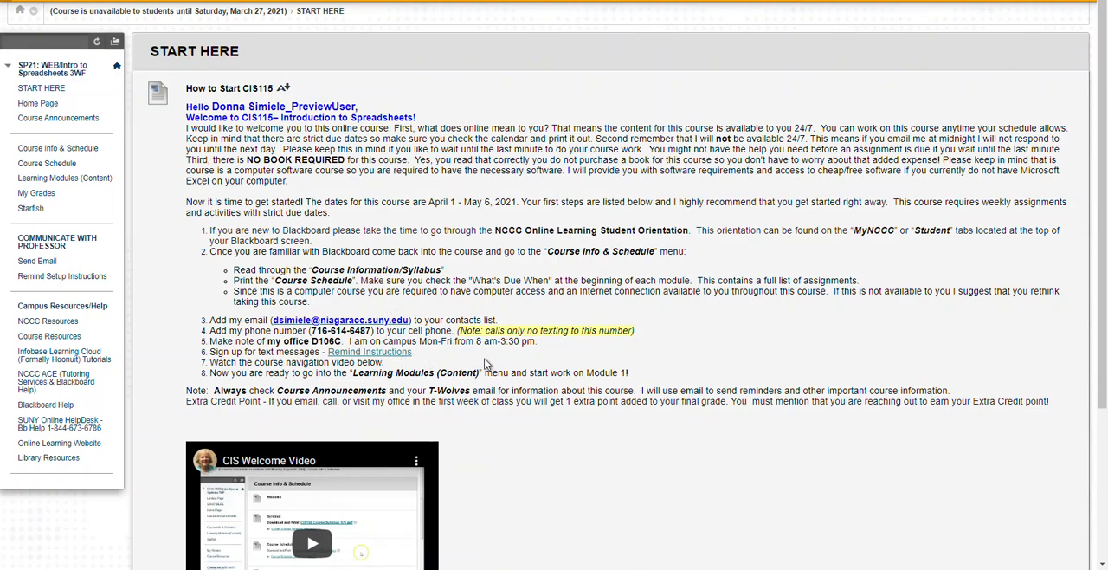
pyautogui.moveTo(526, 386)
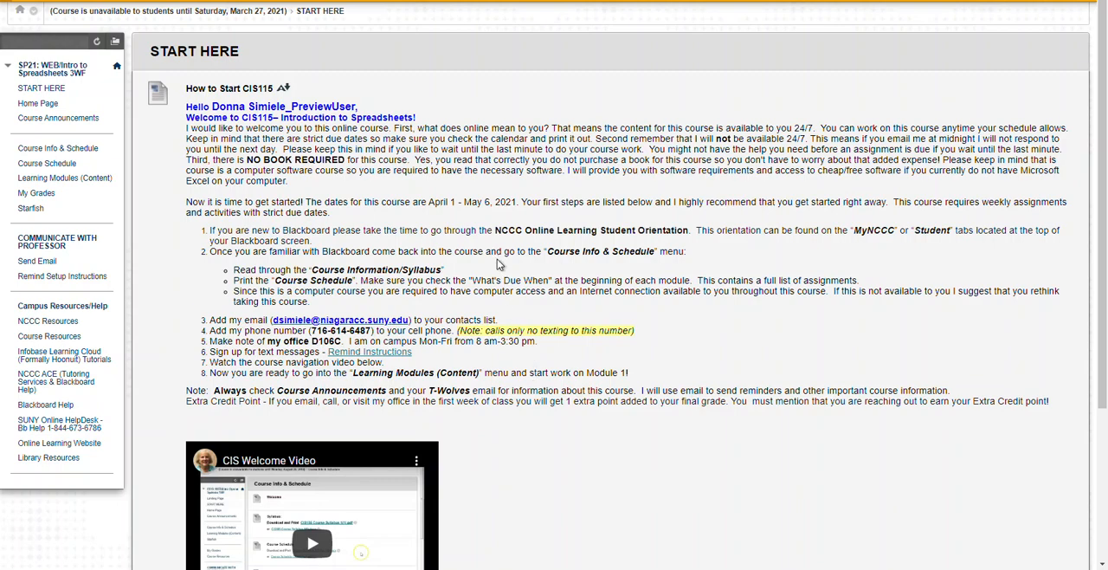
pyautogui.moveTo(498, 264)
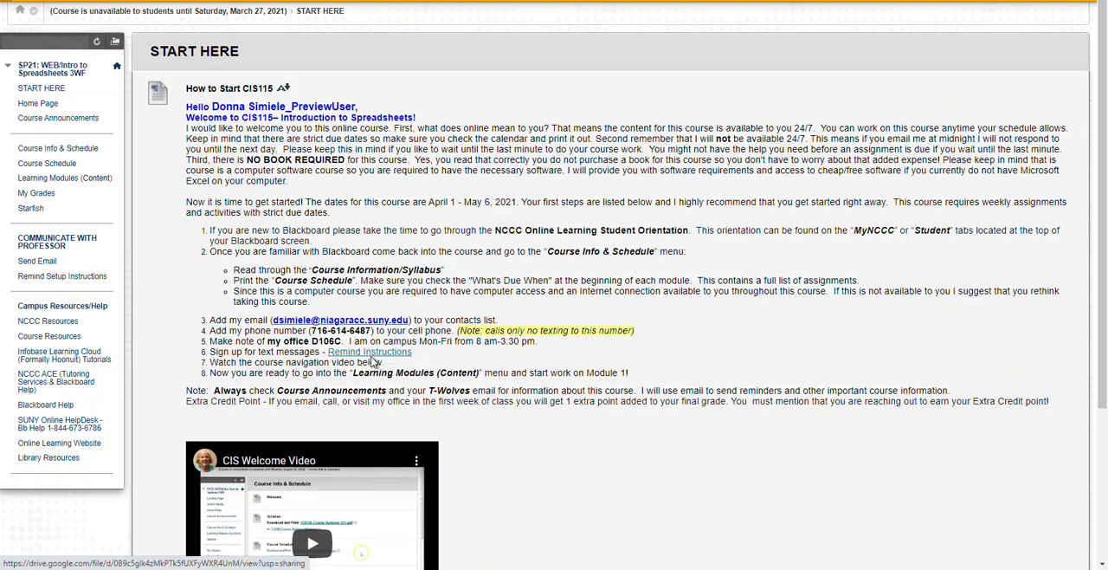
pyautogui.moveTo(370, 351)
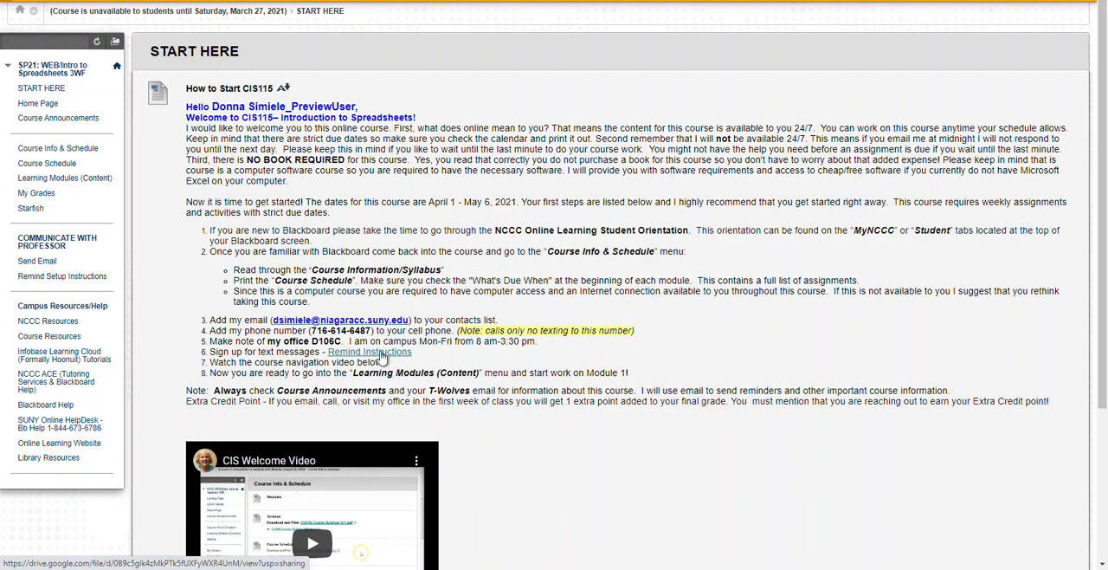
pyautogui.moveTo(370, 352)
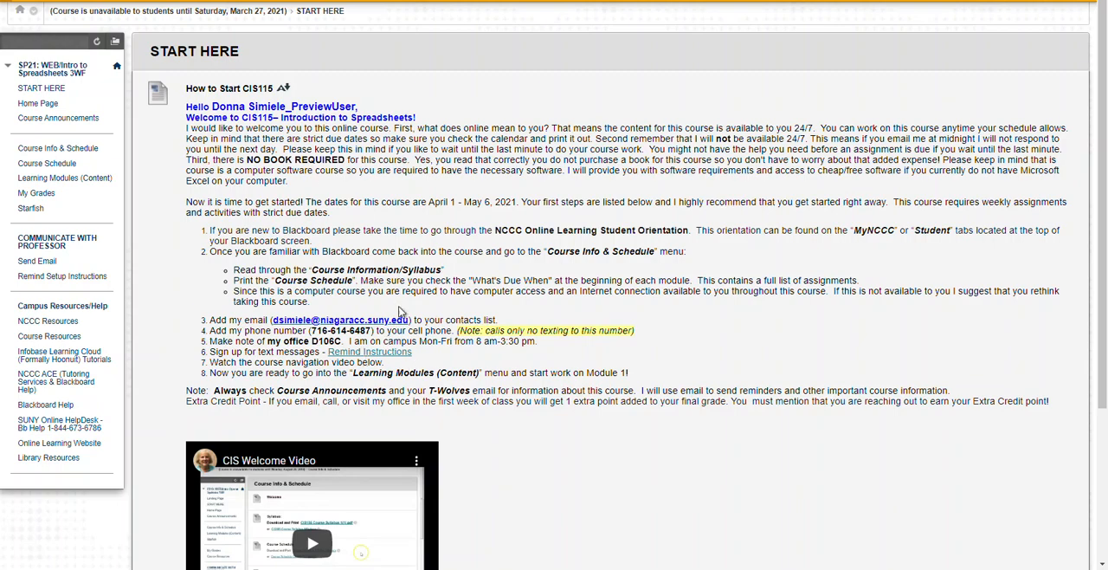
pyautogui.moveTo(513, 368)
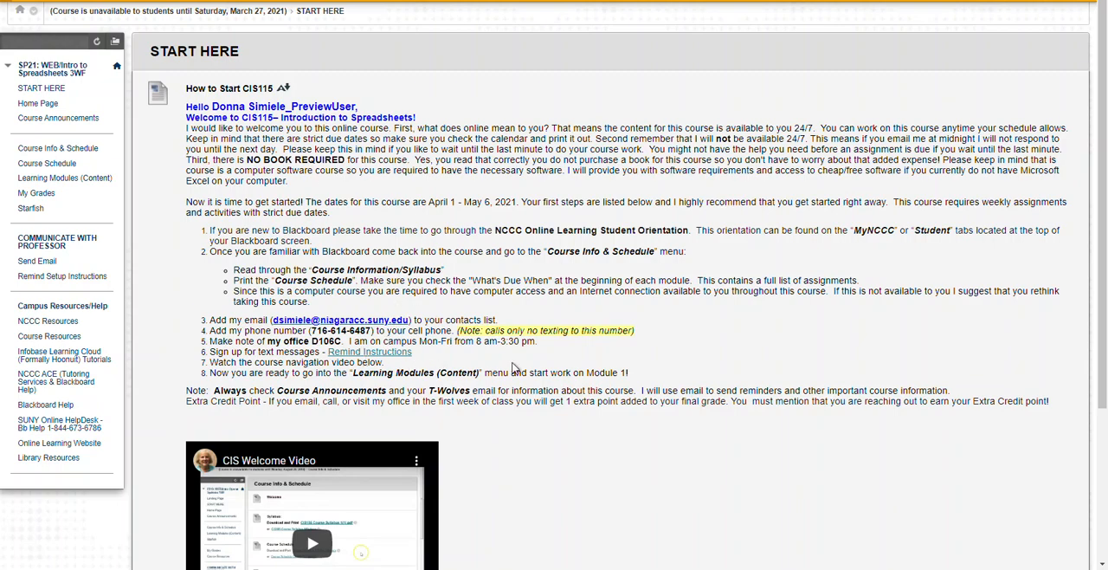
pyautogui.moveTo(148, 154)
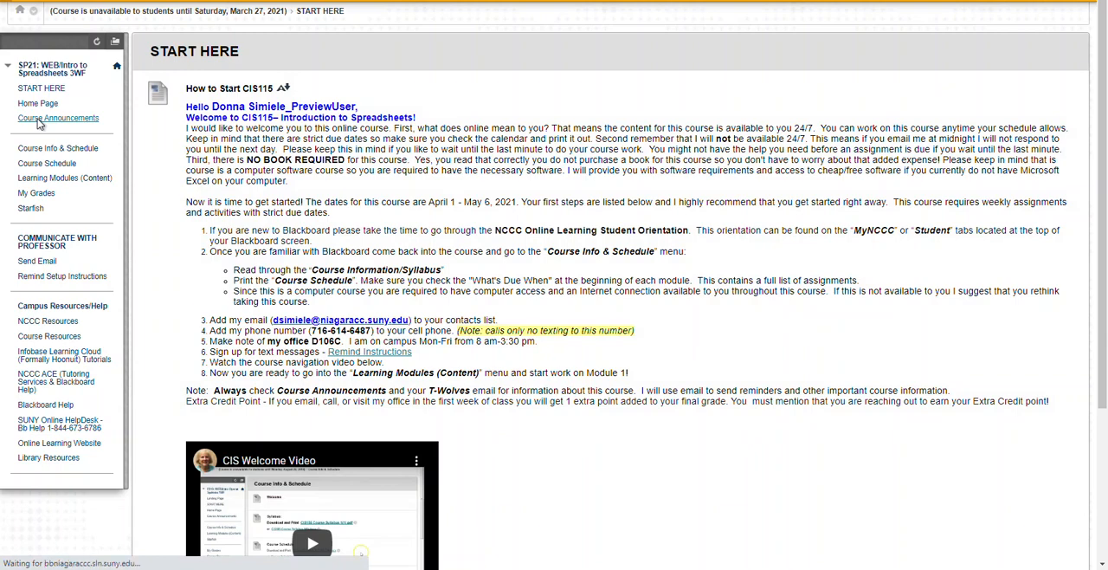
# Check the empty Course Announcements page, then go back to Home Page
pyautogui.click(58, 117)
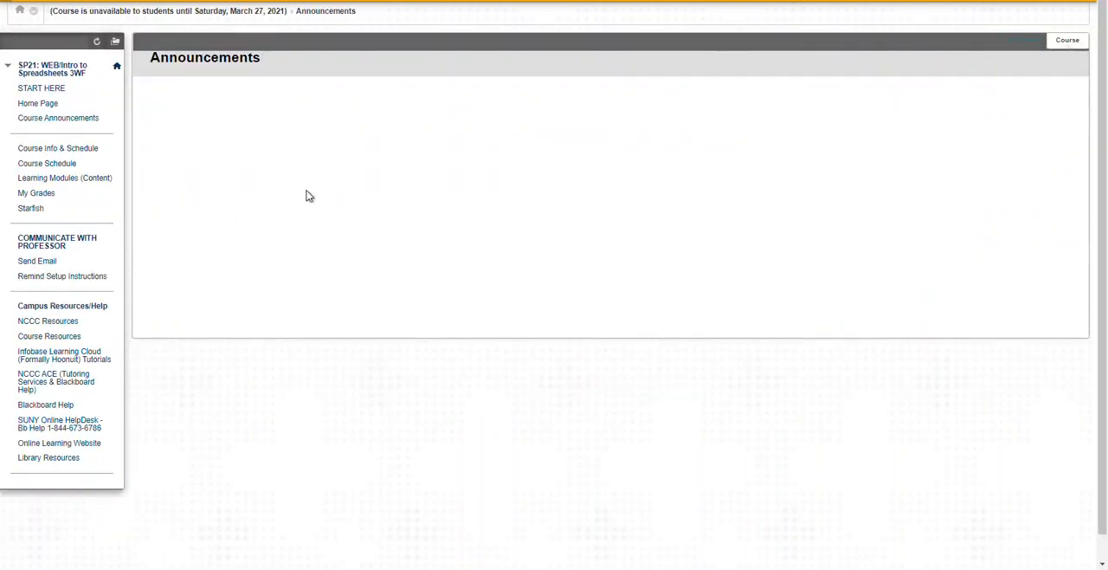
pyautogui.moveTo(338, 218)
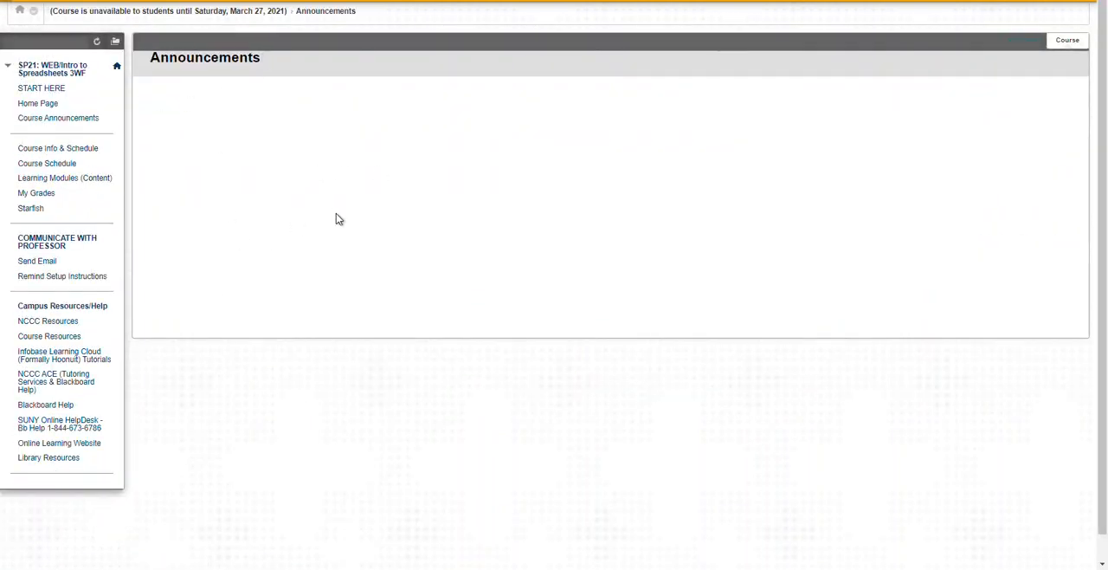
pyautogui.moveTo(327, 255)
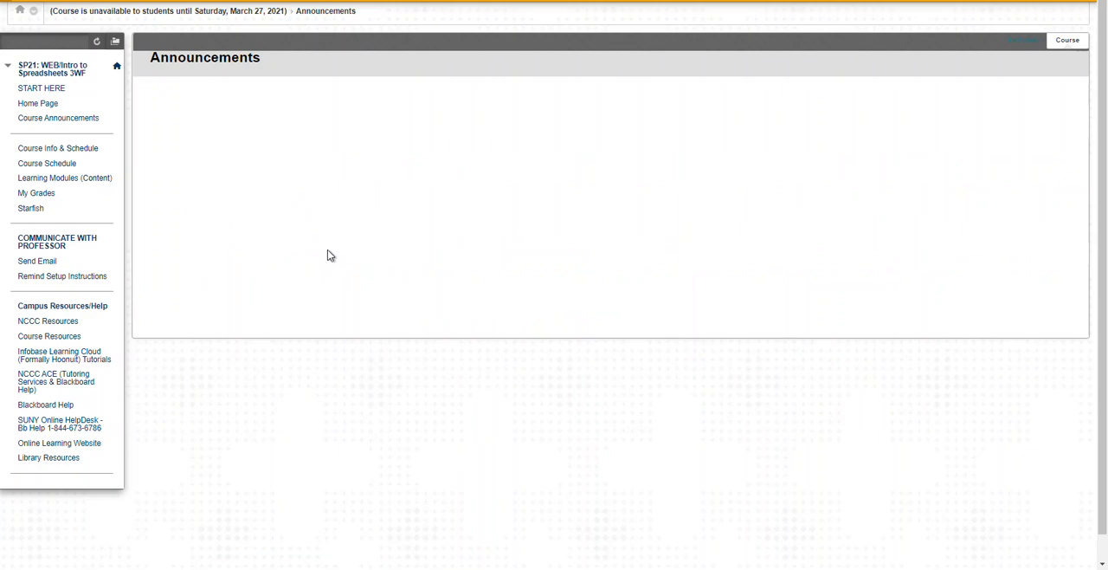
pyautogui.moveTo(321, 269)
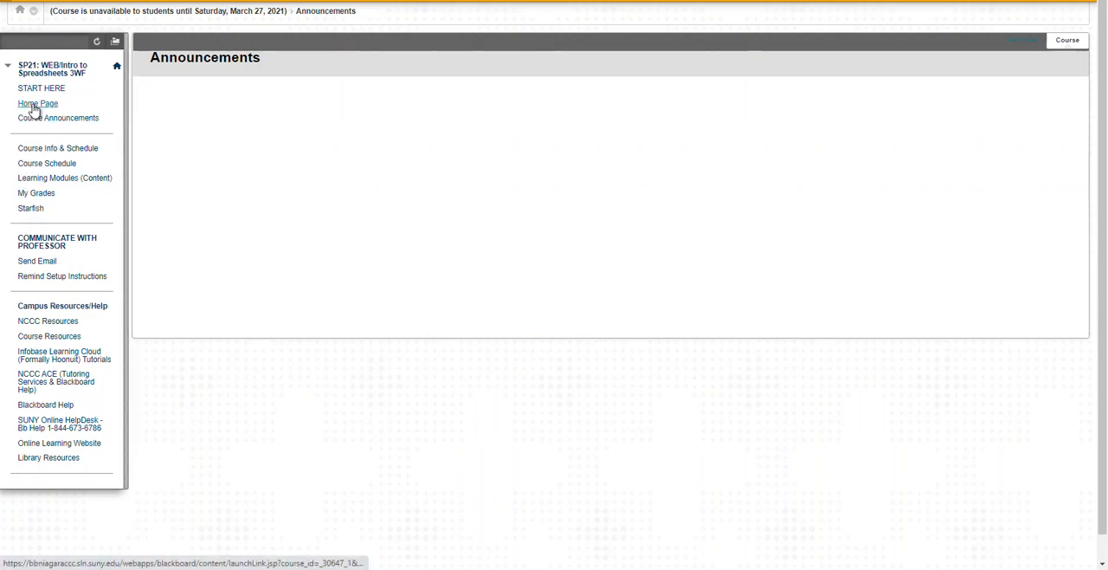
pyautogui.click(38, 103)
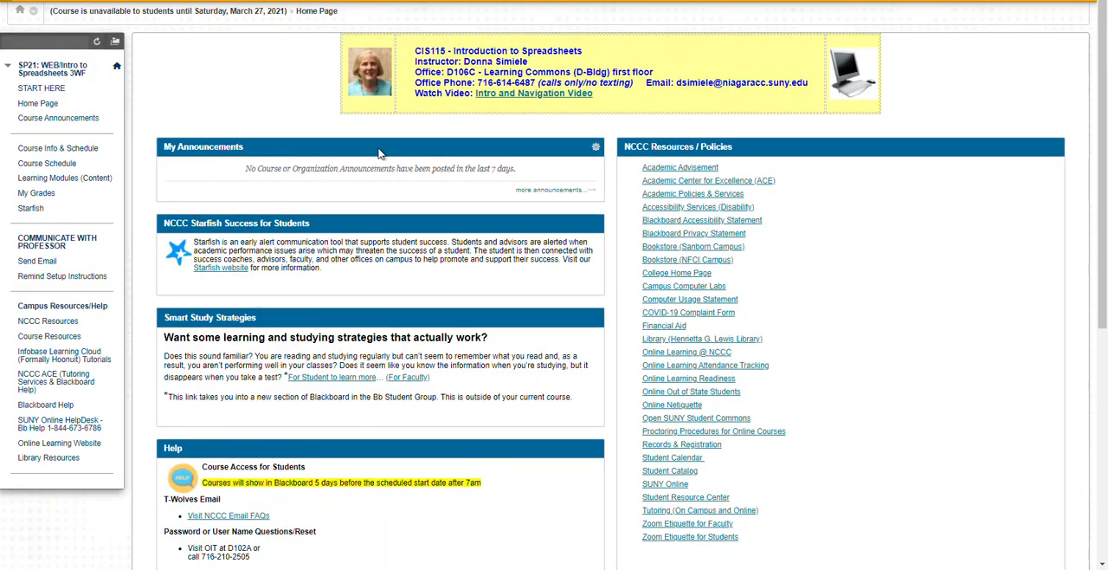
pyautogui.moveTo(303, 191)
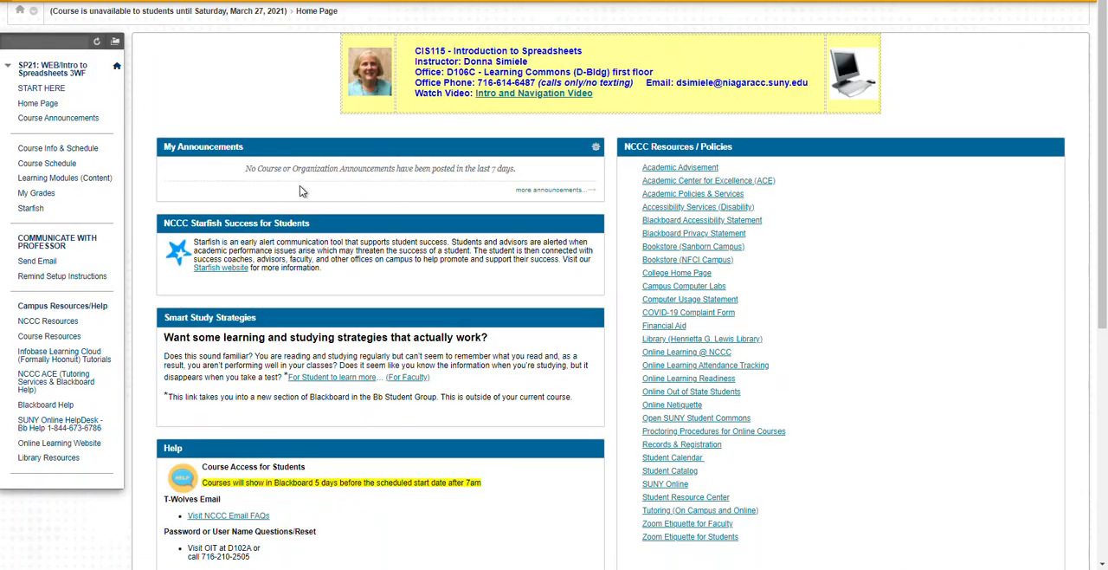
pyautogui.moveTo(317, 195)
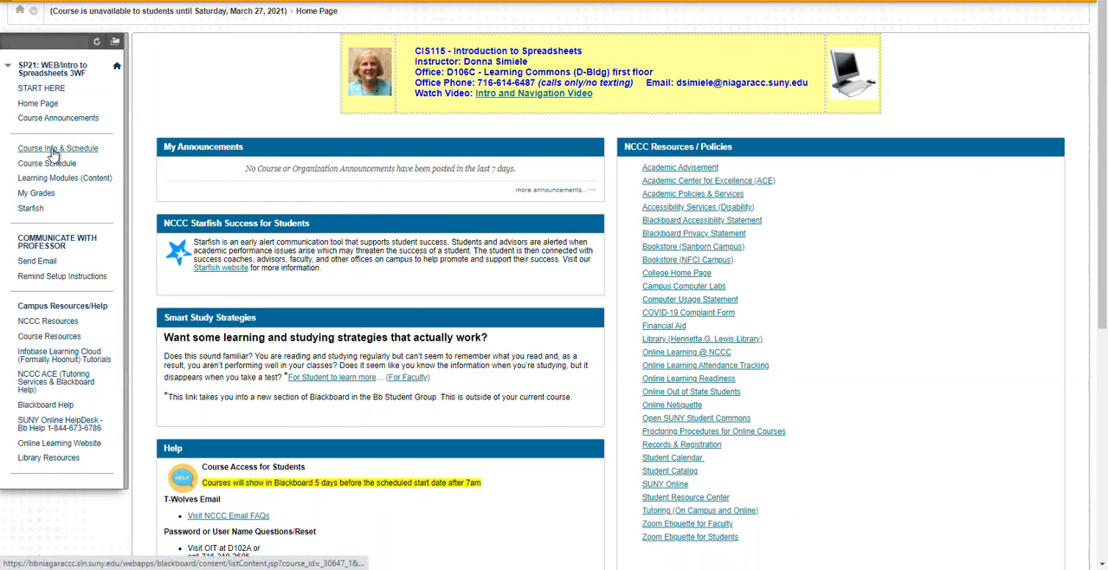
# Open Course Info & Schedule and view the PDF version of the syllabus
pyautogui.click(57, 148)
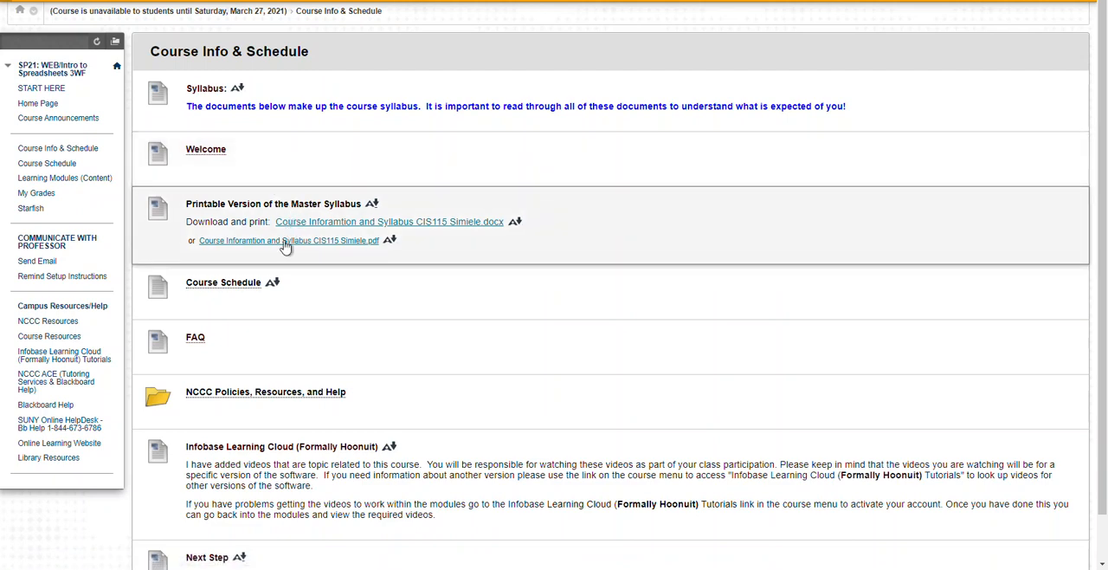
pyautogui.moveTo(390, 221)
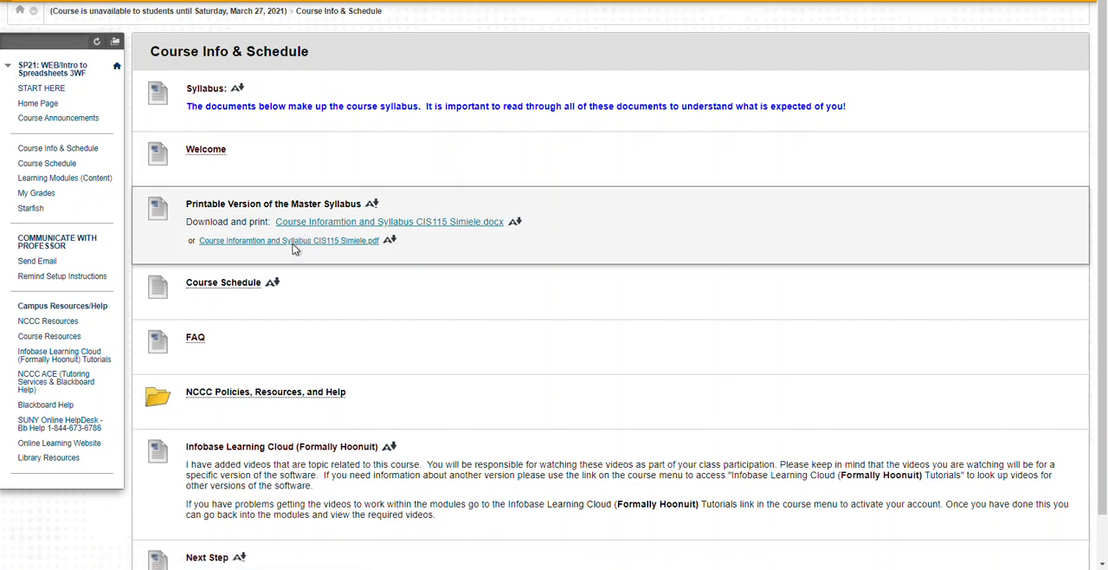
pyautogui.click(286, 239)
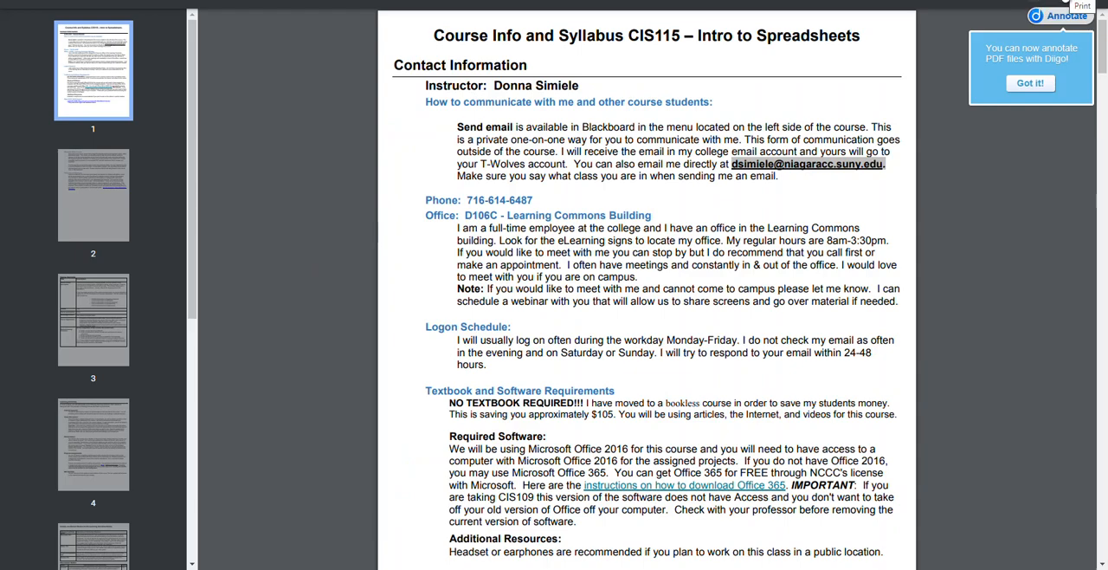
pyautogui.moveTo(374, 126)
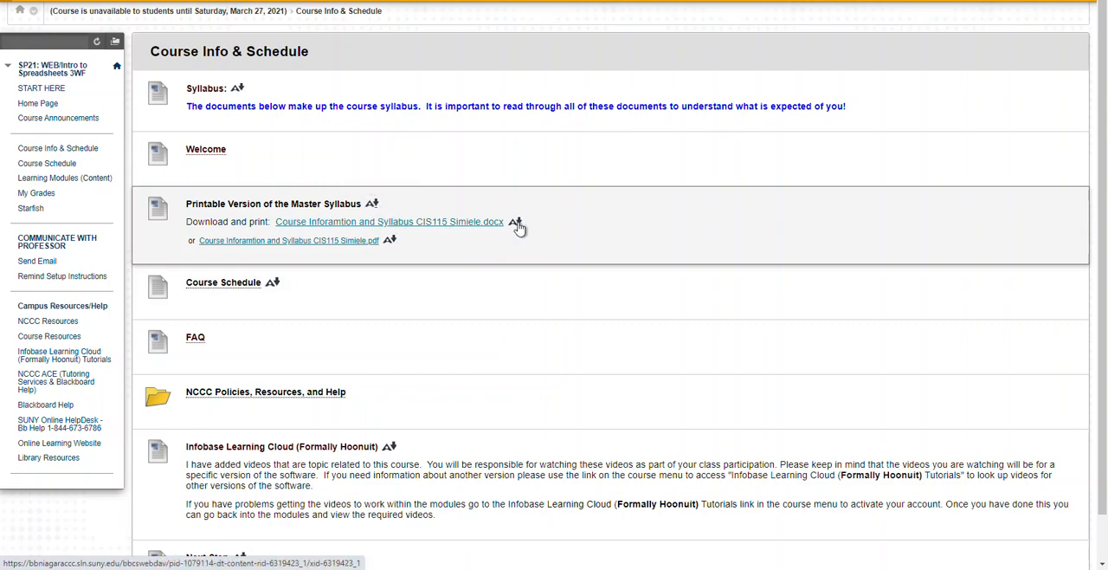
pyautogui.moveTo(516, 224)
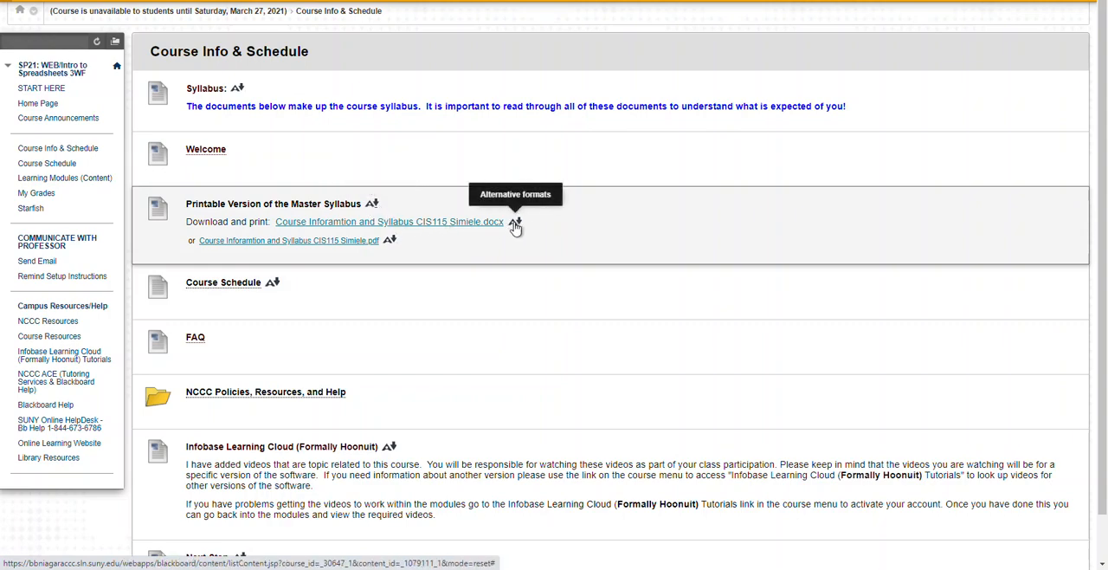
pyautogui.click(515, 224)
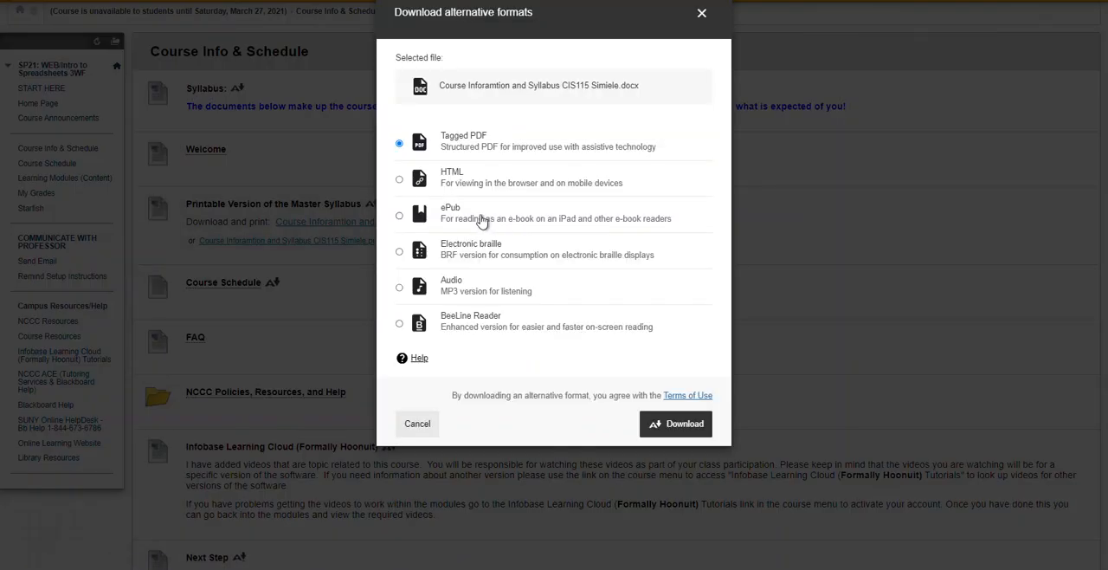
pyautogui.moveTo(506, 158)
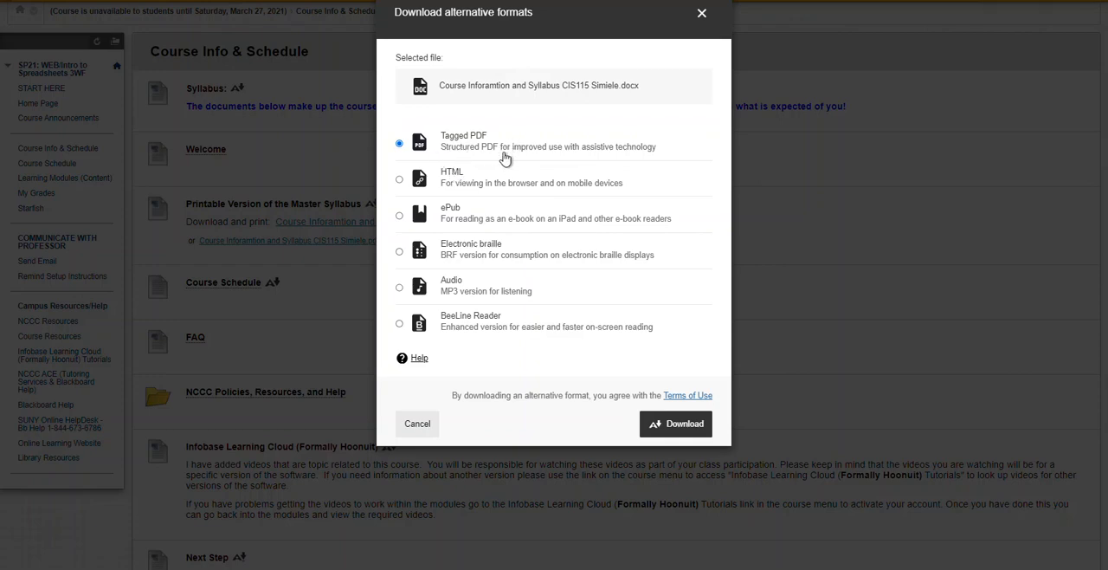
pyautogui.moveTo(461, 182)
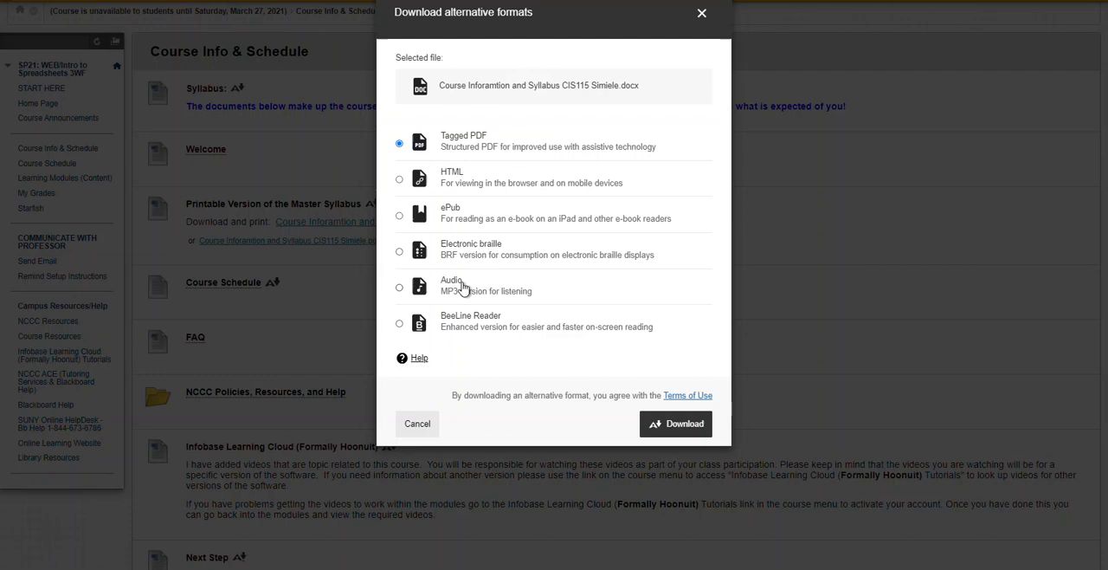
pyautogui.moveTo(655, 326)
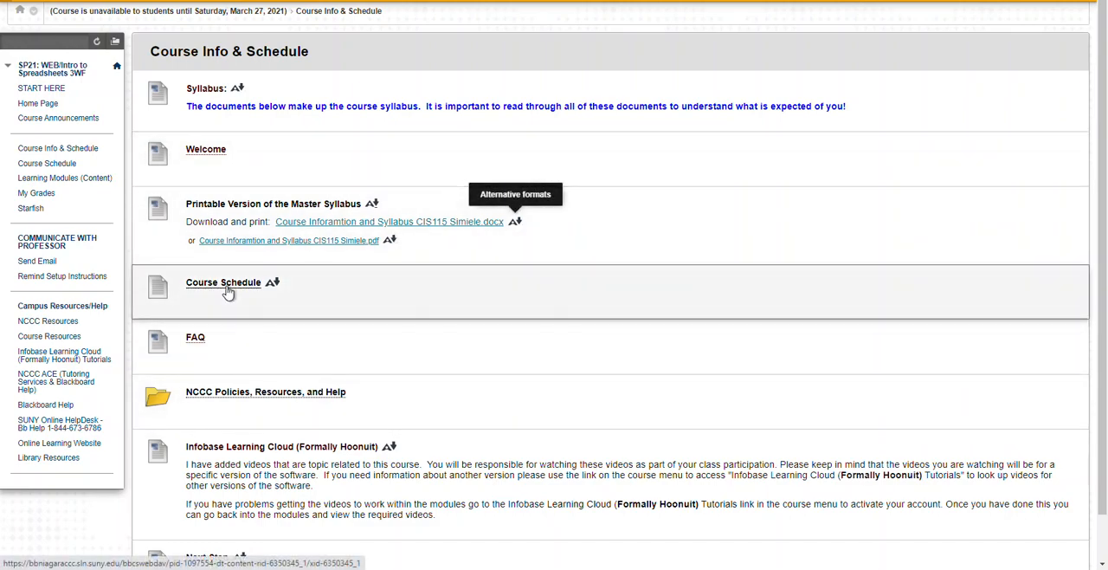
# Open the CIS115 Course Schedule listing module and discussion due dates
pyautogui.click(223, 282)
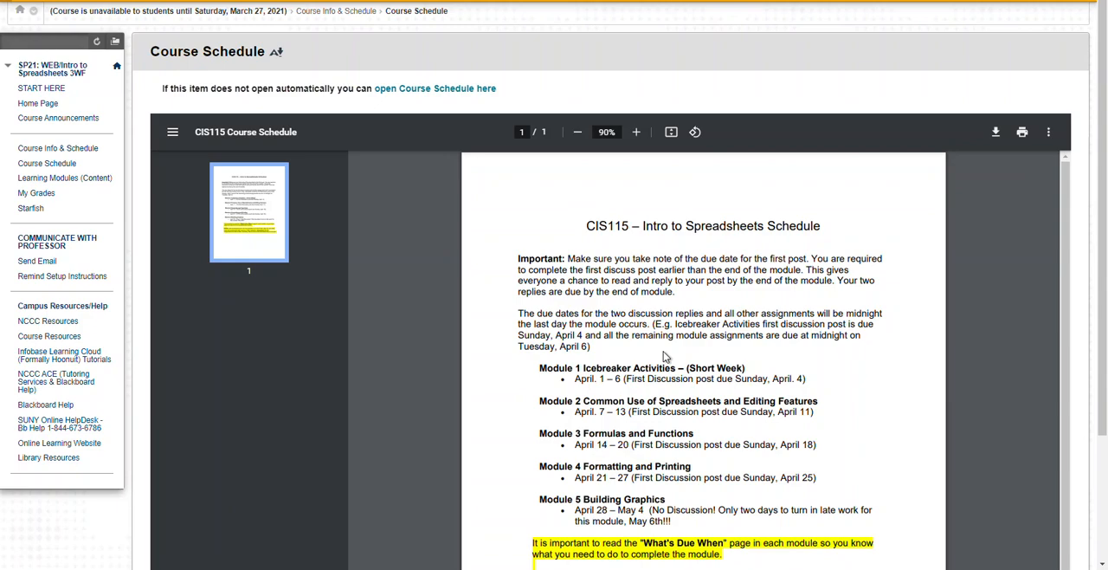
pyautogui.moveTo(1068, 132)
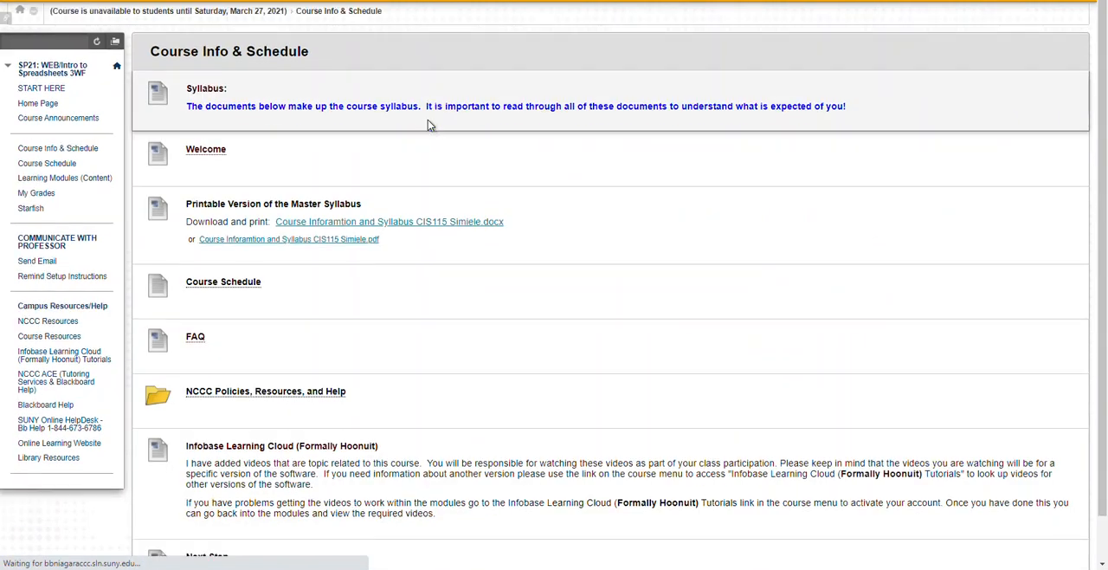
pyautogui.scroll(-3)
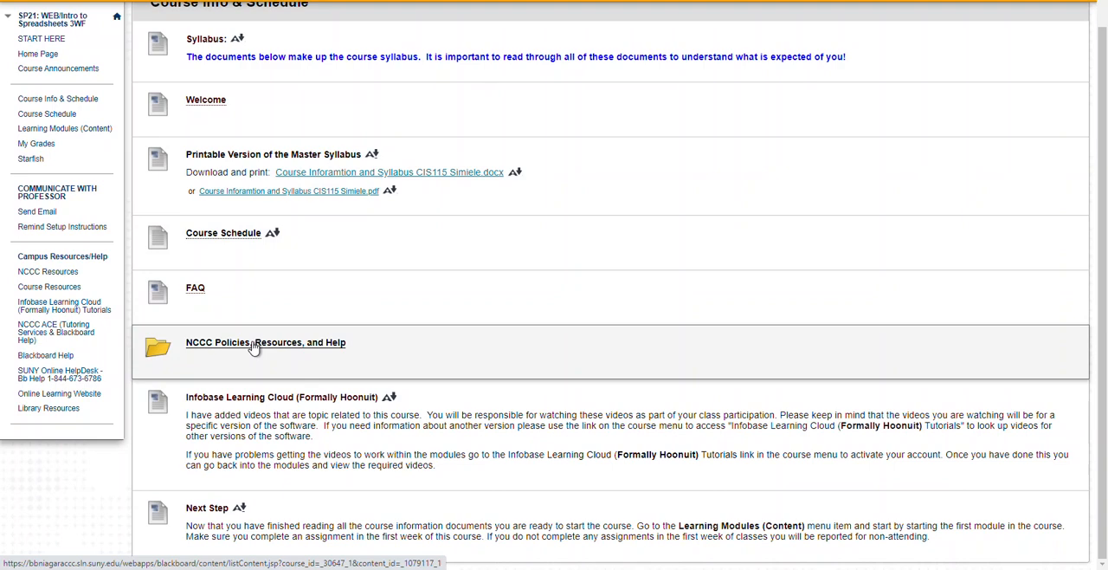
pyautogui.moveTo(258, 360)
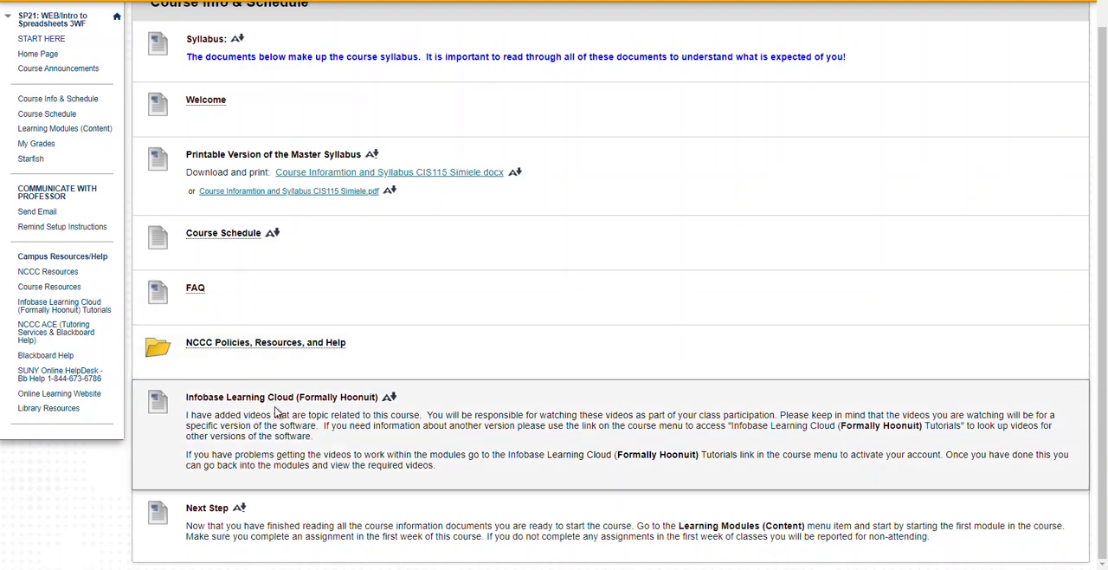
pyautogui.moveTo(275, 412)
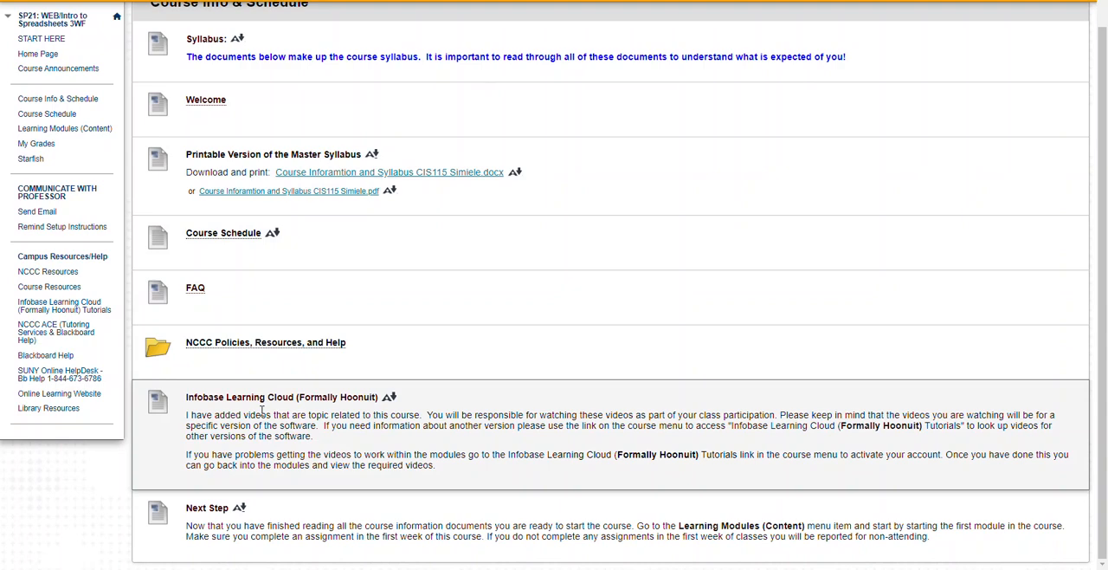
pyautogui.moveTo(263, 410)
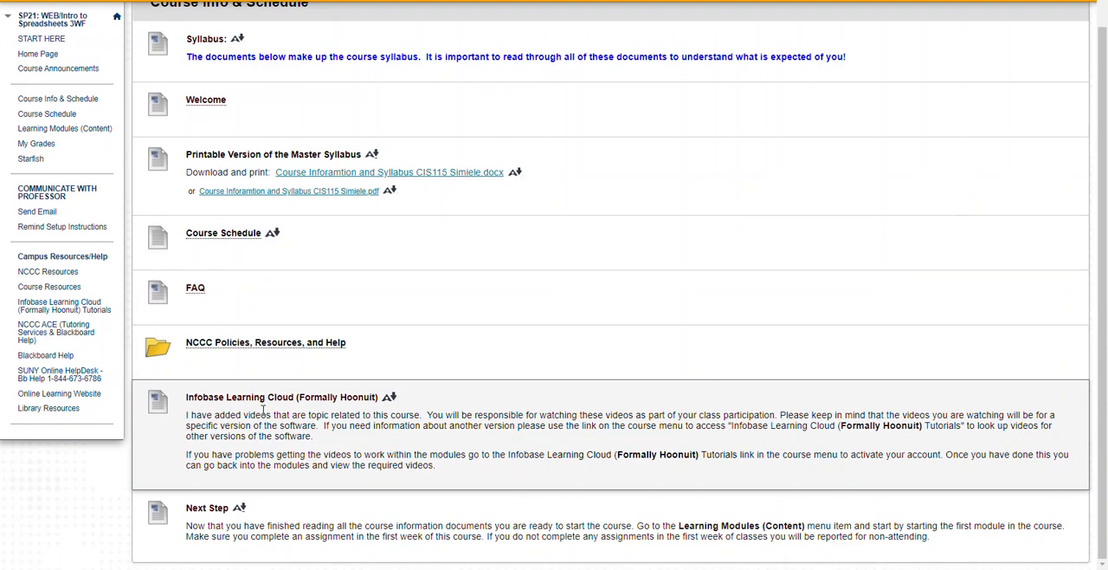
pyautogui.moveTo(346, 413)
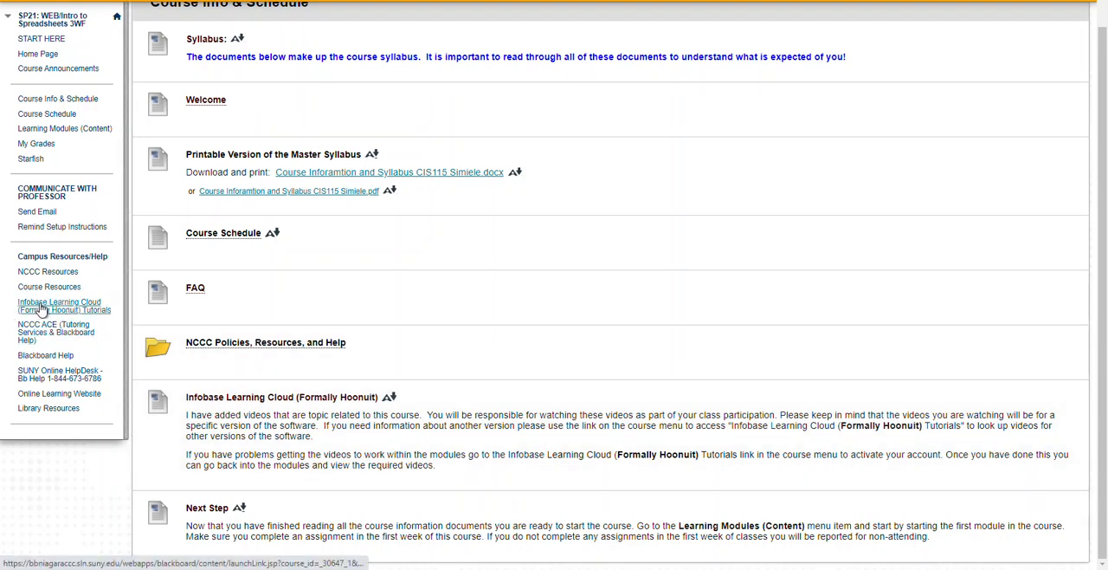
pyautogui.moveTo(63, 306)
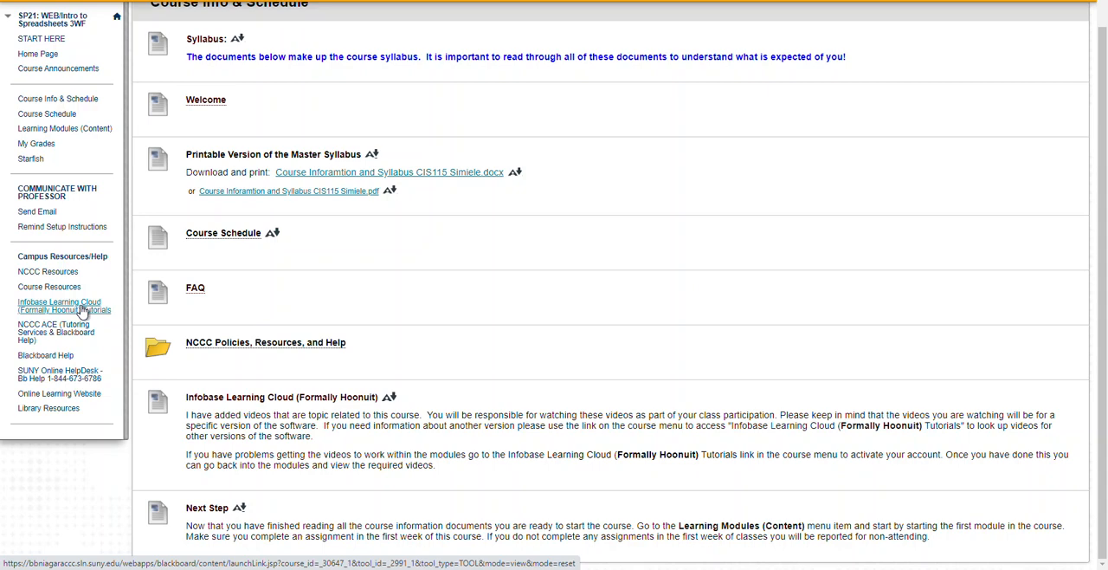
pyautogui.moveTo(64, 305)
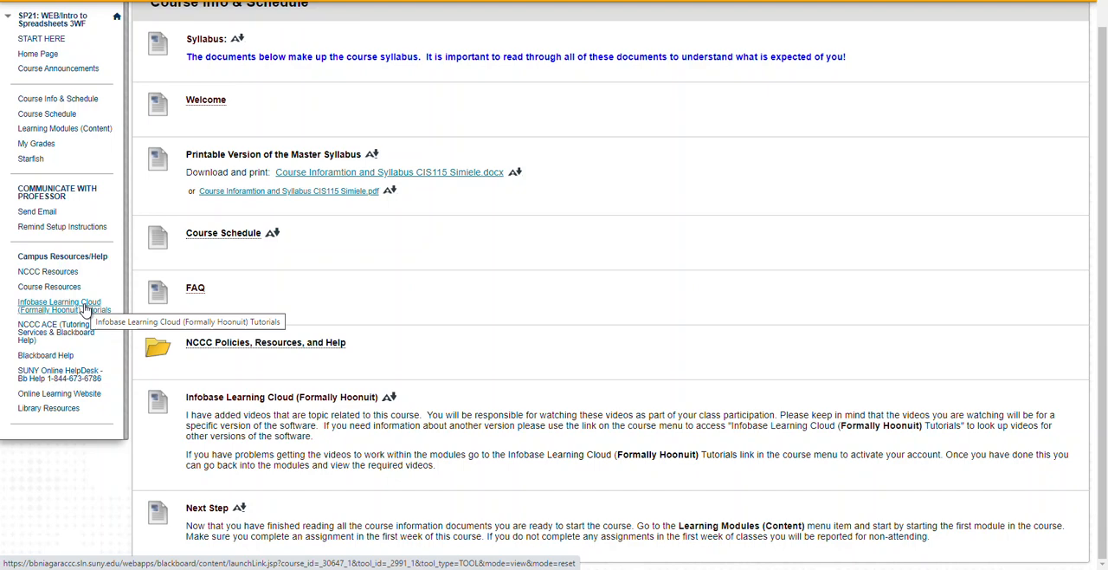
pyautogui.moveTo(57, 306)
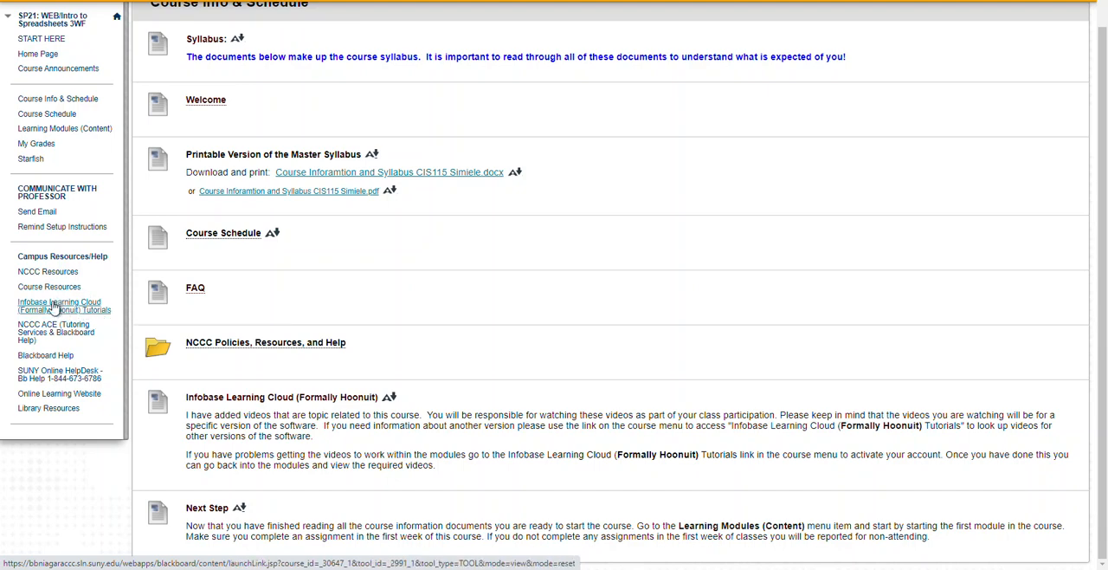
pyautogui.moveTo(59, 306)
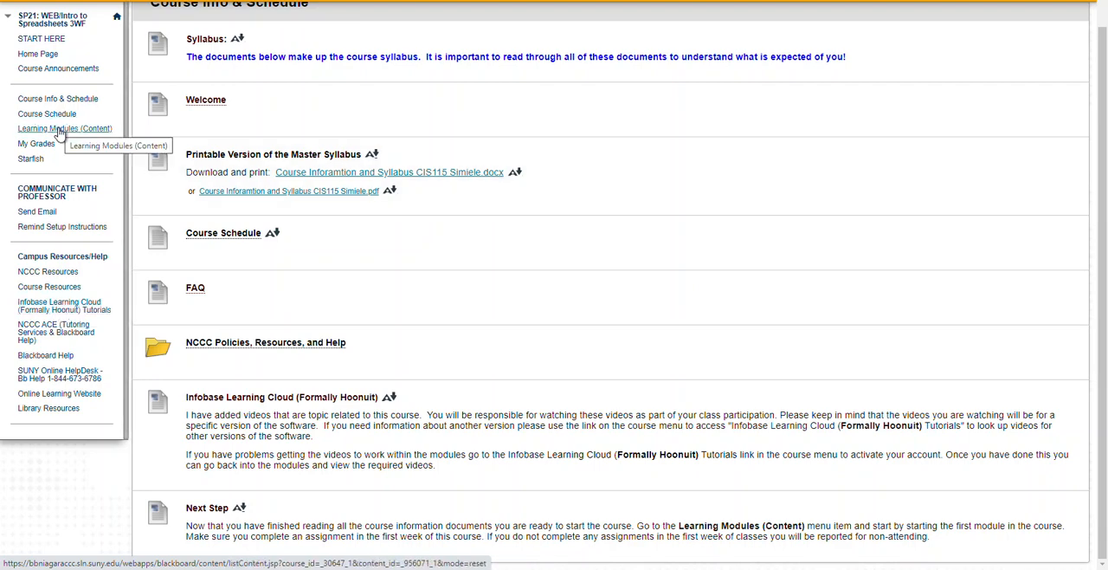
# Open Learning Modules (Content) to list Modules 1–5 with due dates
pyautogui.click(64, 128)
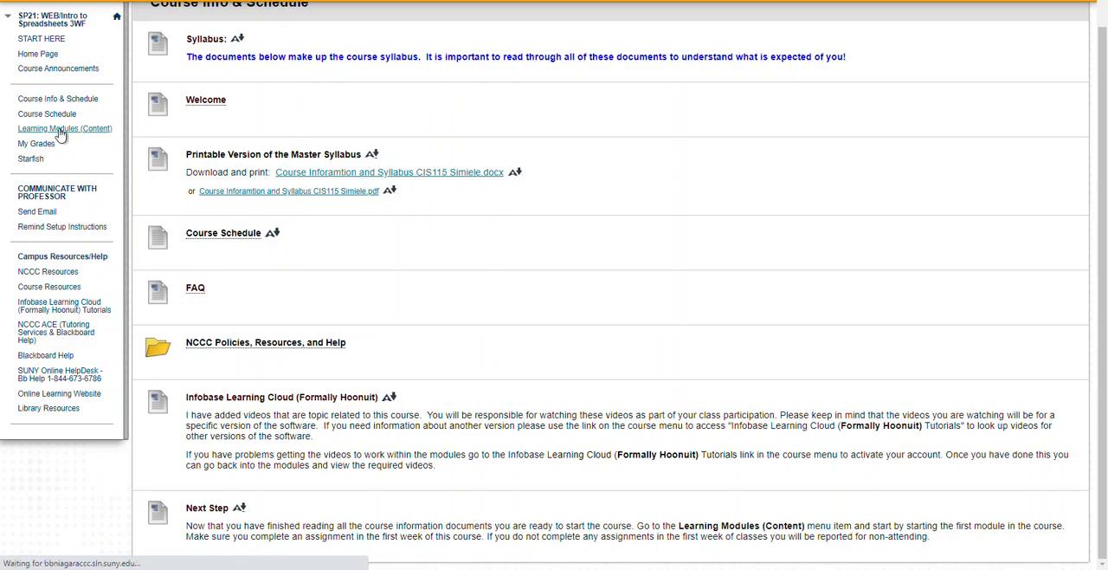
pyautogui.click(65, 128)
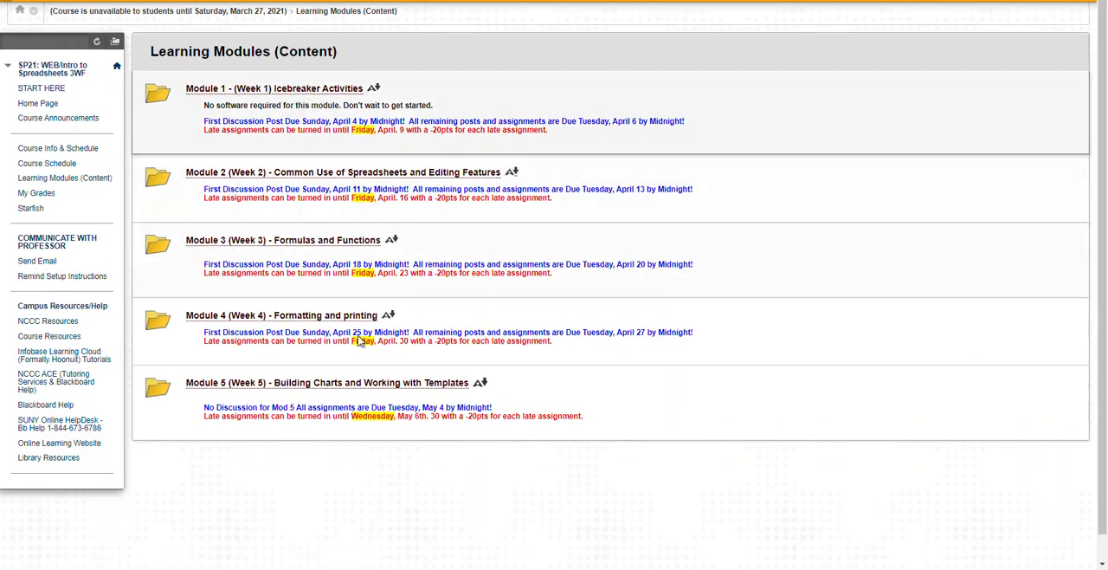
pyautogui.moveTo(309, 166)
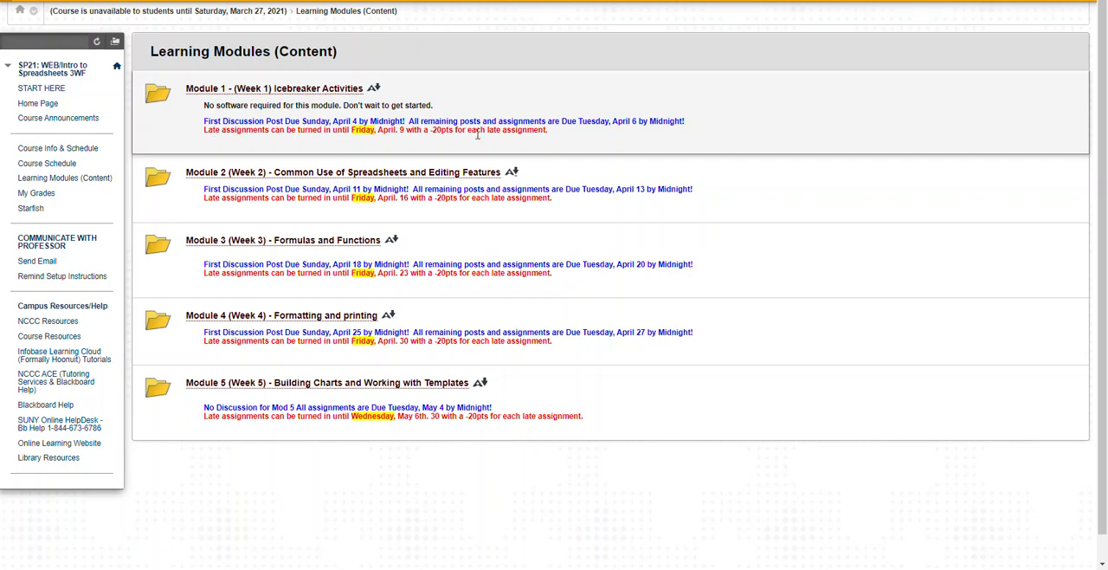
pyautogui.moveTo(477, 139)
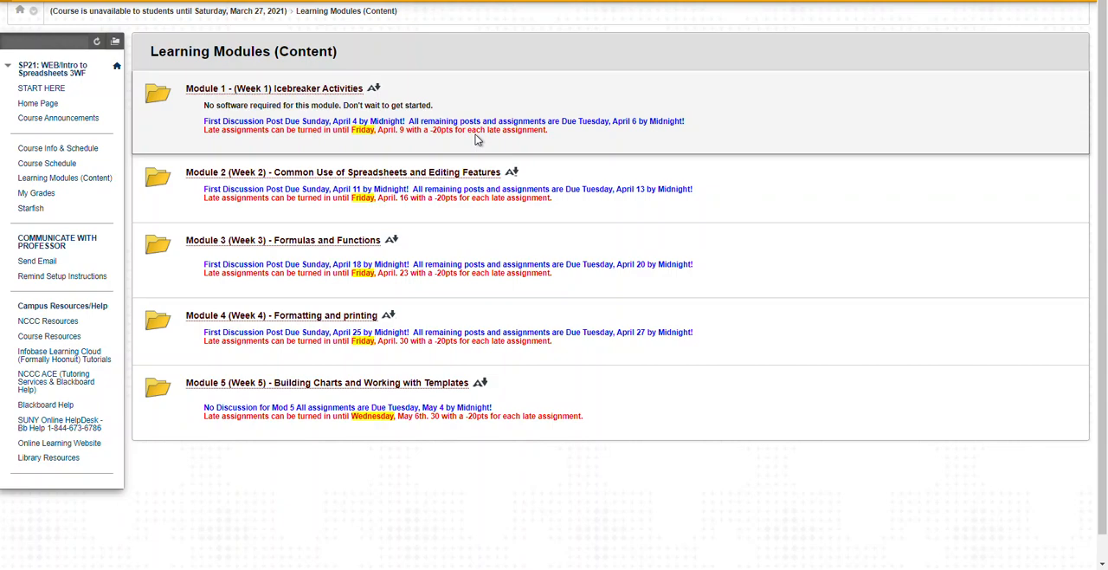
pyautogui.moveTo(276, 88)
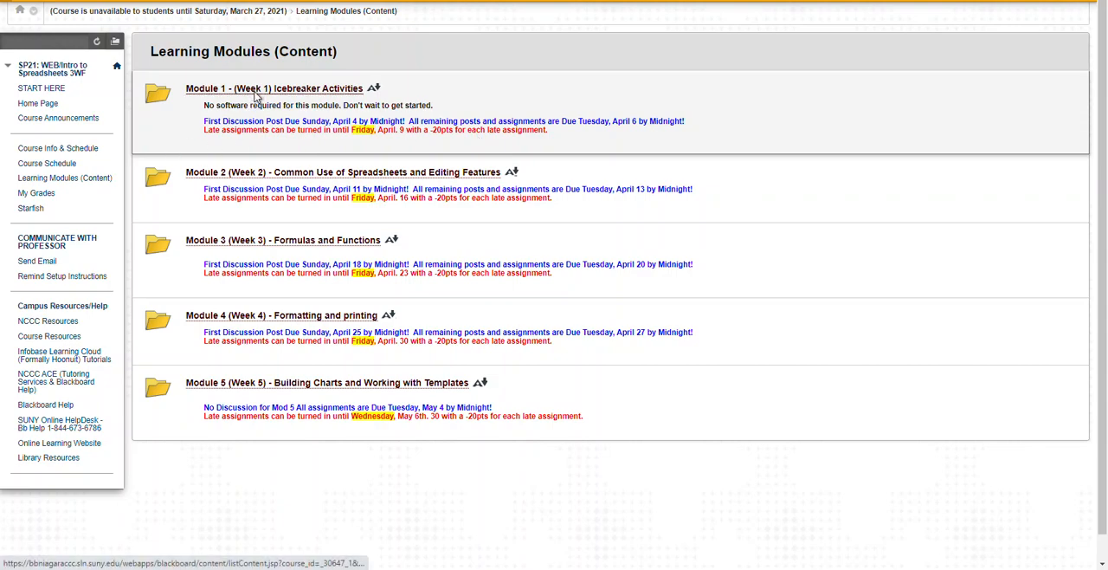
# Open Module 1 Icebreaker Activities and its What's Due When page
pyautogui.click(275, 88)
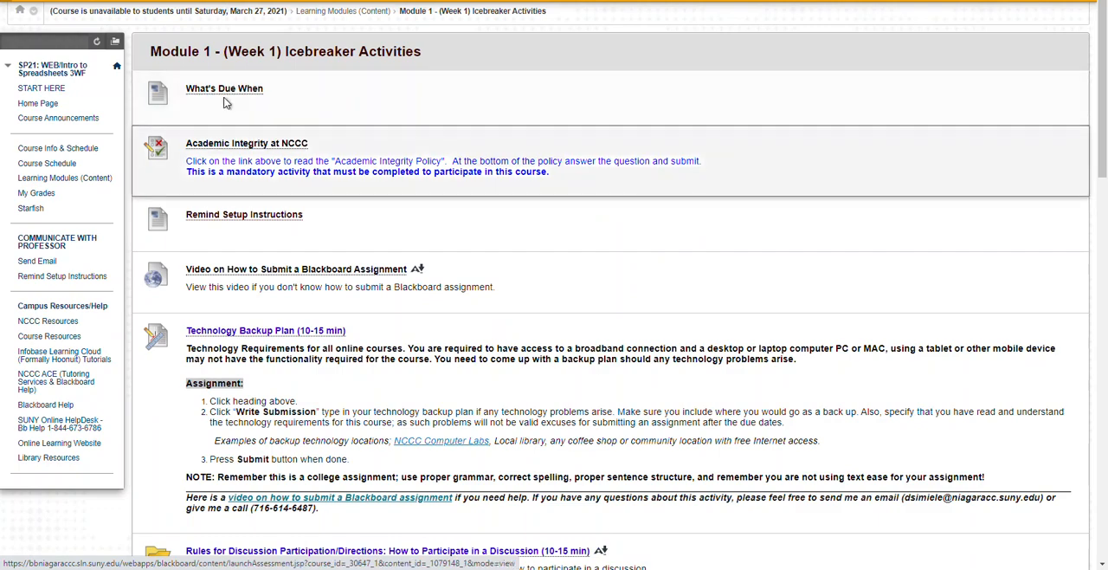
pyautogui.click(223, 88)
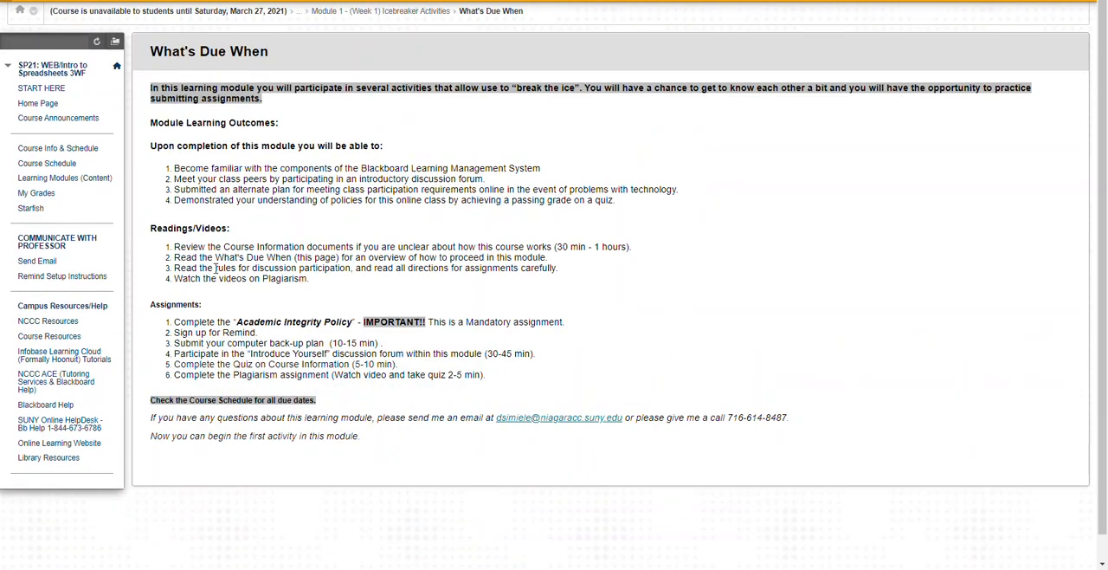
pyautogui.moveTo(263, 296)
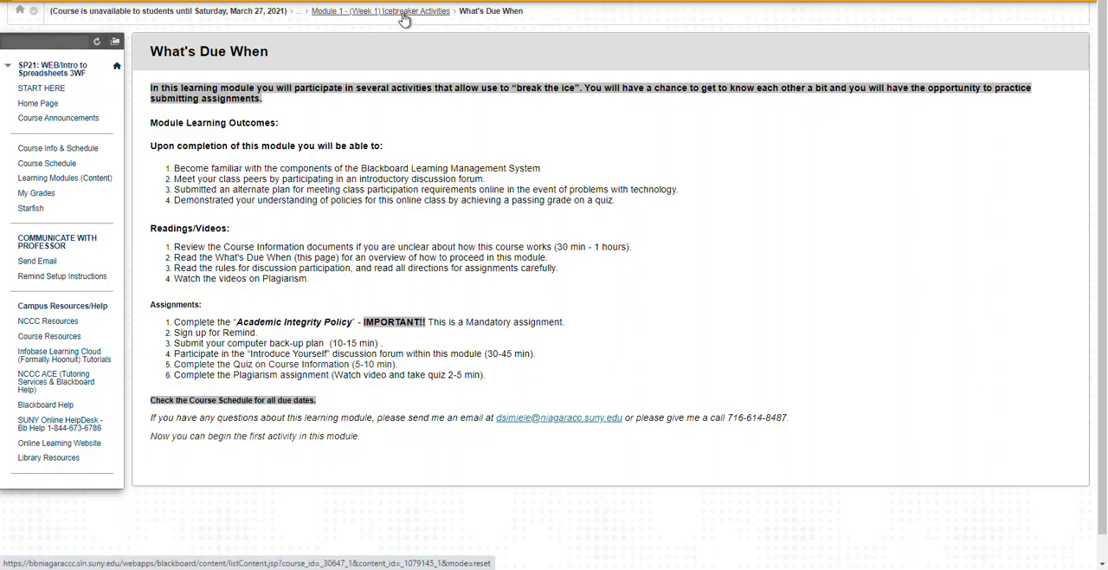
# Return to Module 1 and browse Academic Integrity, Technology Backup Plan, Introduce Yourself
pyautogui.click(380, 11)
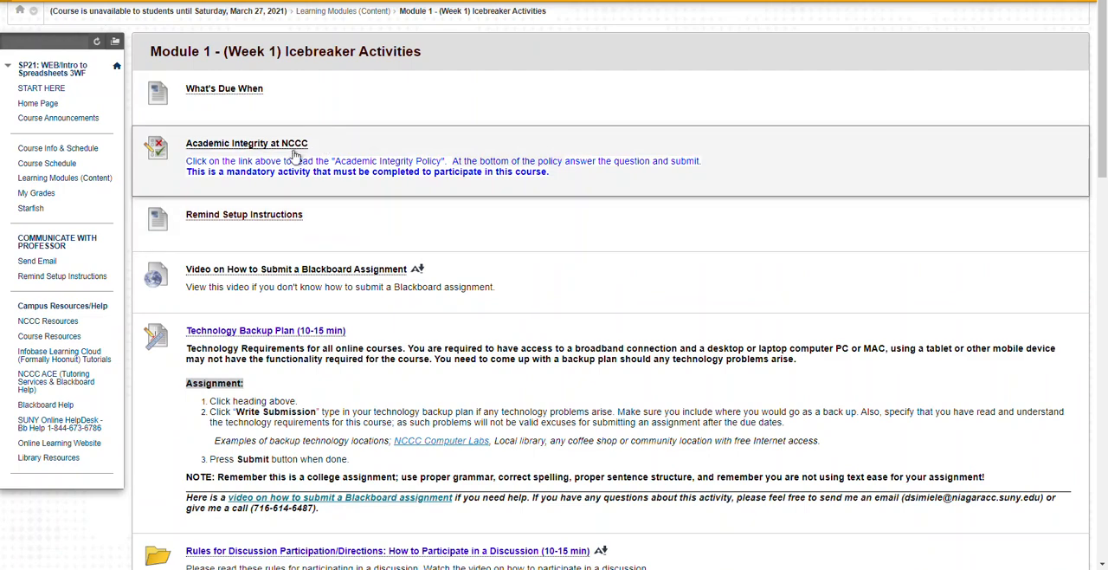
pyautogui.moveTo(316, 399)
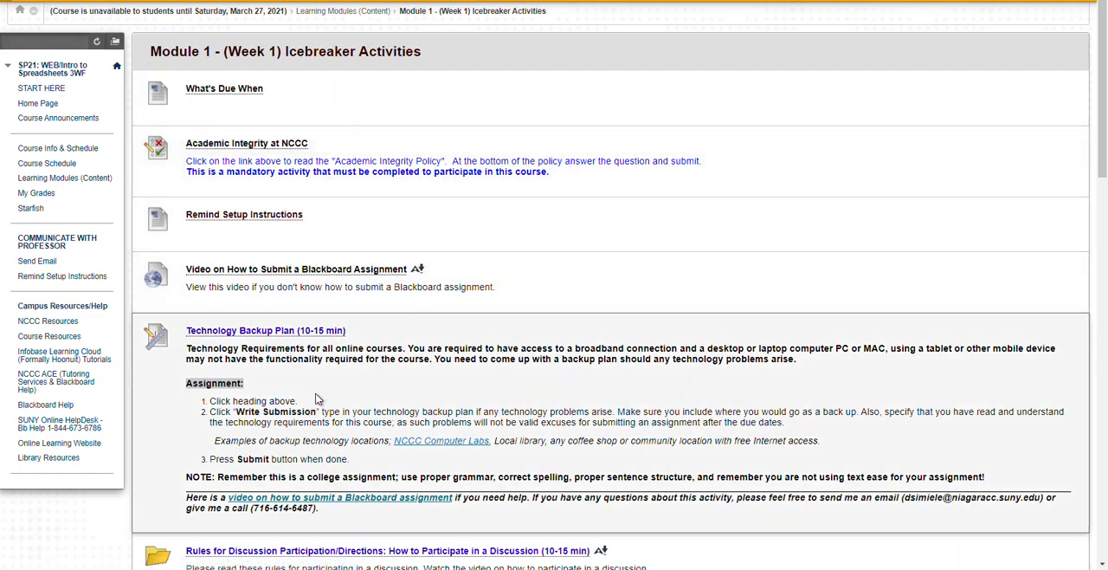
pyautogui.scroll(-3)
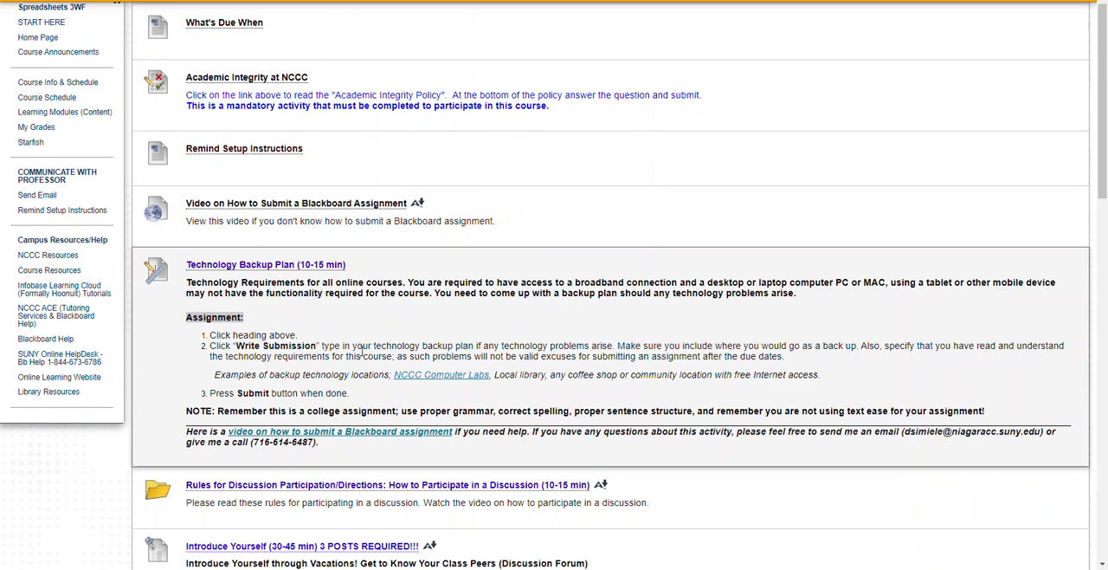
pyautogui.scroll(-3)
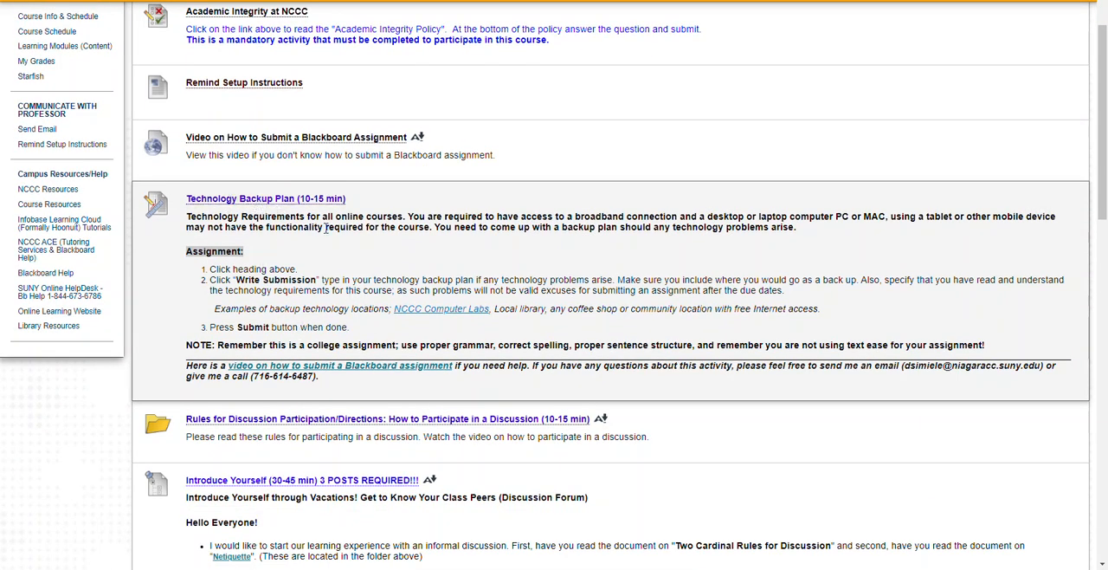
pyautogui.scroll(-3)
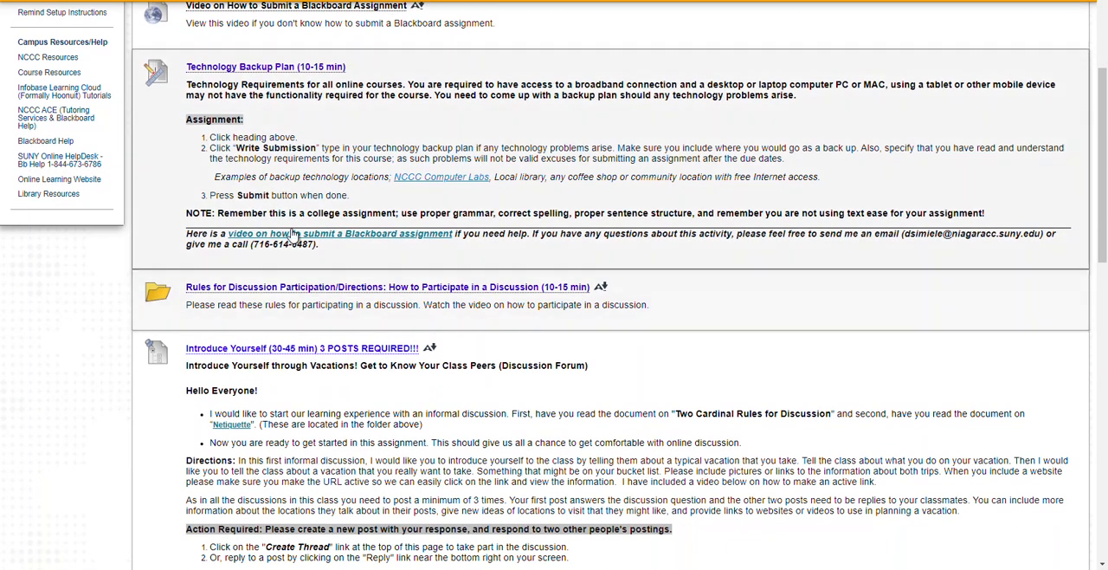
pyautogui.moveTo(340, 232)
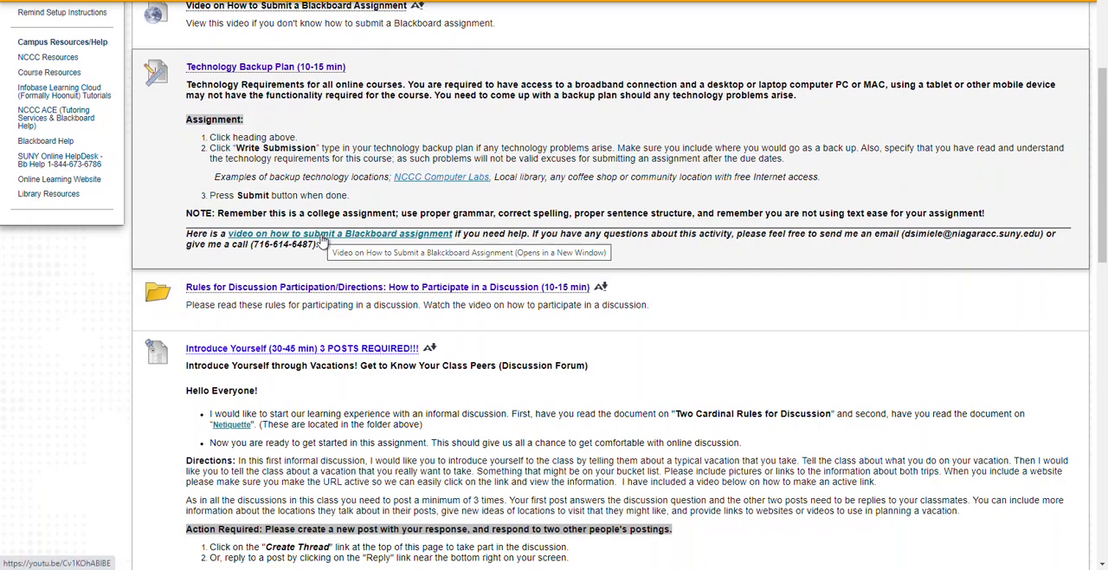
pyautogui.scroll(-3)
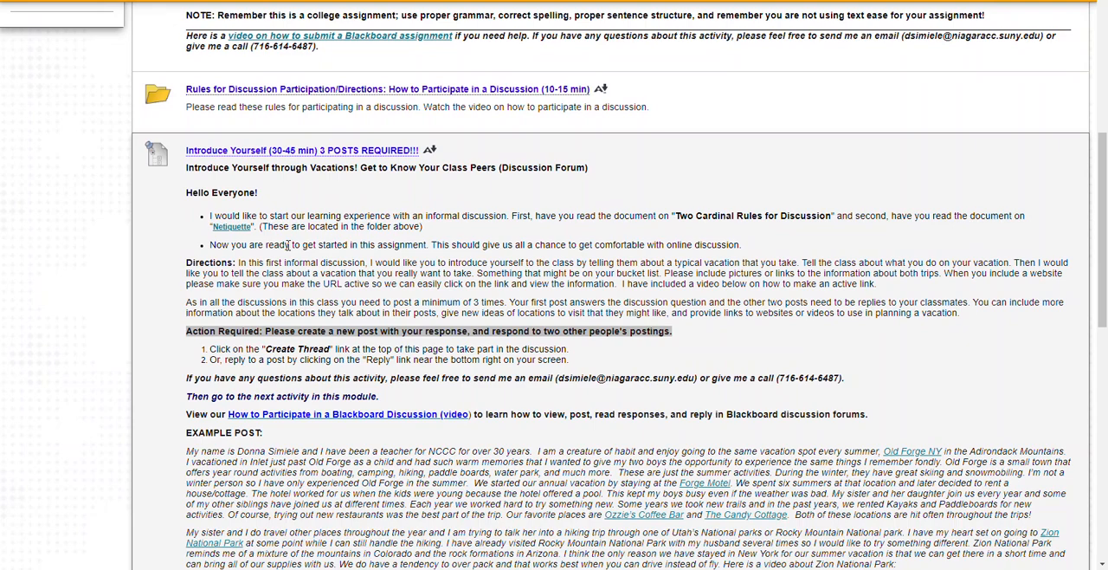
pyautogui.moveTo(386, 405)
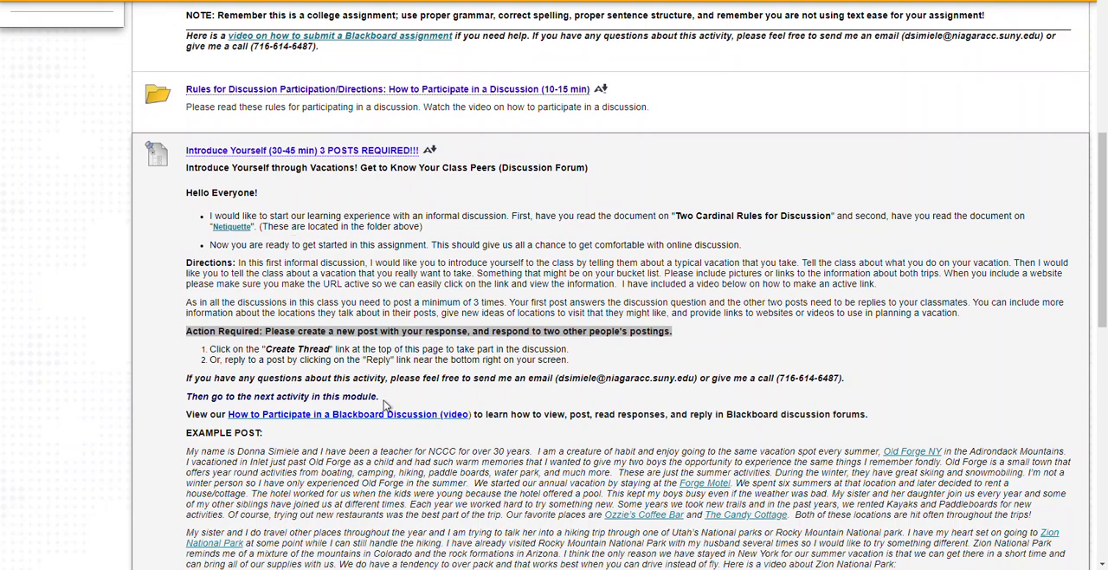
pyautogui.moveTo(355, 414)
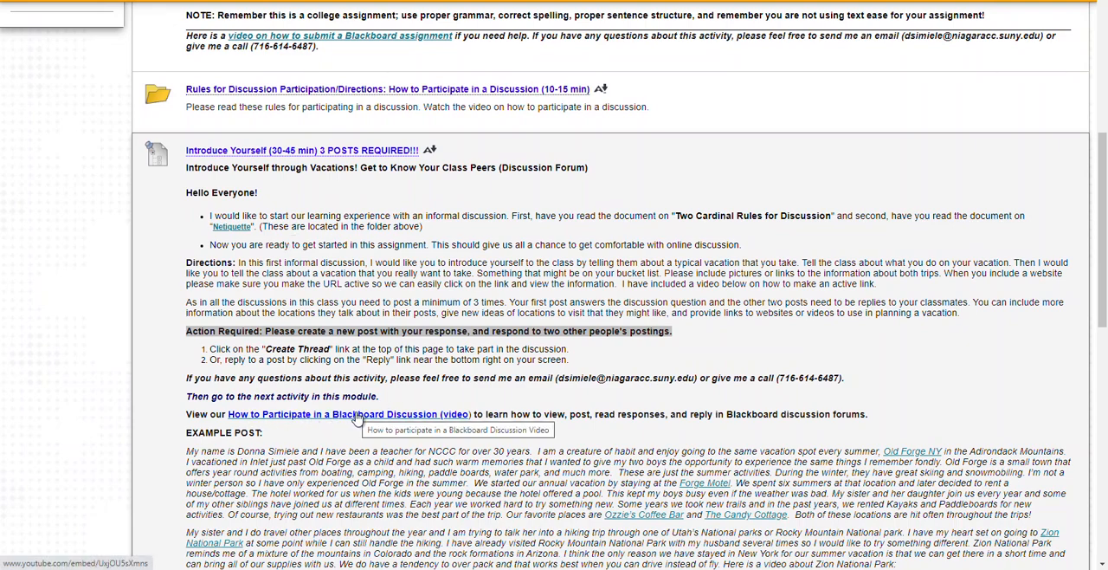
pyautogui.scroll(-3)
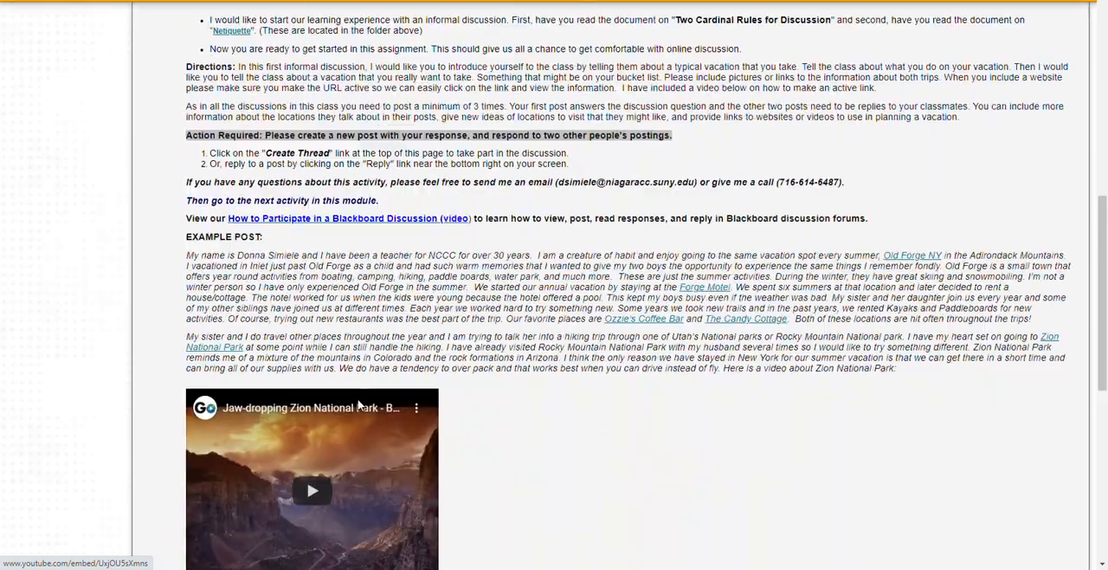
pyautogui.scroll(-3)
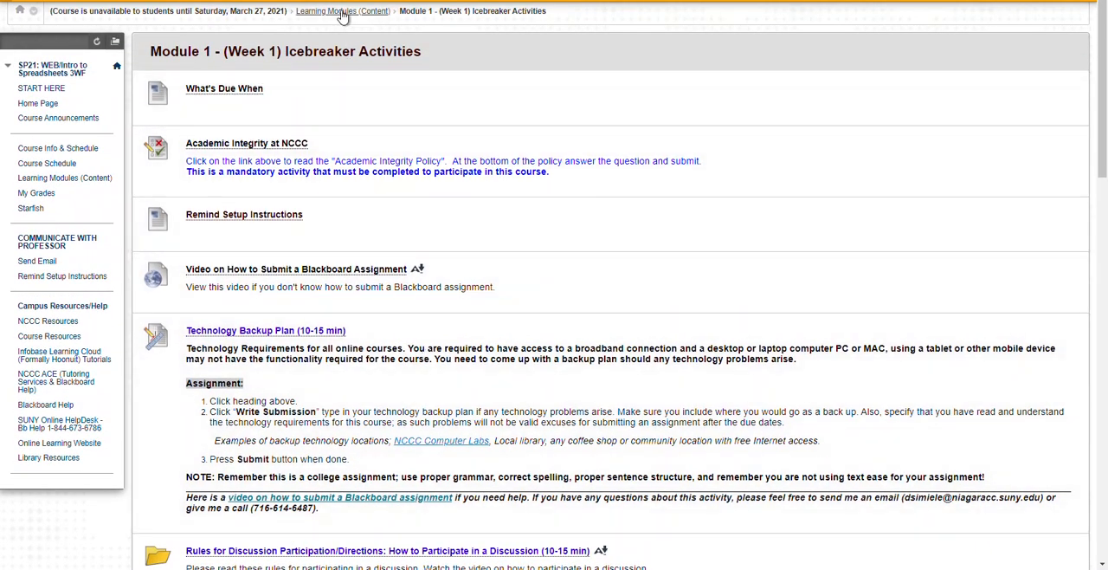
# Go back to the Learning Modules (Content) list via the breadcrumb
pyautogui.click(342, 10)
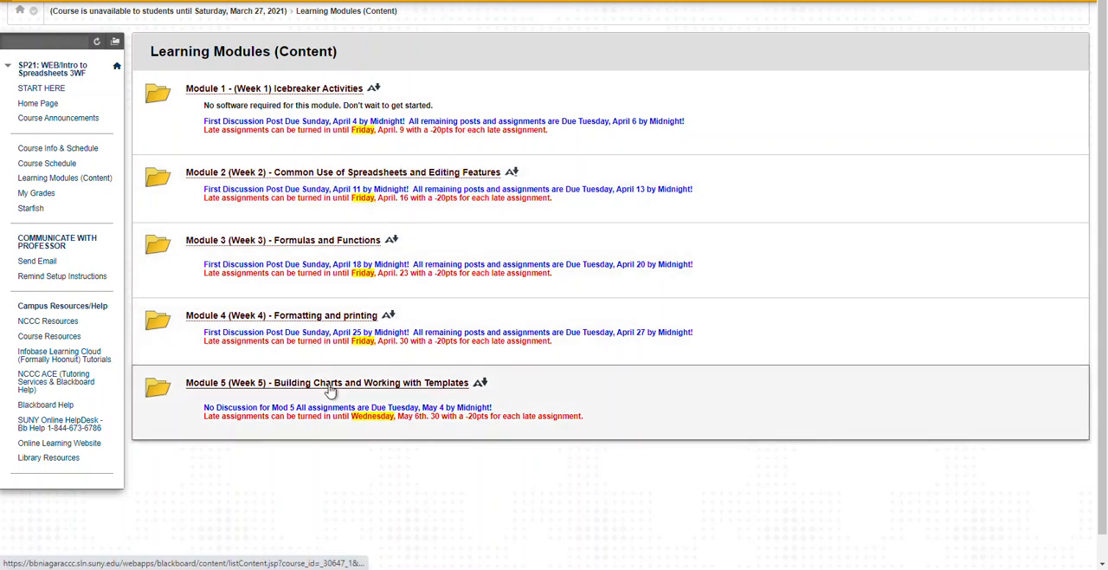
pyautogui.moveTo(335, 386)
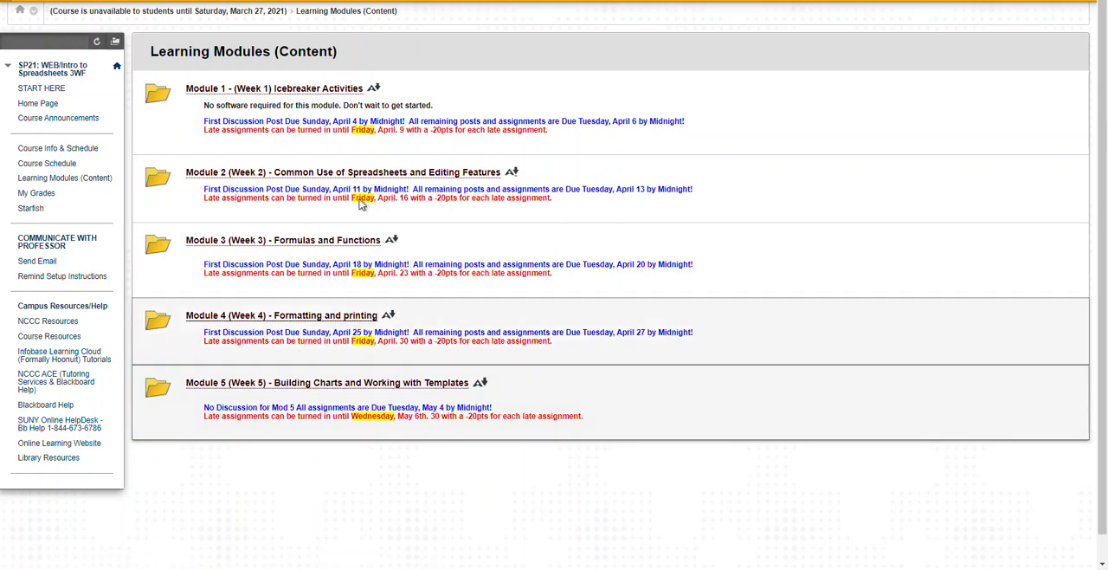
pyautogui.moveTo(315, 306)
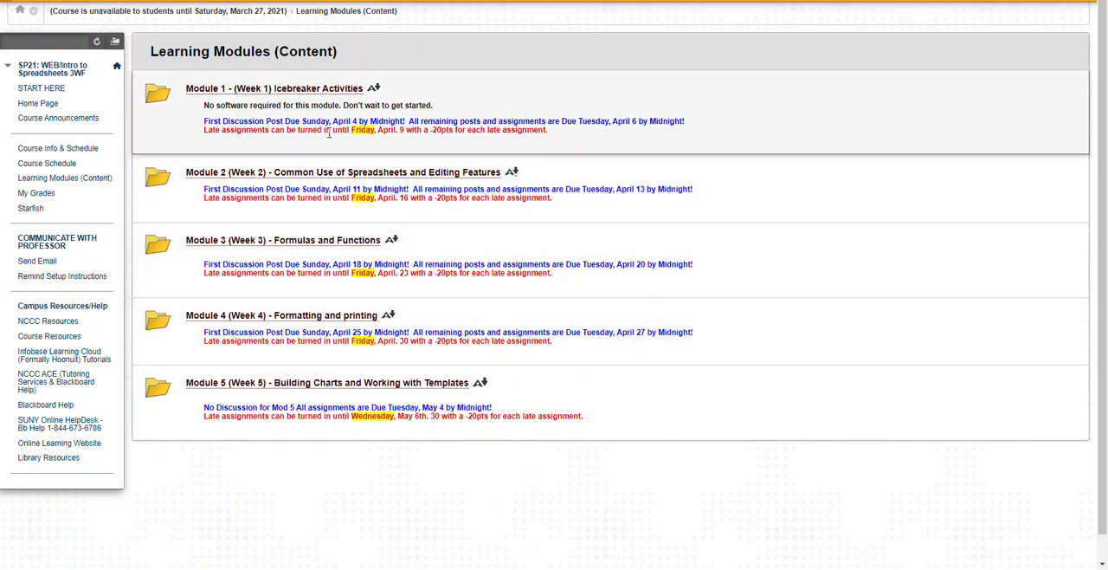
pyautogui.moveTo(385, 143)
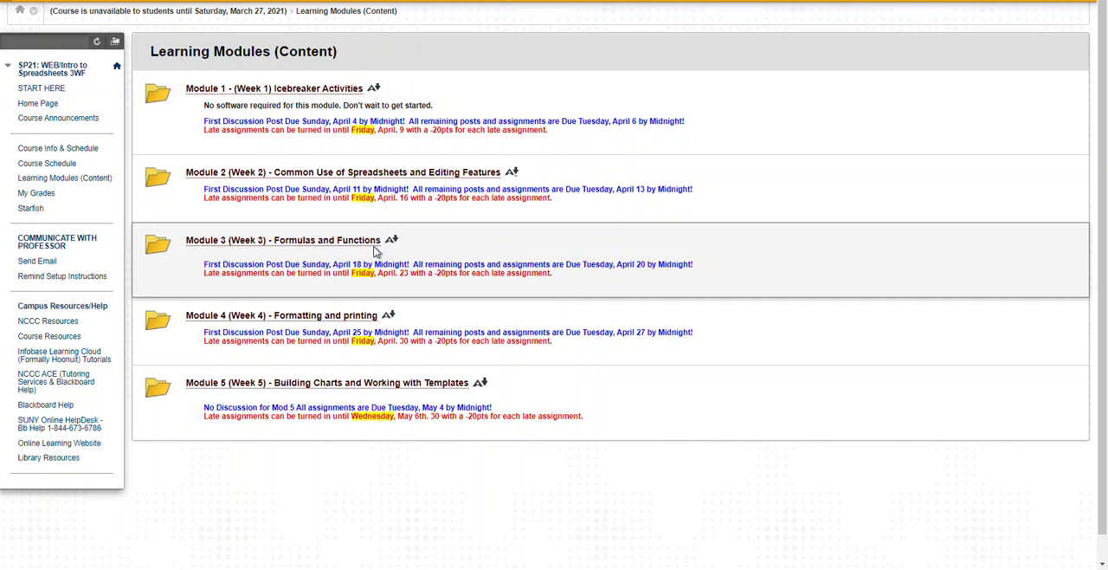
pyautogui.moveTo(431, 206)
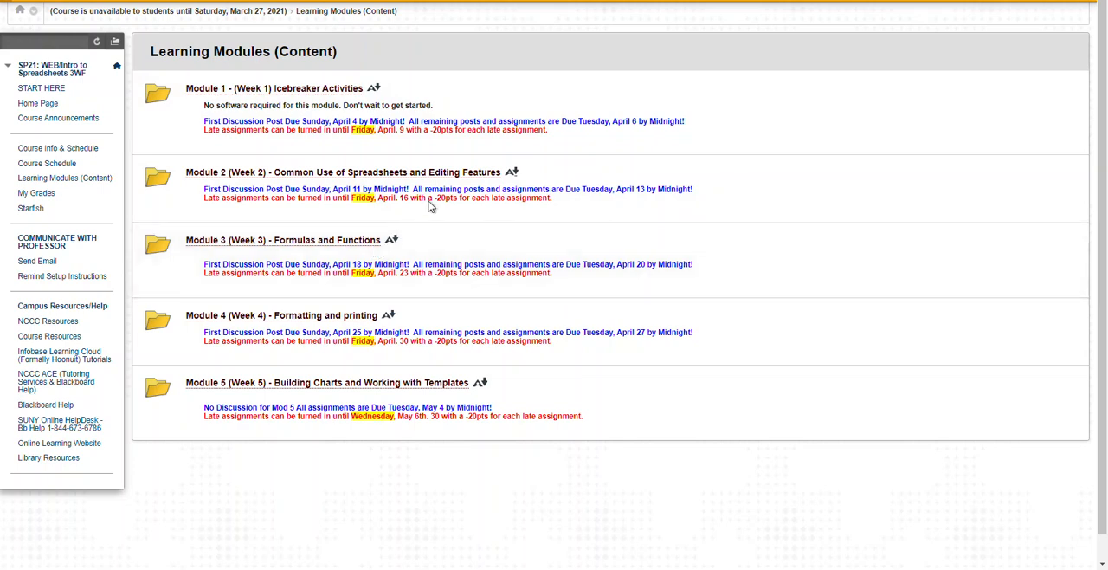
pyautogui.moveTo(346, 260)
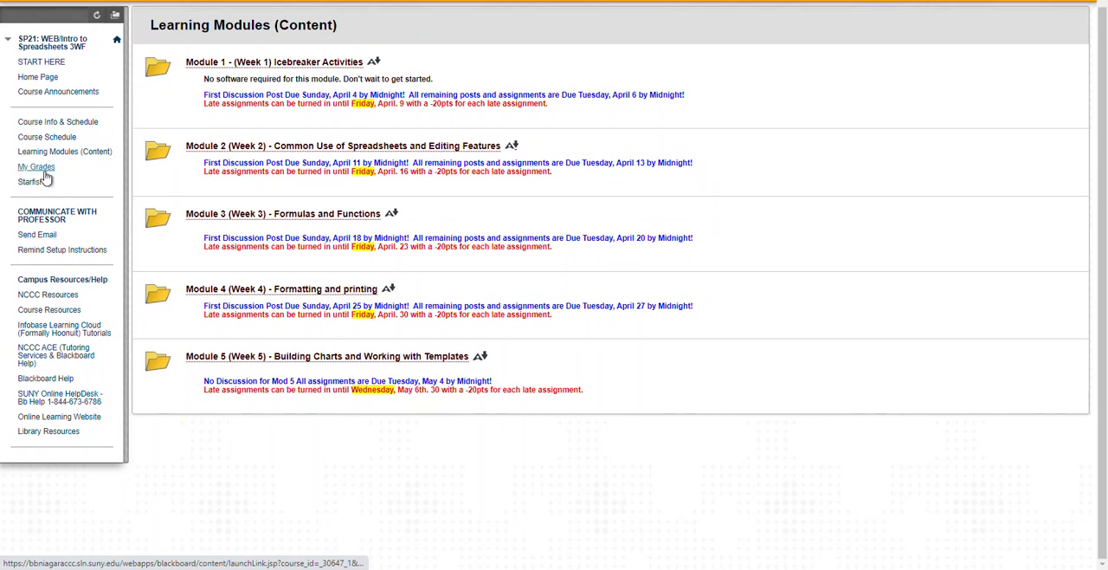
pyautogui.moveTo(37, 166)
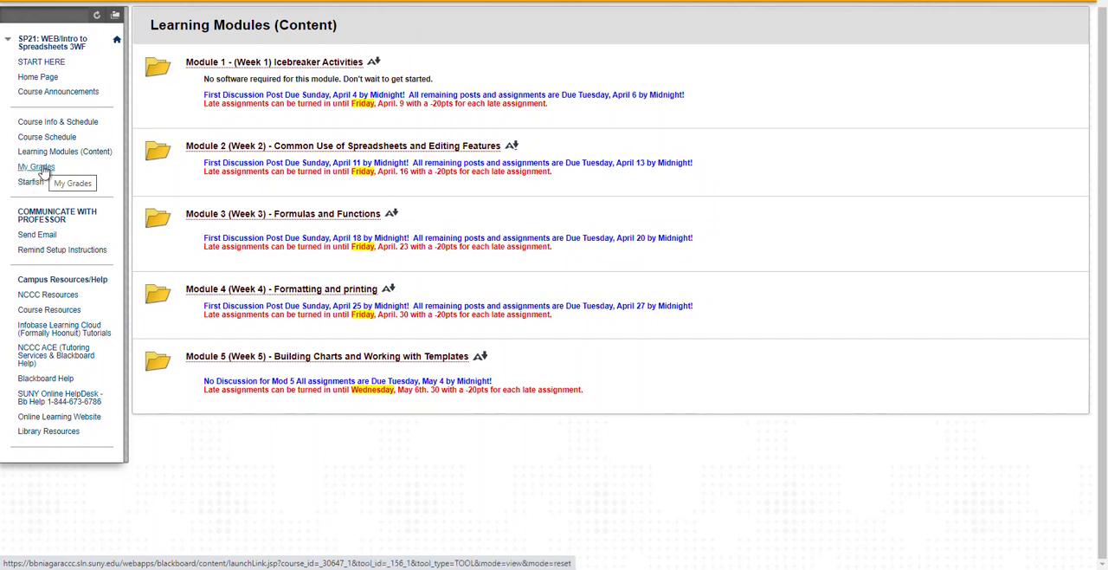
# Open My Grades and scroll through upcoming items and due dates
pyautogui.click(36, 167)
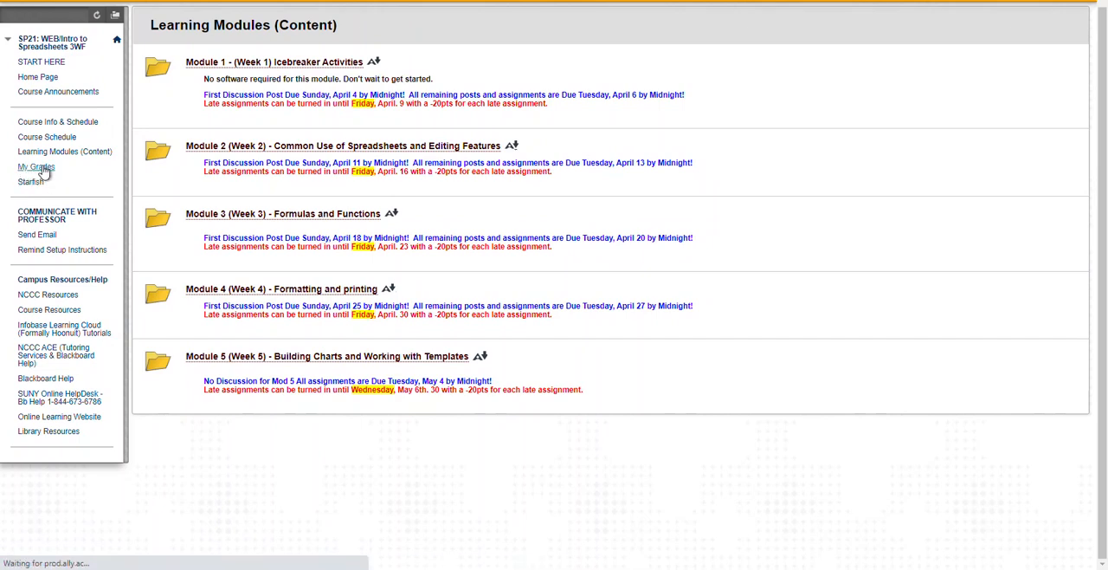
pyautogui.click(36, 167)
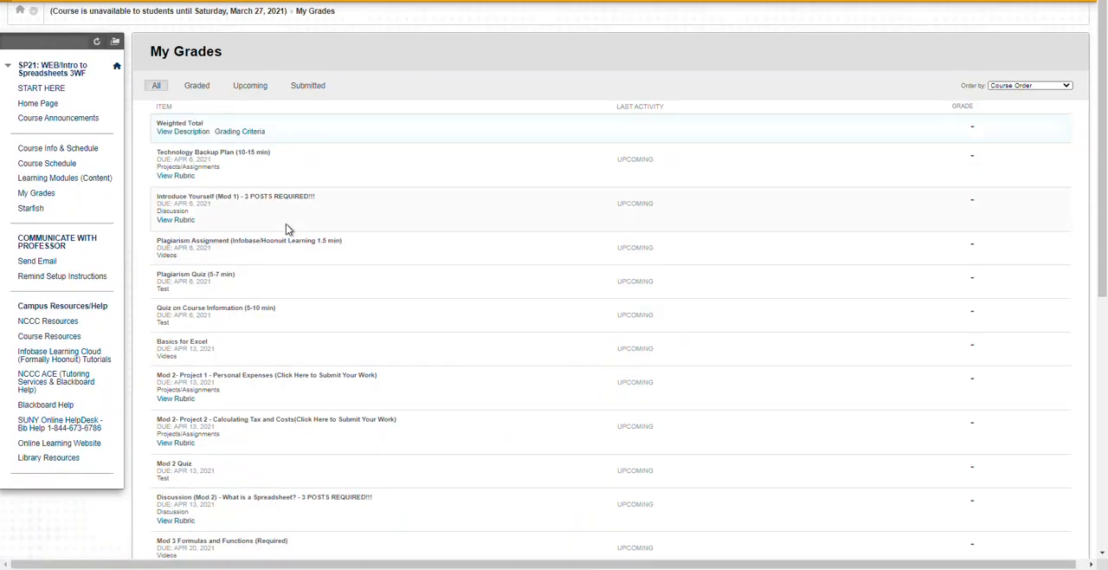
pyautogui.scroll(-3)
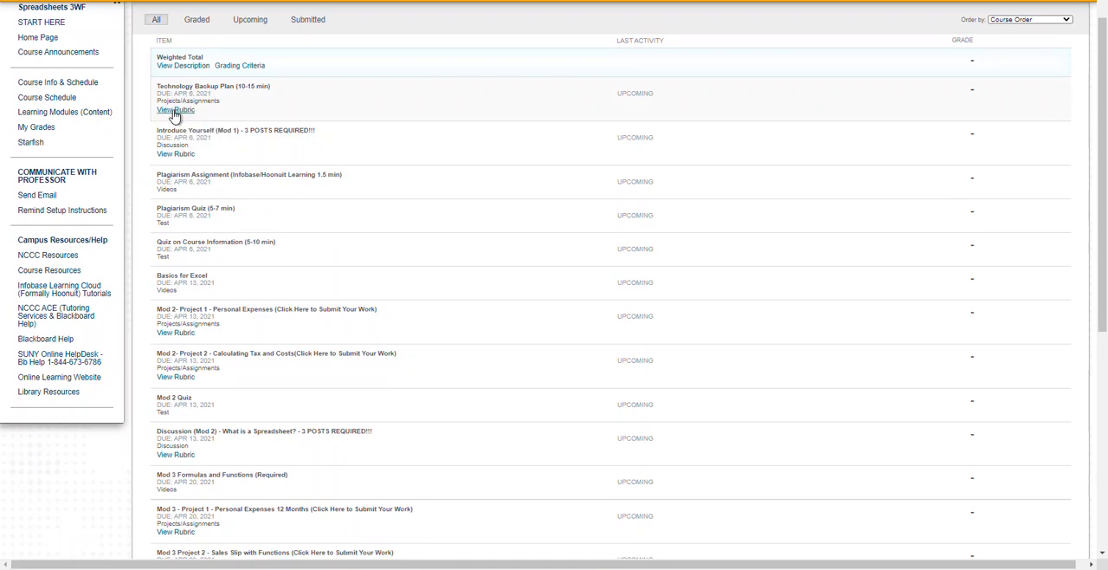
# View the Computer Backup Plan rubric for Technology Backup Plan
pyautogui.click(175, 110)
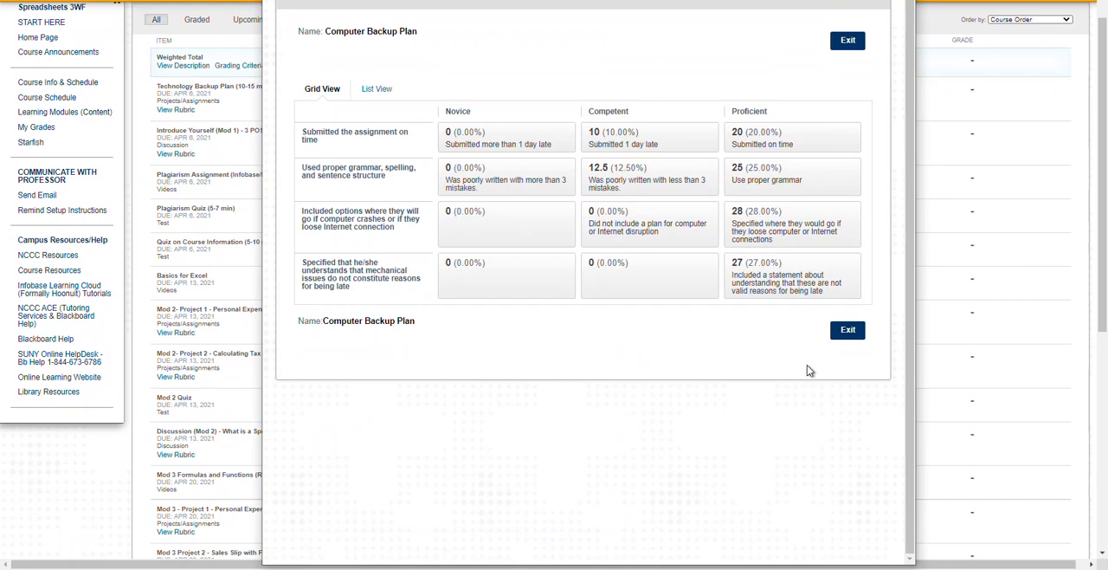
pyautogui.moveTo(778, 334)
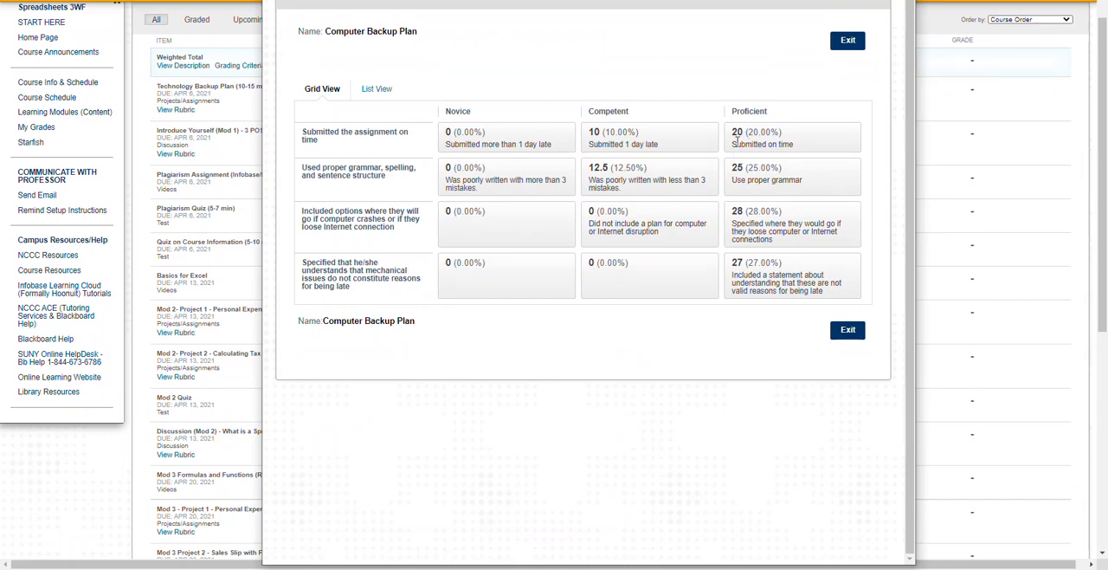
pyautogui.moveTo(757, 324)
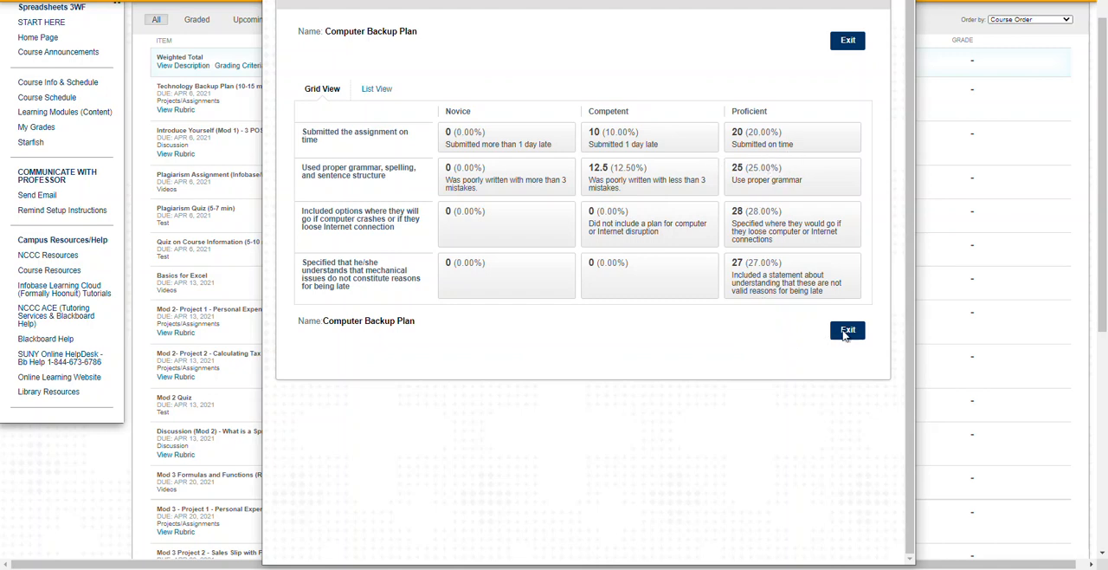
# Close the rubric to return to the My Grades list of upcoming assignments
pyautogui.click(847, 329)
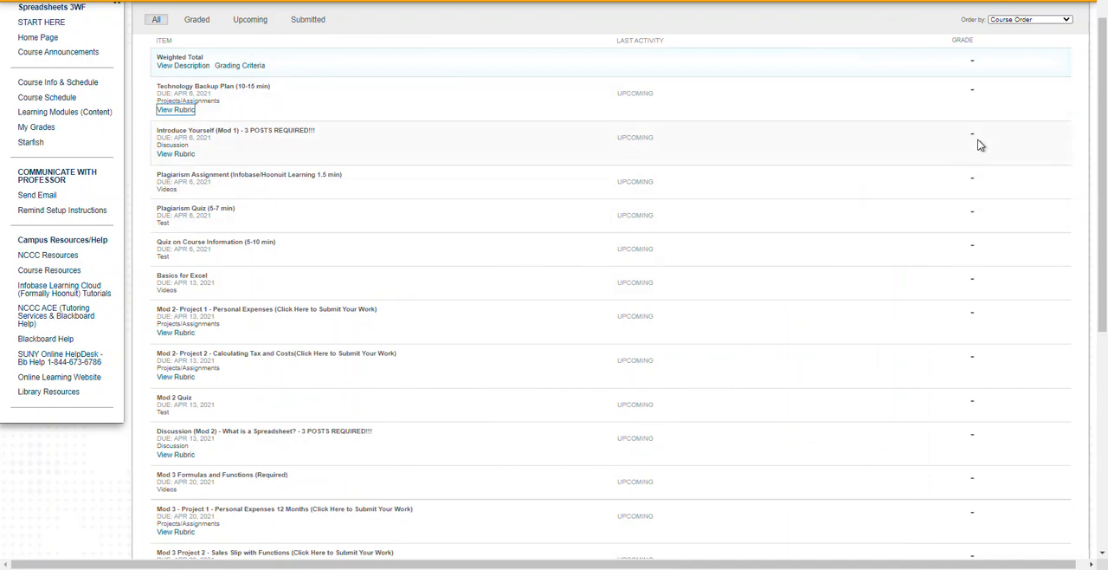
pyautogui.moveTo(975, 139)
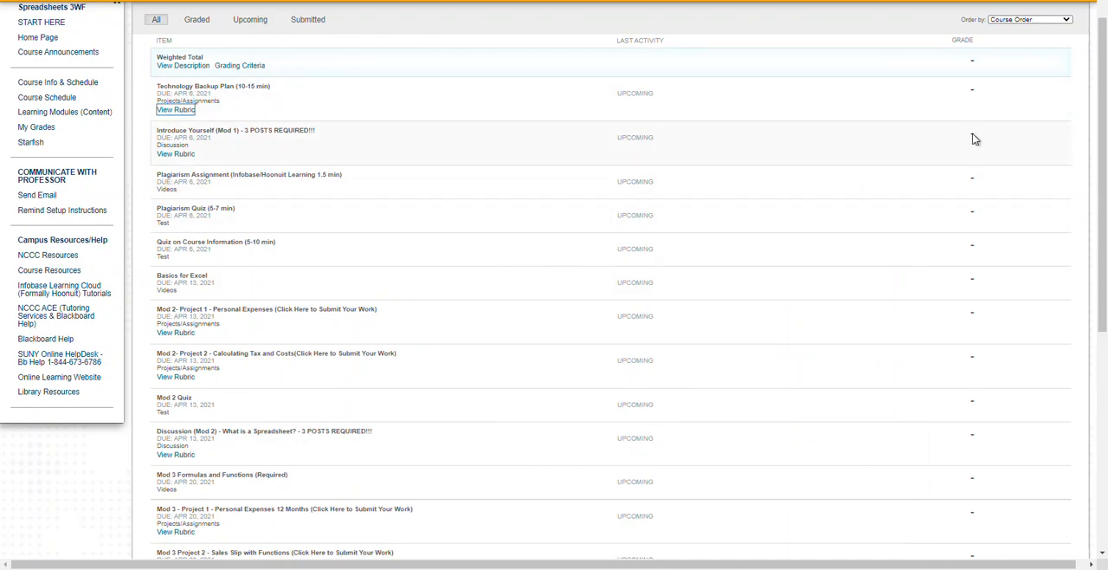
pyautogui.moveTo(943, 138)
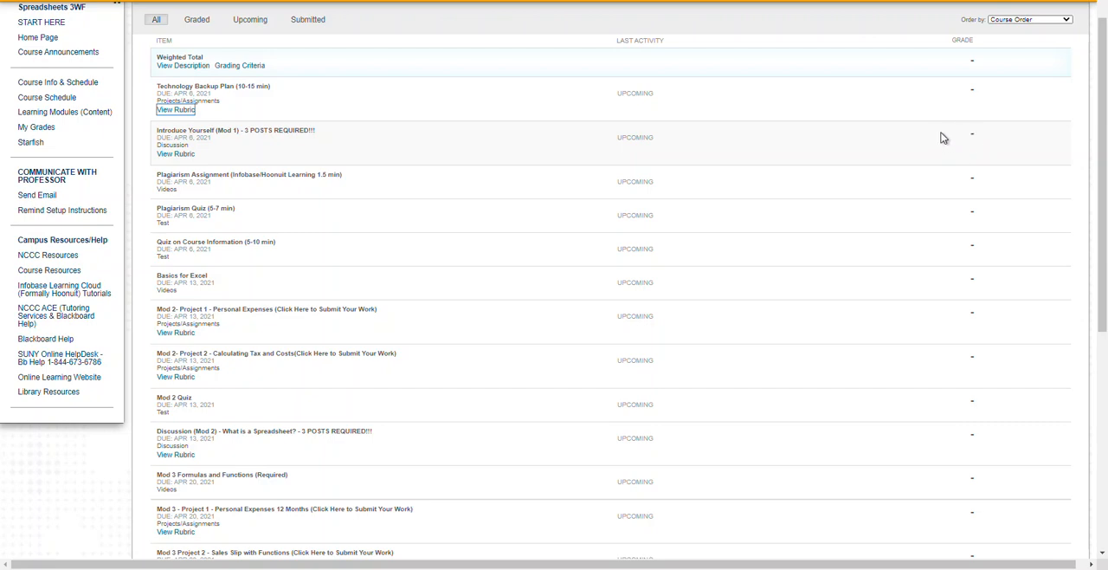
pyautogui.moveTo(957, 136)
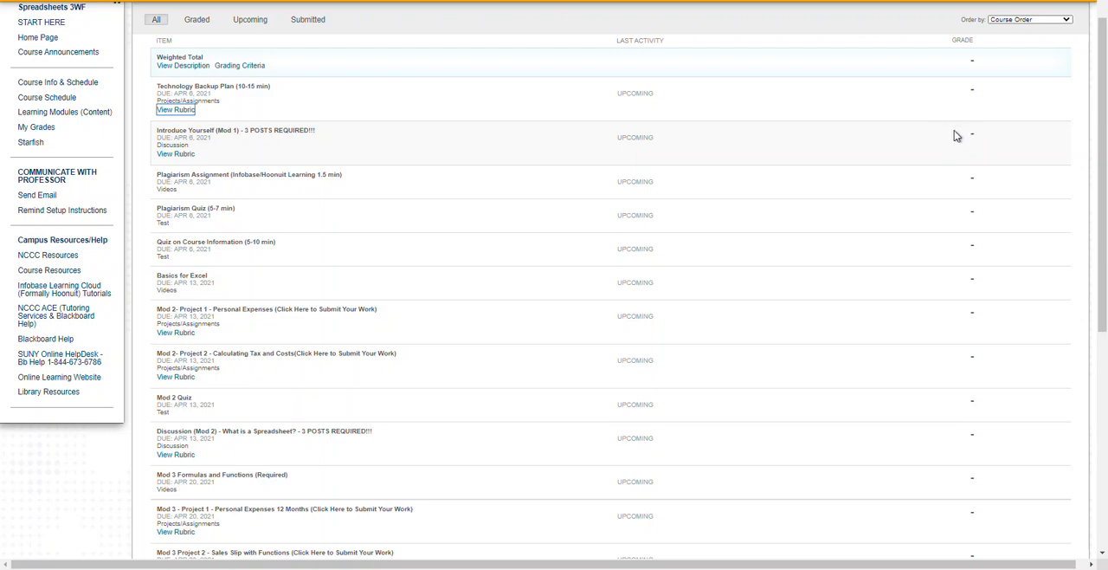
pyautogui.moveTo(952, 133)
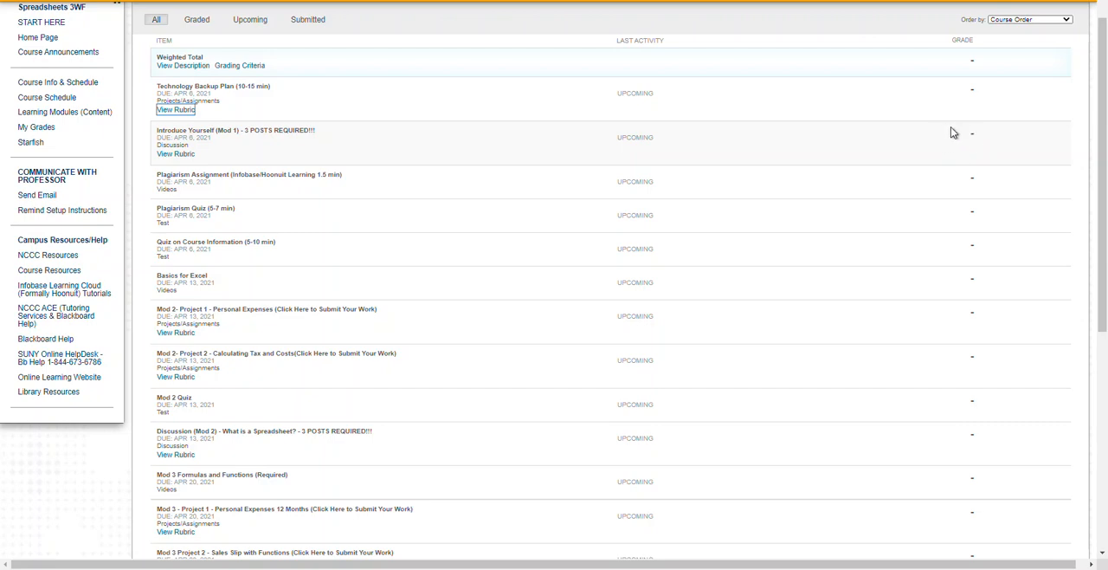
pyautogui.moveTo(925, 170)
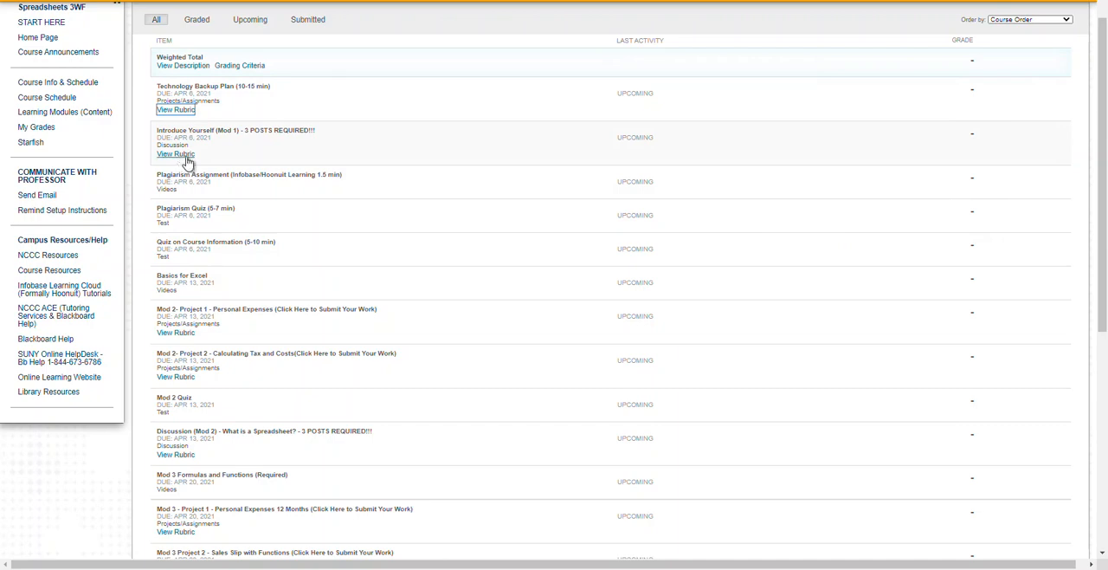
pyautogui.moveTo(176, 154)
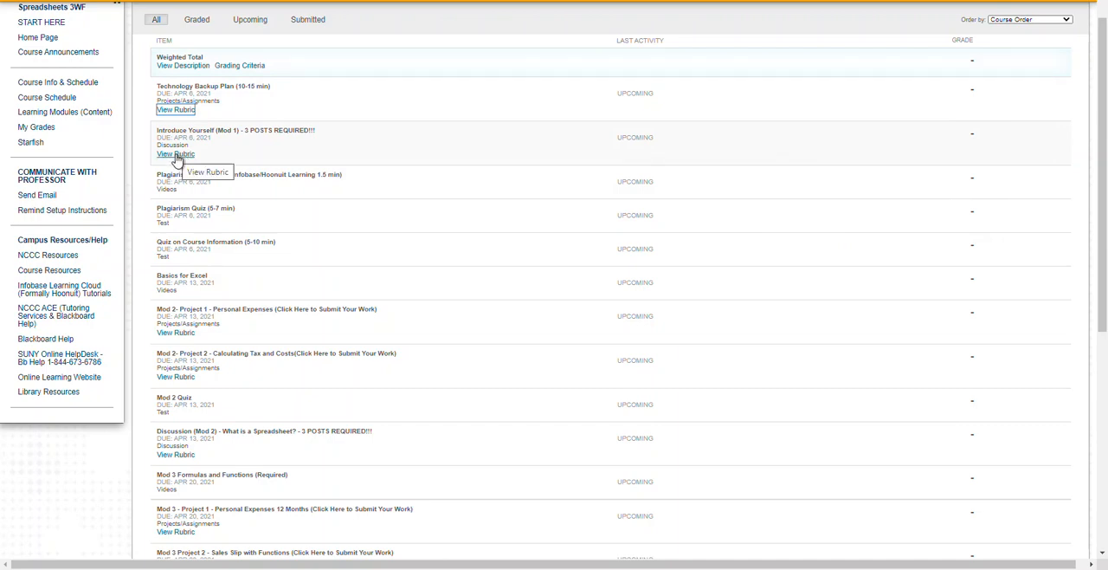
pyautogui.moveTo(240, 154)
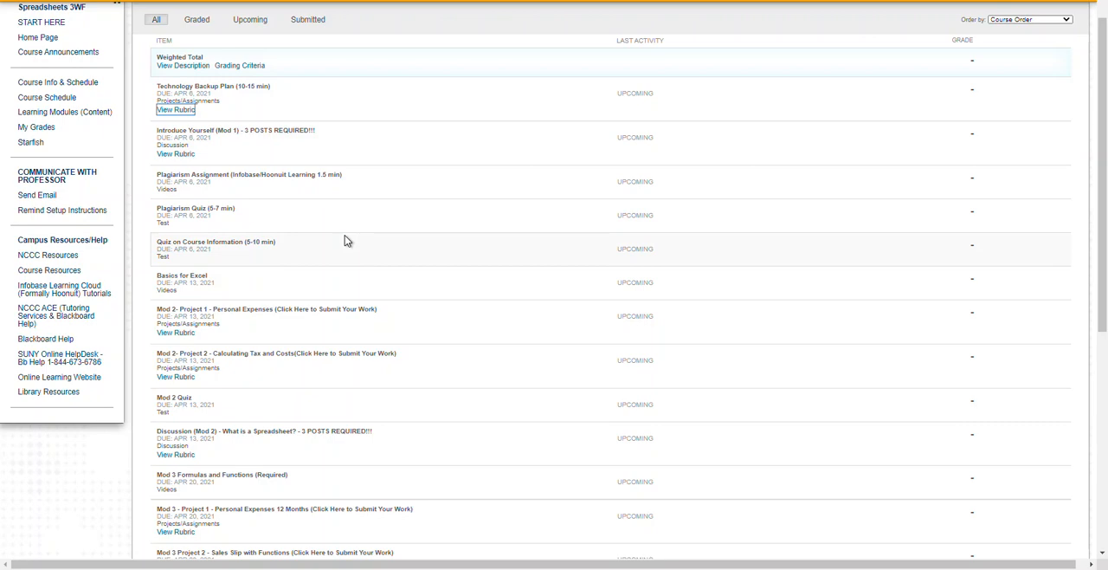
pyautogui.moveTo(279, 217)
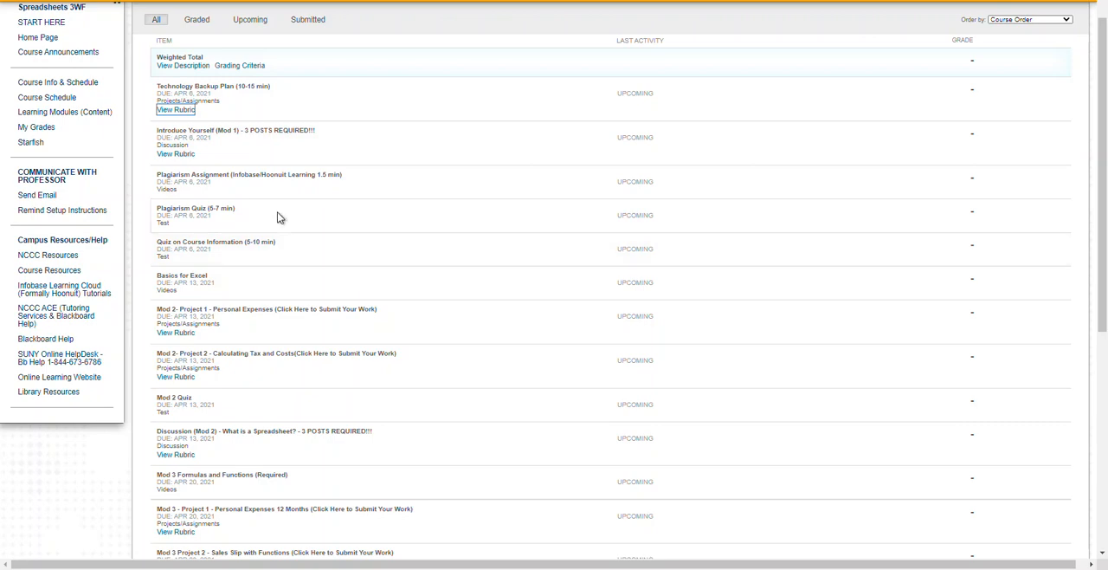
pyautogui.moveTo(264, 181)
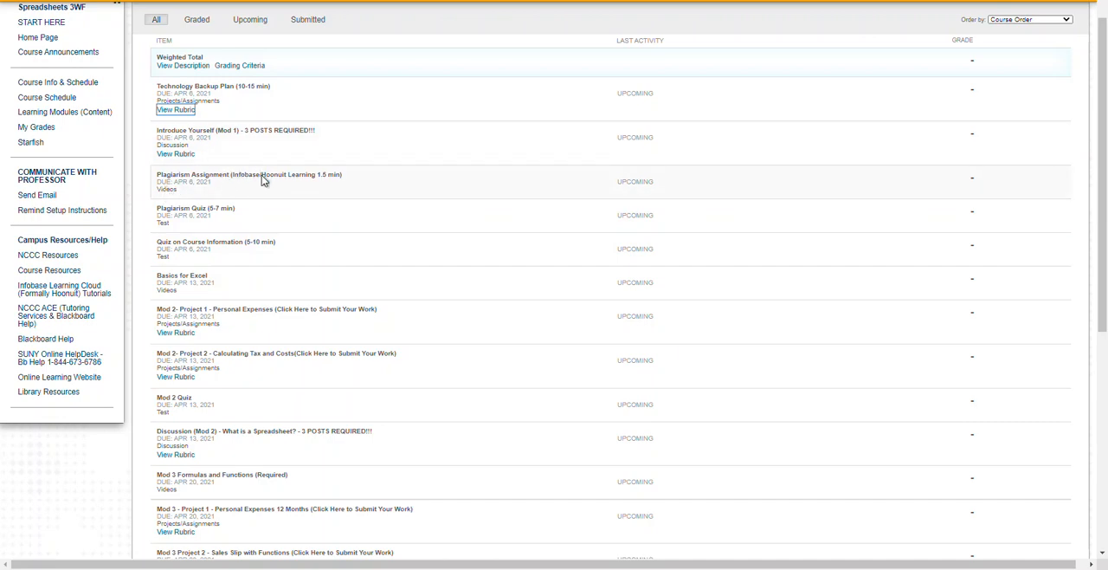
pyautogui.moveTo(213, 179)
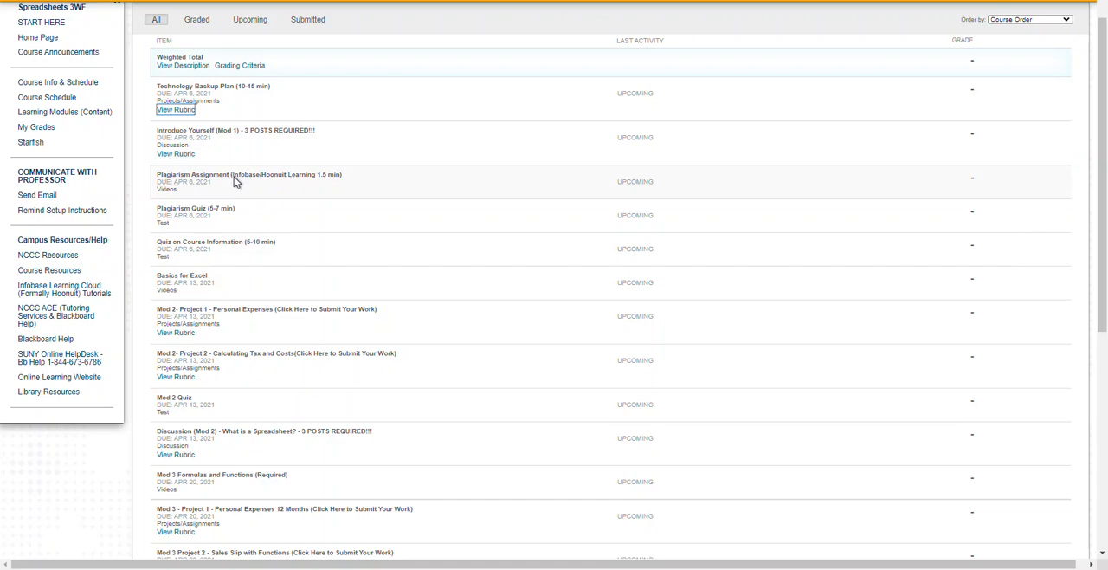
pyautogui.moveTo(968, 192)
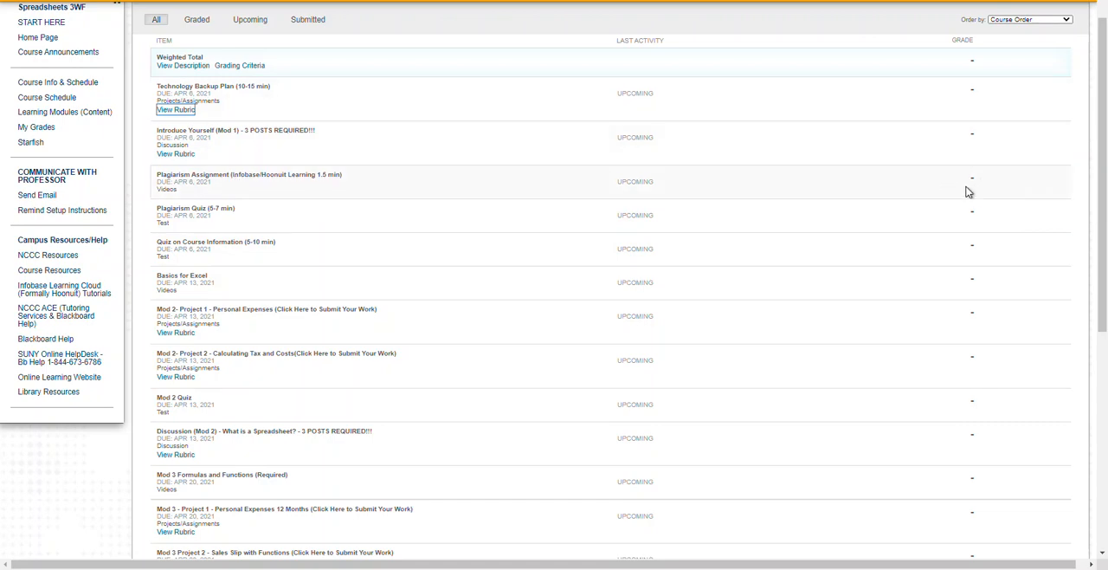
pyautogui.moveTo(973, 190)
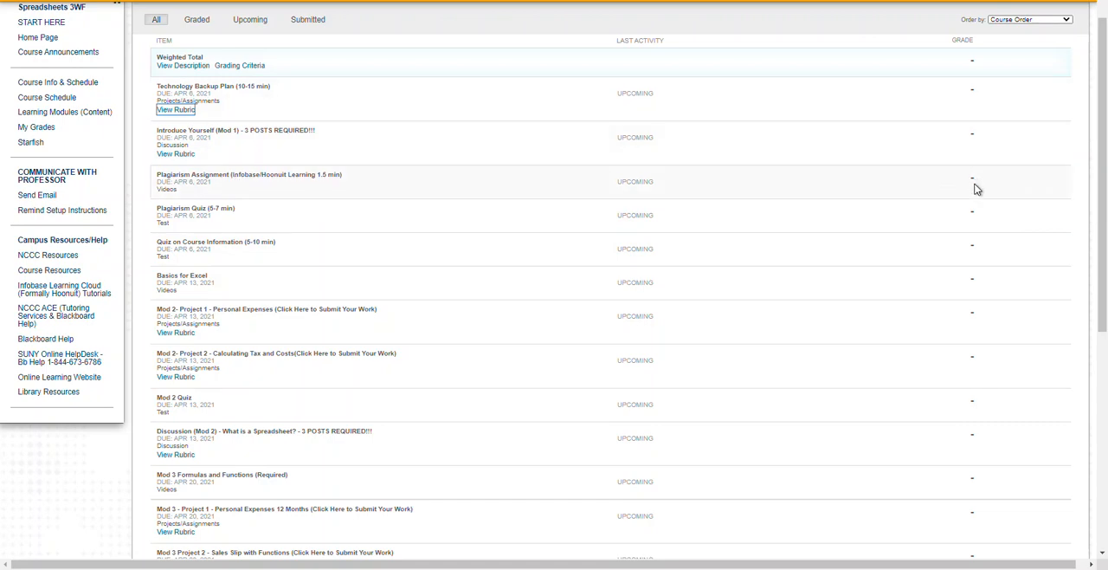
pyautogui.moveTo(416, 295)
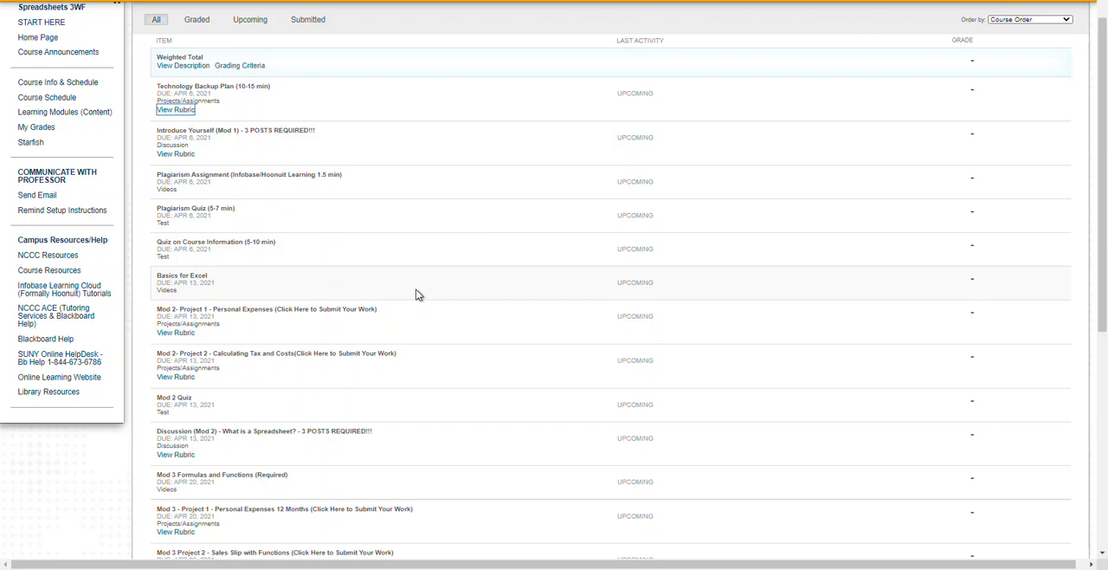
pyautogui.moveTo(328, 367)
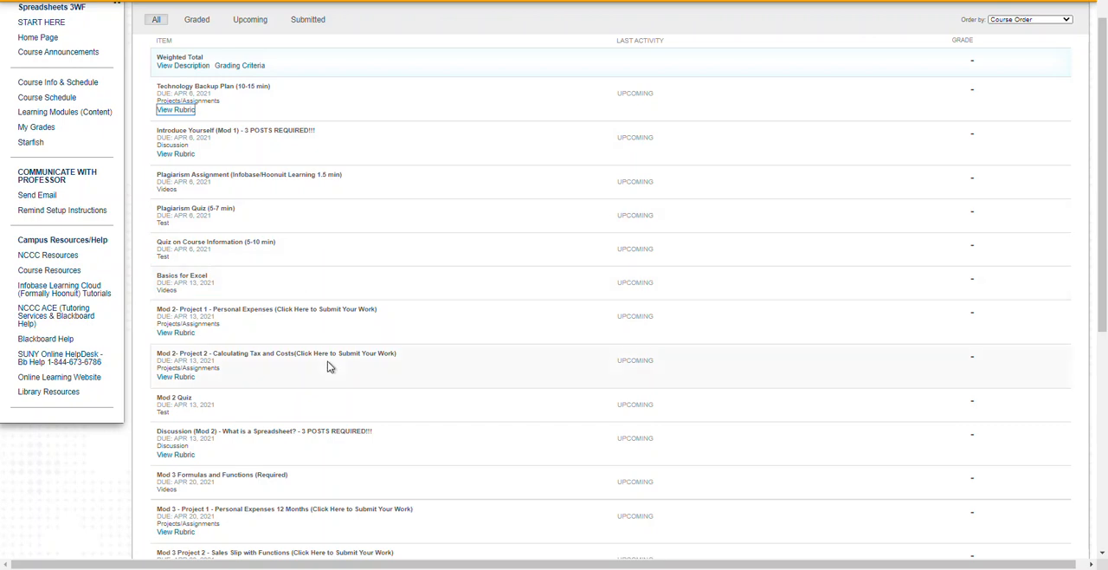
pyautogui.moveTo(327, 371)
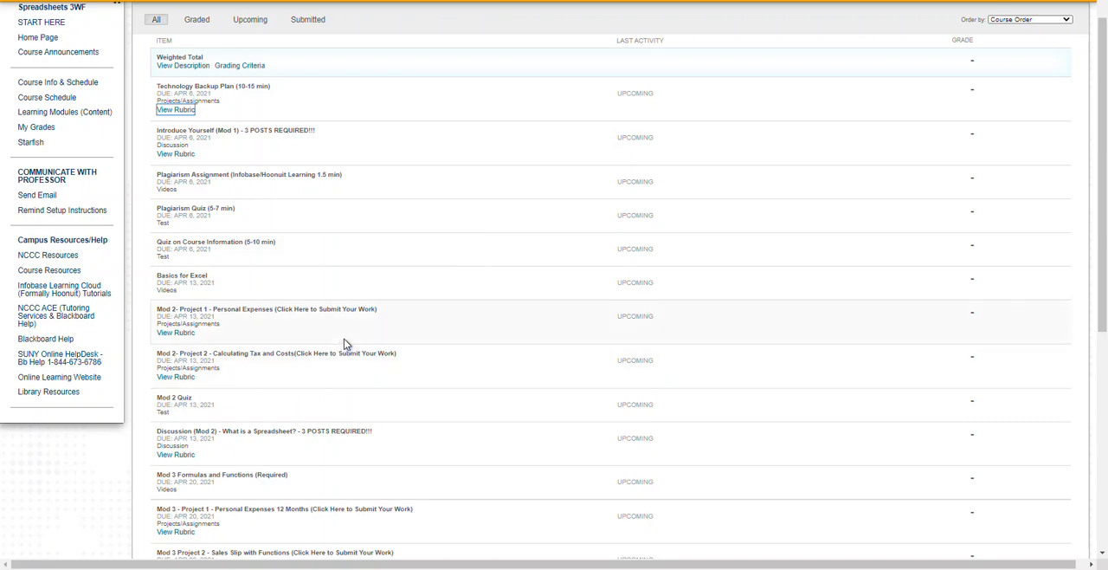
pyautogui.moveTo(337, 229)
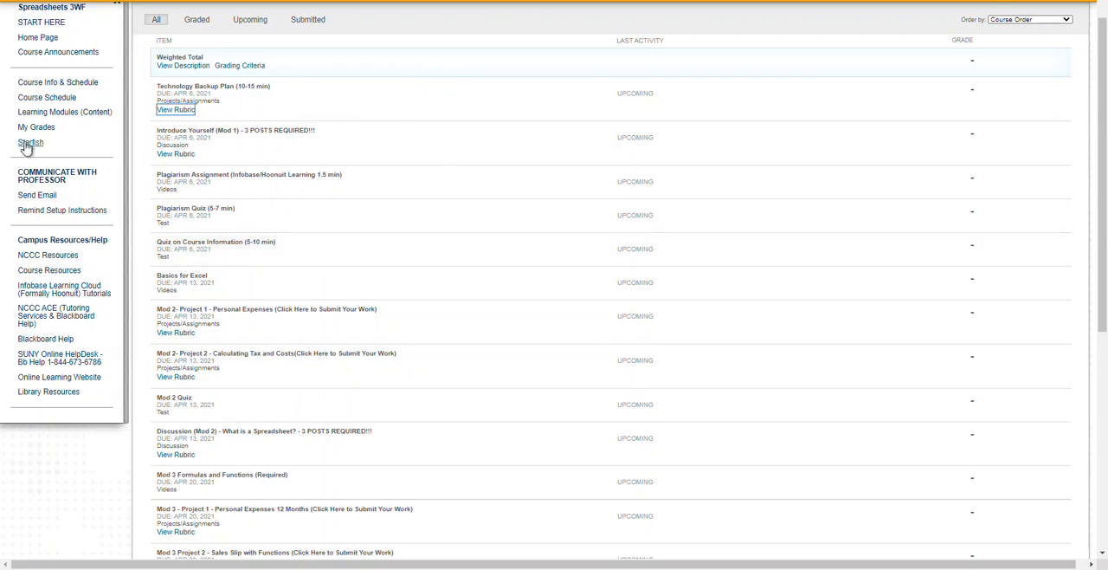
pyautogui.moveTo(30, 142)
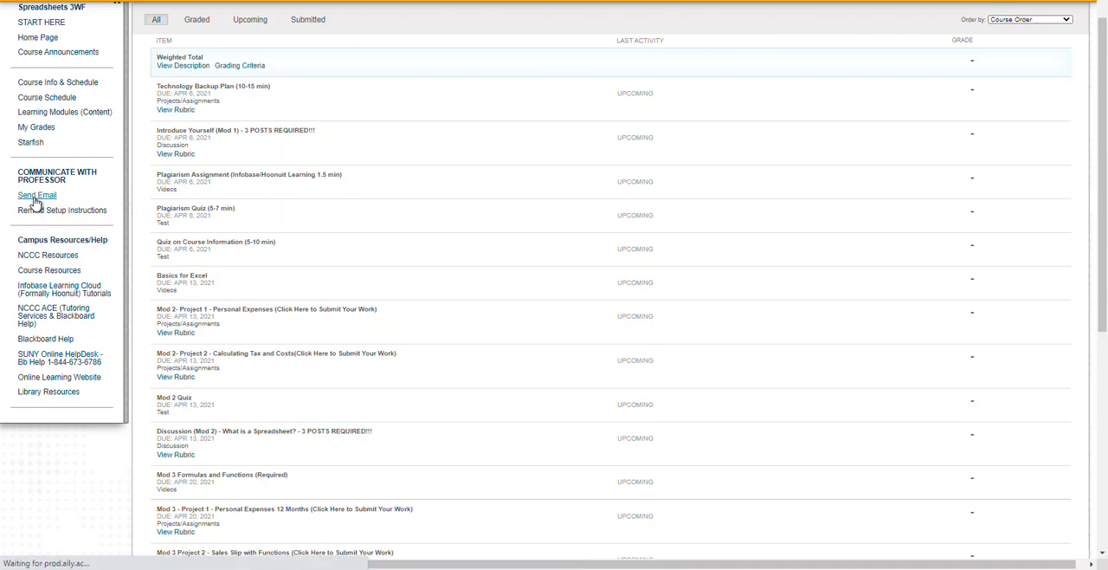
# Open Send Email from the course menu under Communicate with Professor
pyautogui.click(36, 195)
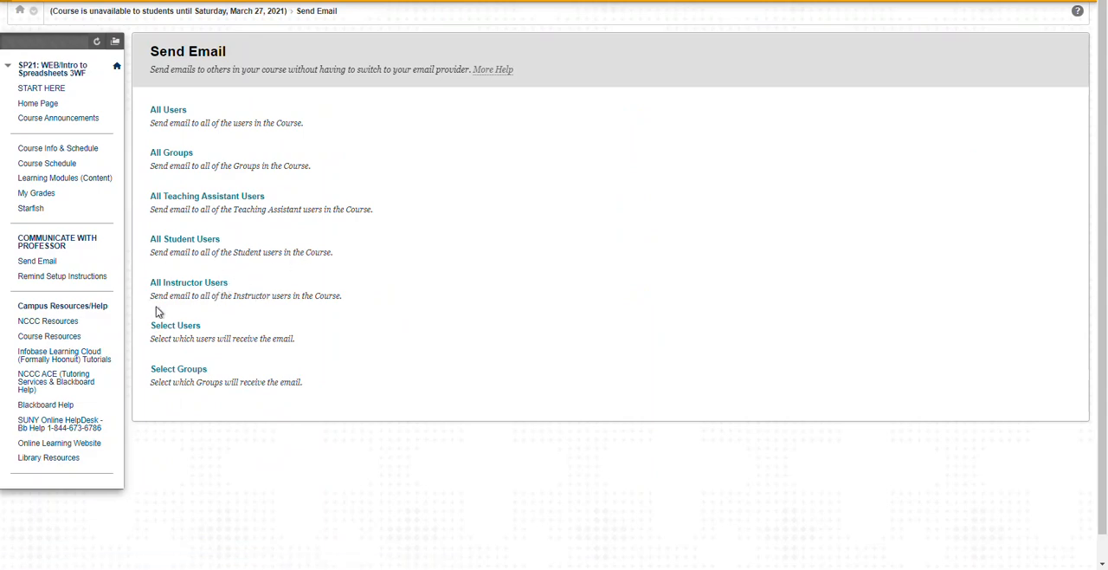
pyautogui.moveTo(206, 310)
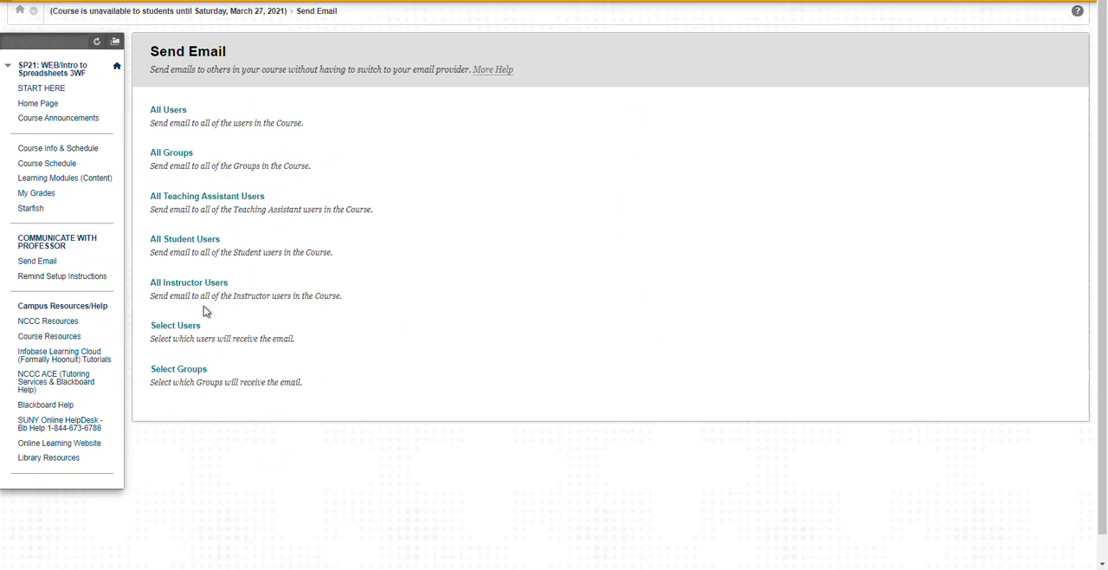
pyautogui.moveTo(228, 292)
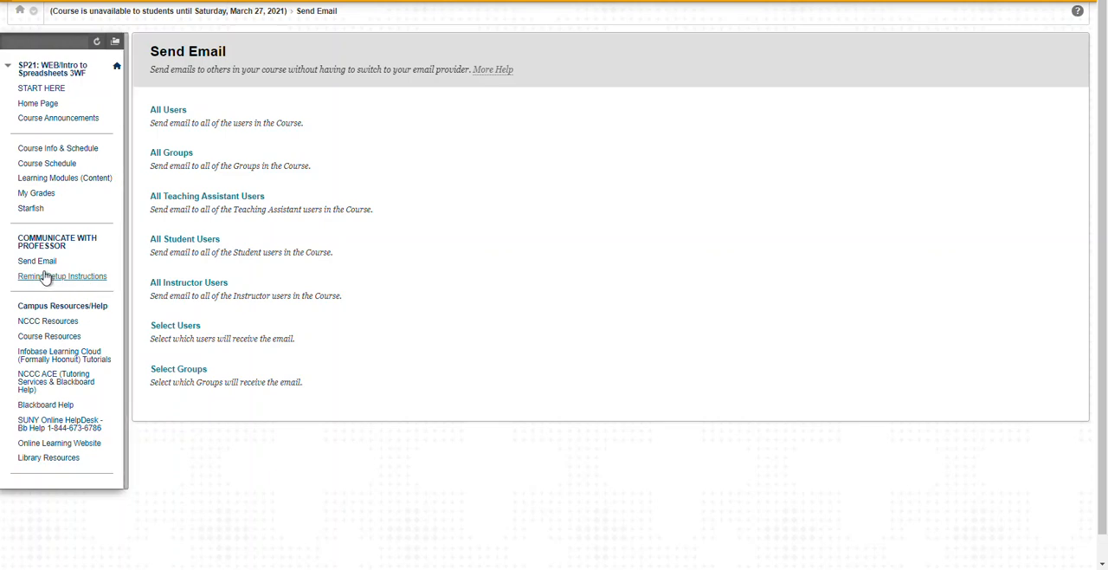
pyautogui.moveTo(62, 275)
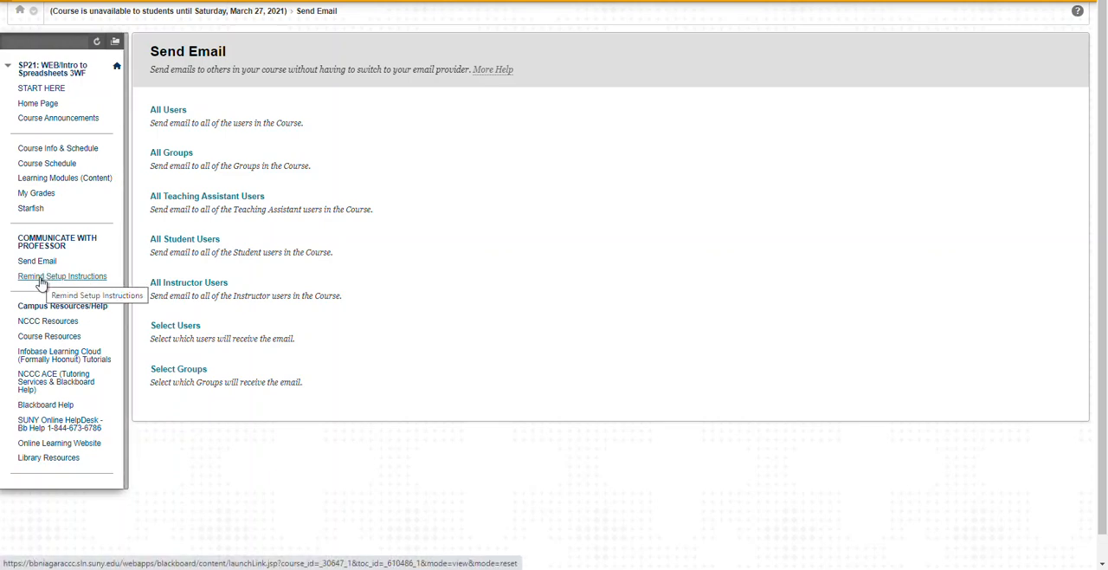
pyautogui.moveTo(65, 287)
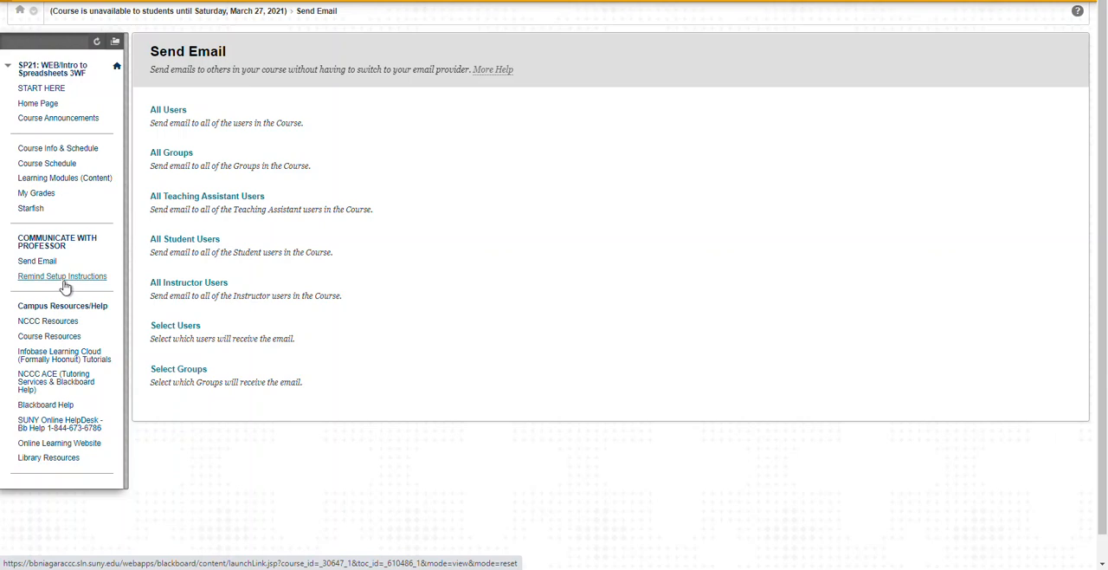
pyautogui.moveTo(74, 275)
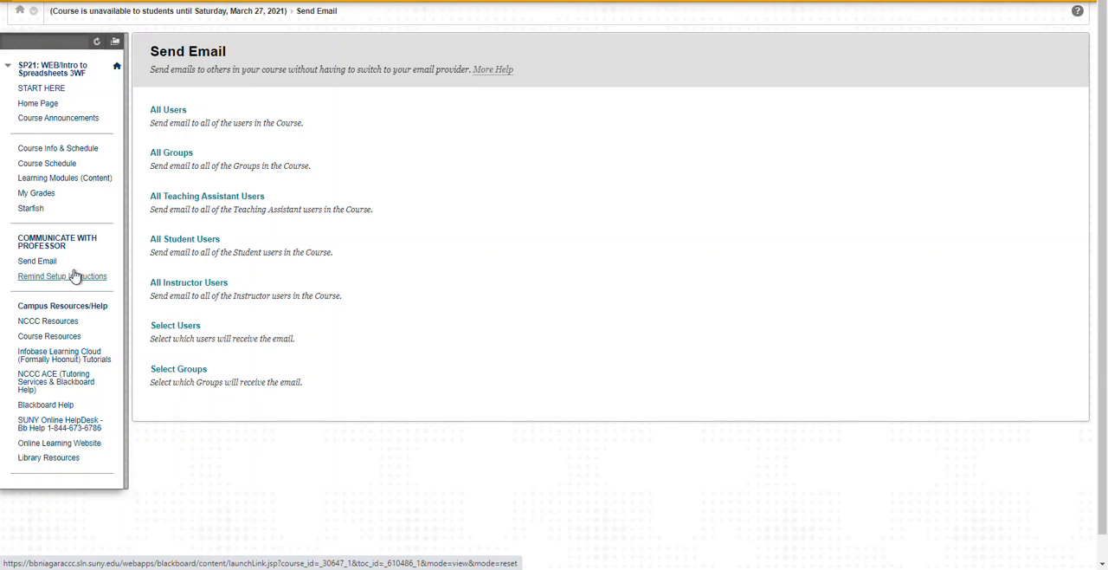
pyautogui.moveTo(88, 313)
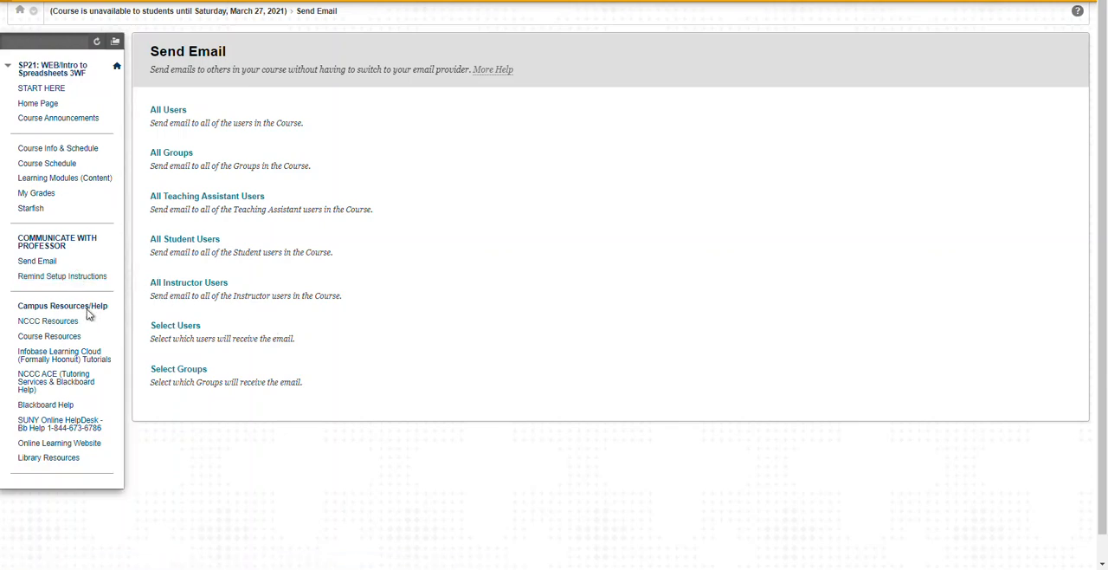
pyautogui.moveTo(61, 276)
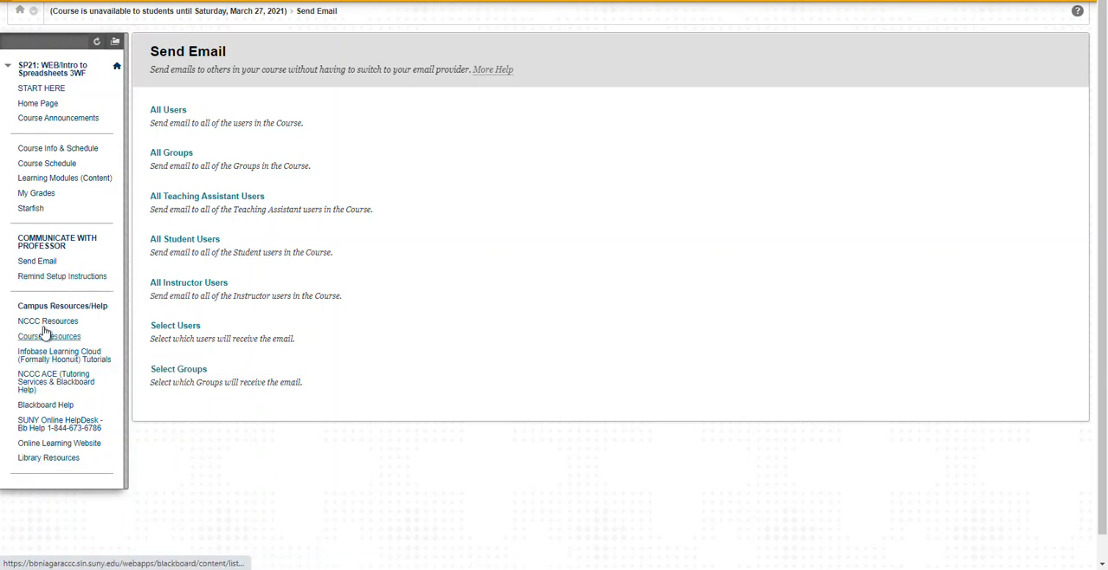
# Open NCCC Resources under Campus Resources/Help and scroll through its policy and library links
pyautogui.click(48, 322)
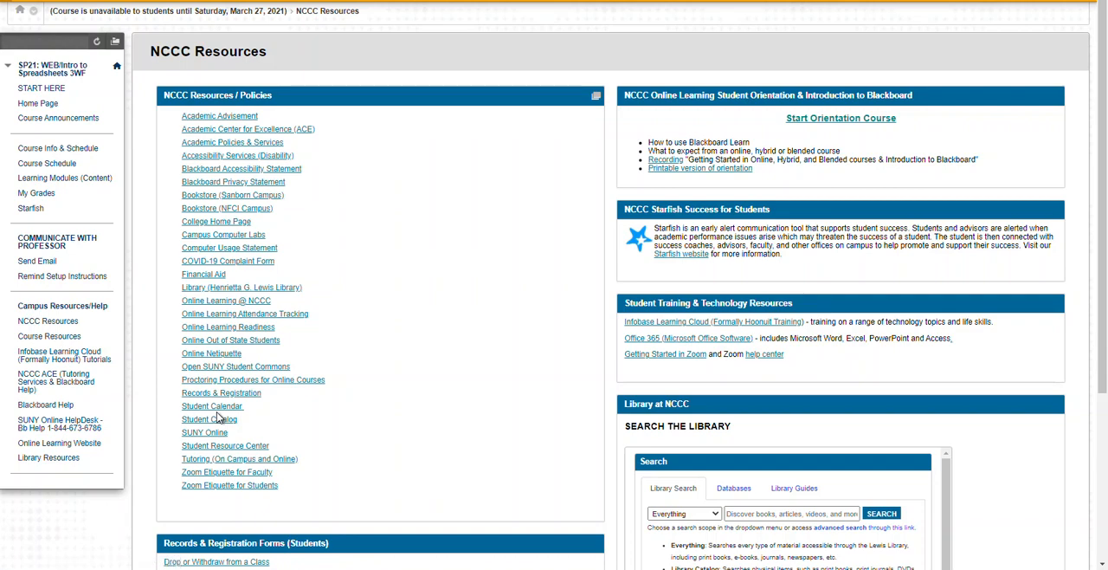
pyautogui.scroll(-3)
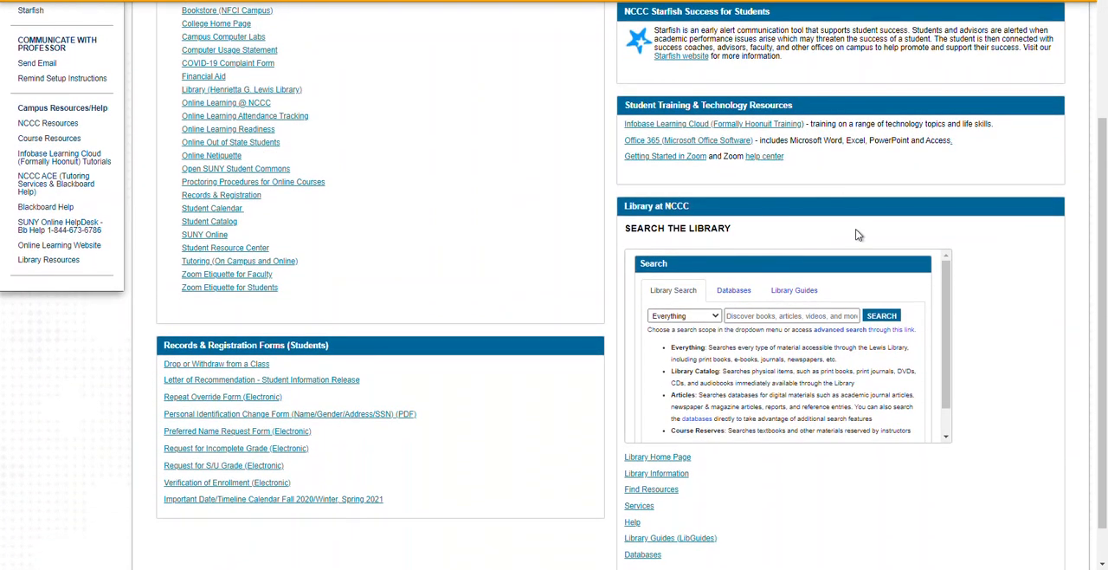
pyautogui.scroll(-3)
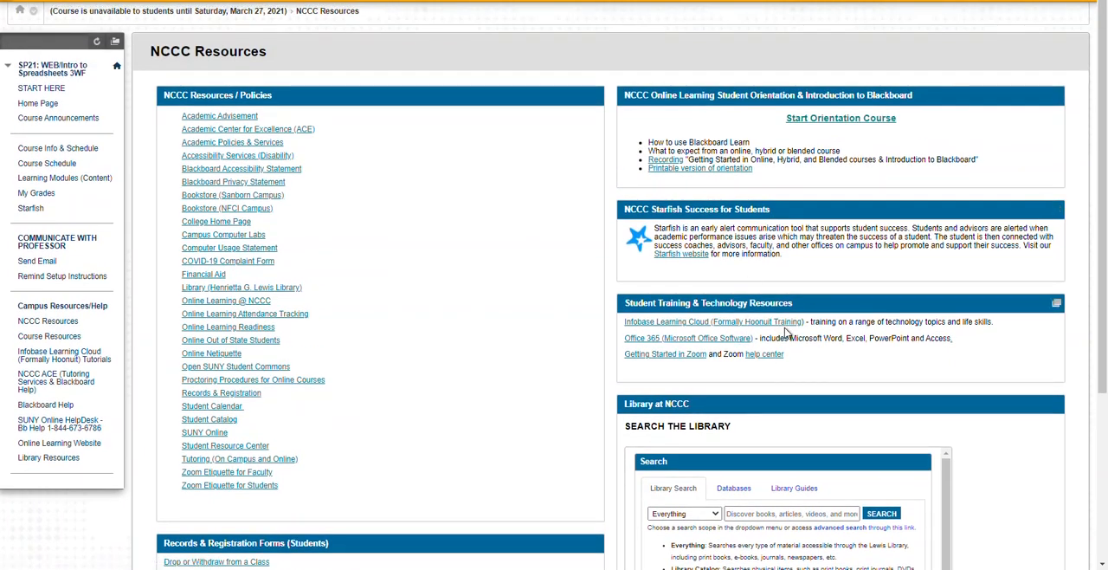
pyautogui.moveTo(641, 338)
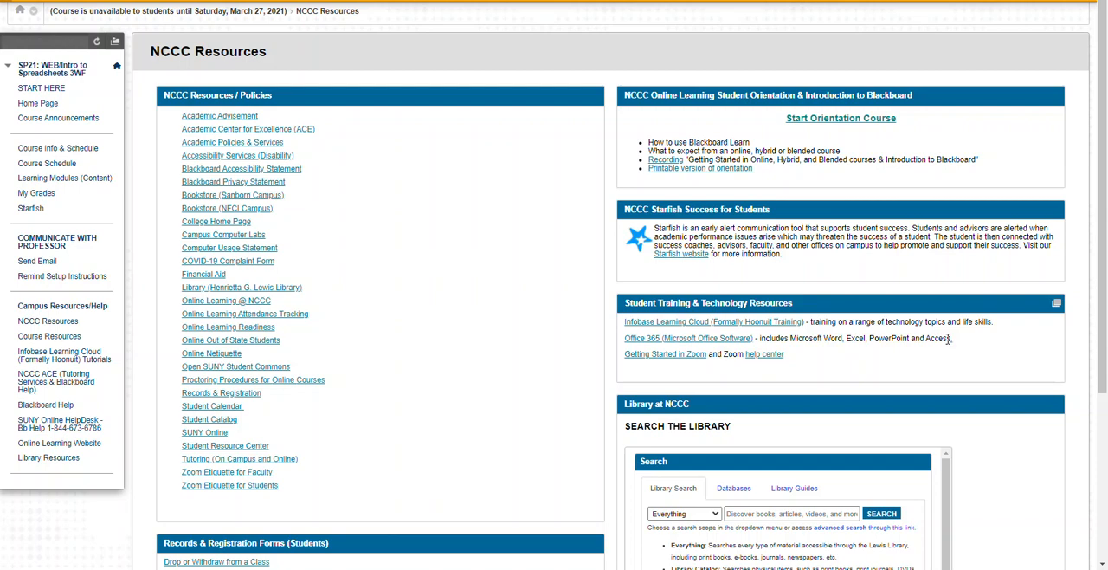
pyautogui.moveTo(691, 338)
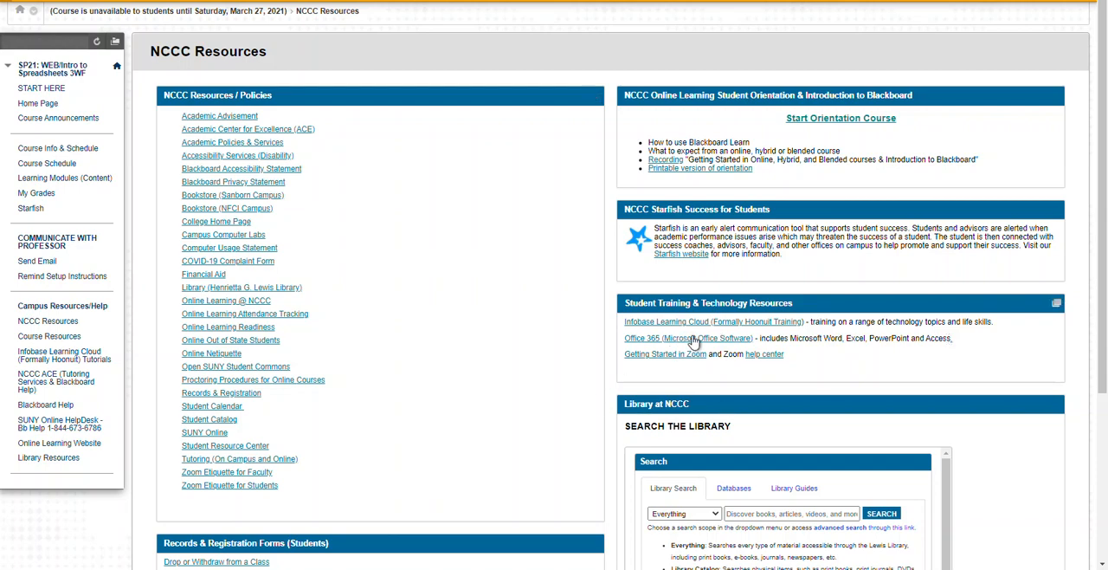
pyautogui.moveTo(665, 353)
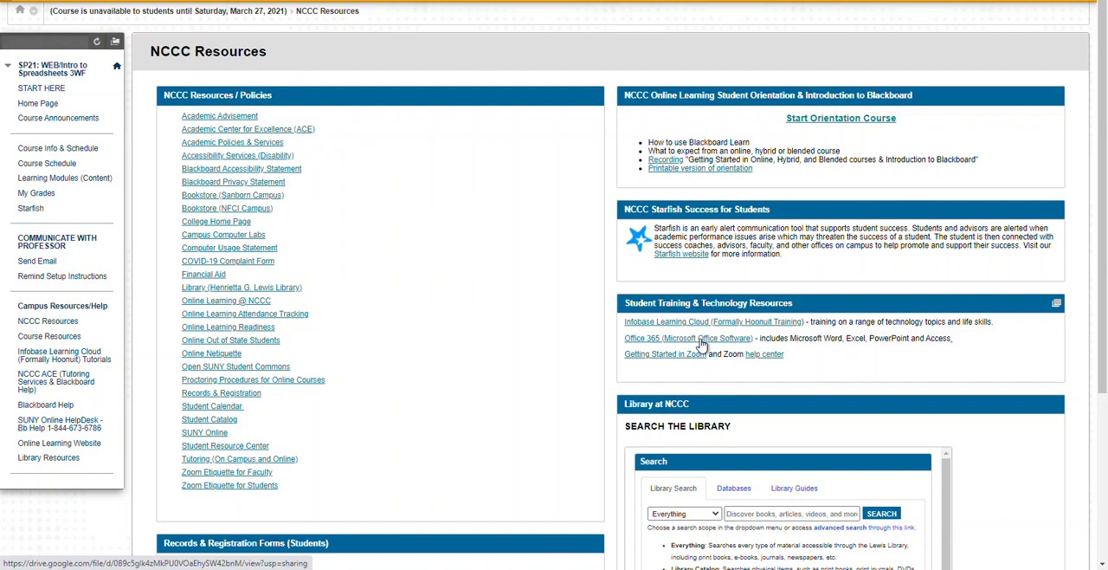
pyautogui.moveTo(664, 344)
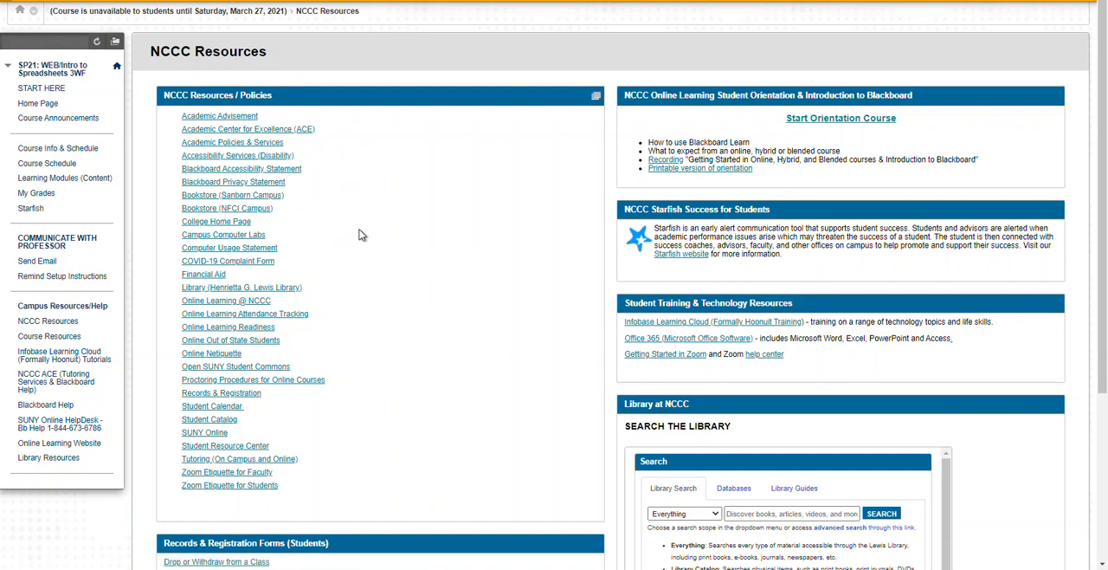
pyautogui.moveTo(329, 382)
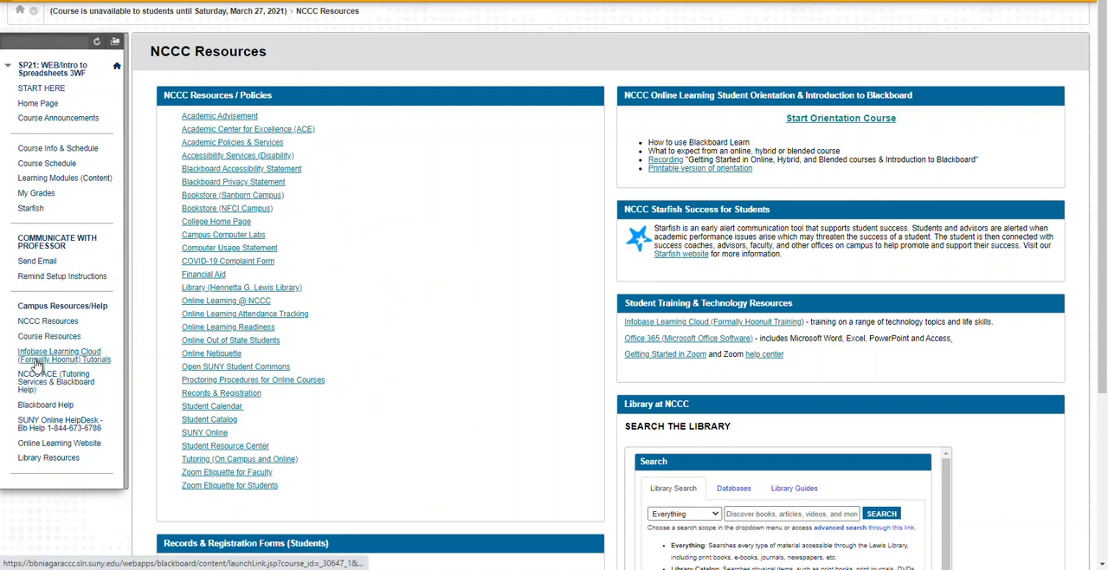
pyautogui.moveTo(58, 355)
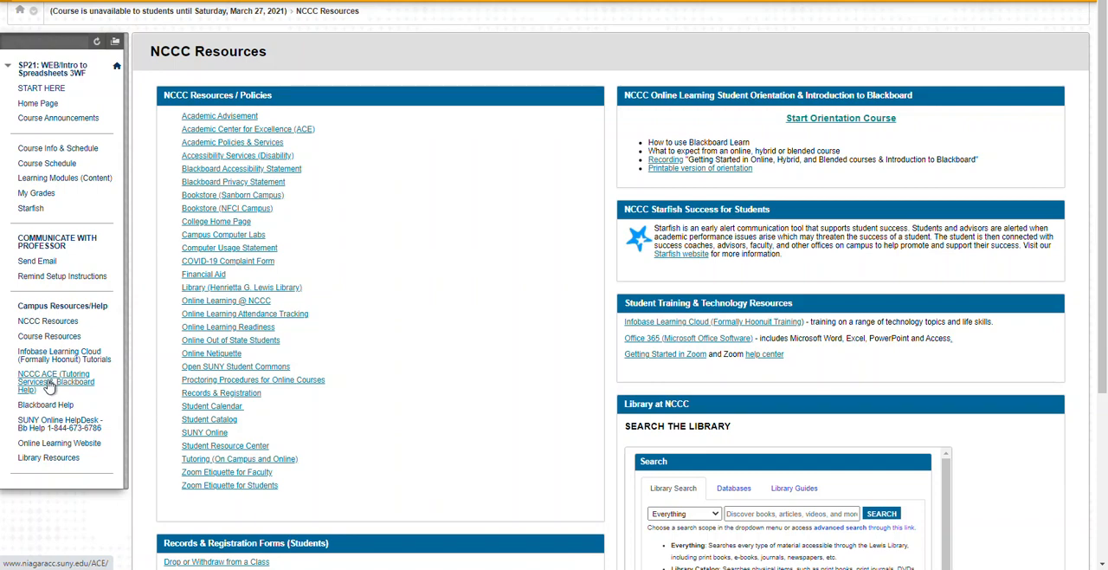
pyautogui.moveTo(47, 381)
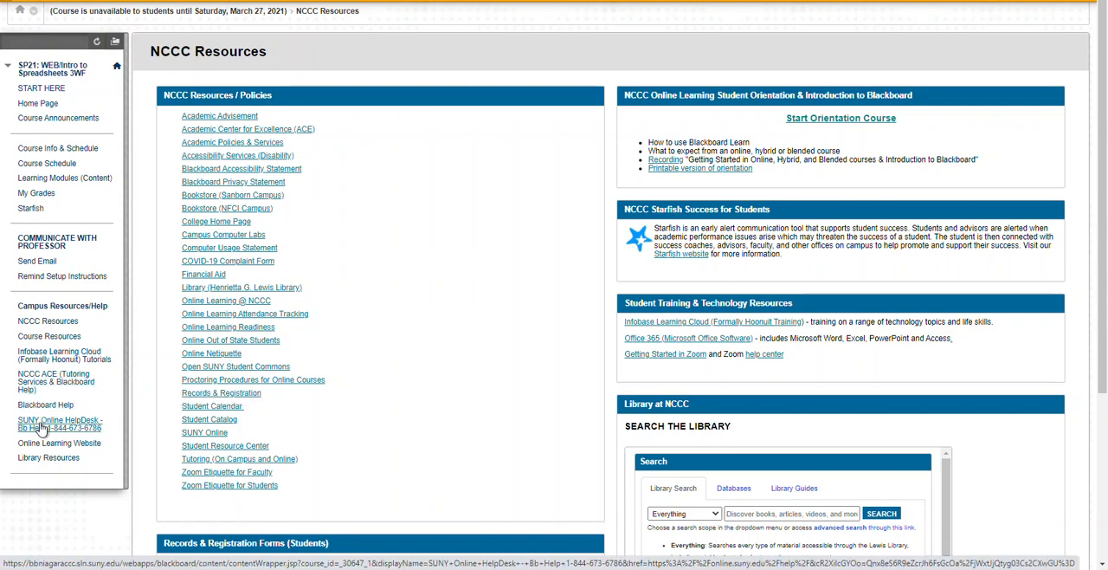
pyautogui.moveTo(45, 405)
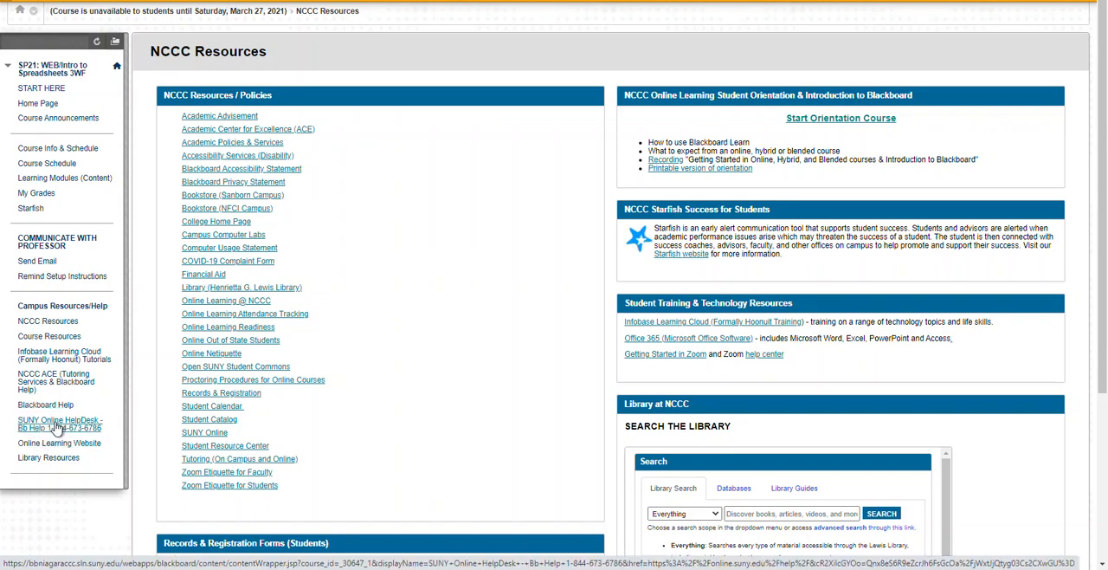
pyautogui.moveTo(59, 424)
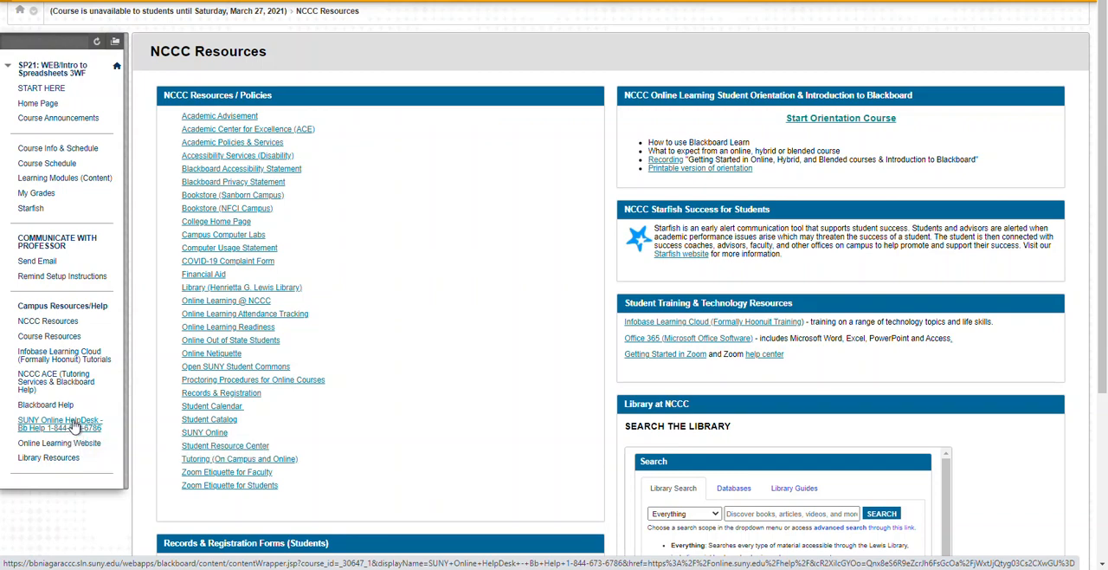
pyautogui.moveTo(69, 424)
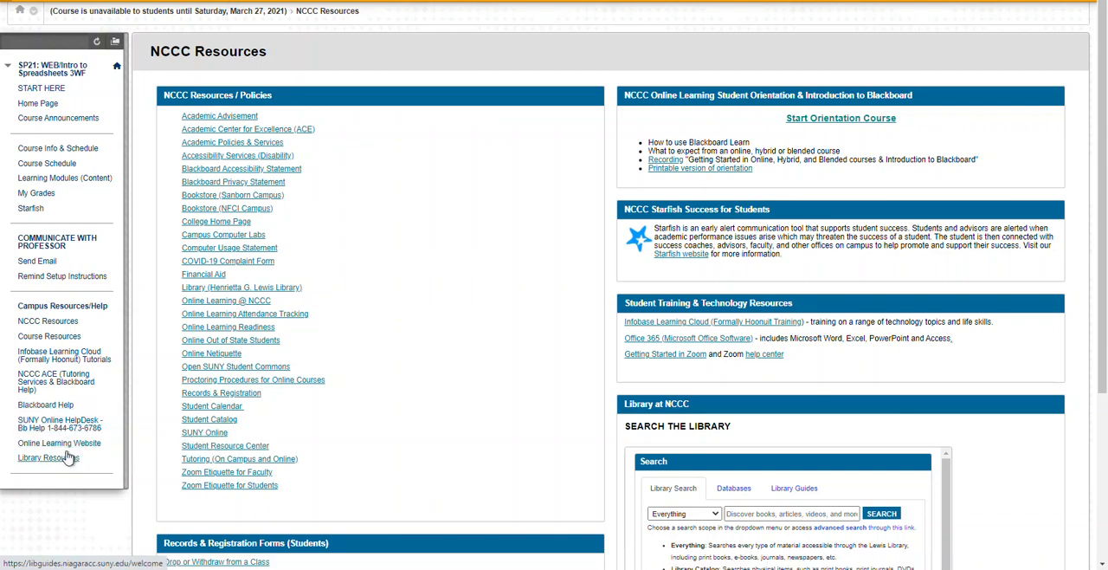
pyautogui.moveTo(59, 442)
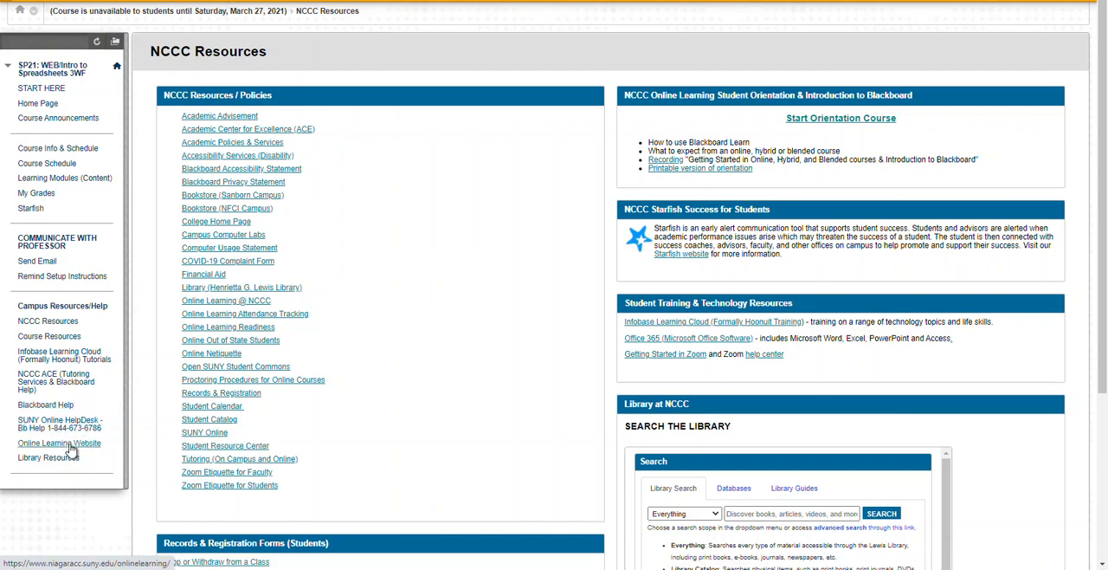
pyautogui.moveTo(39, 468)
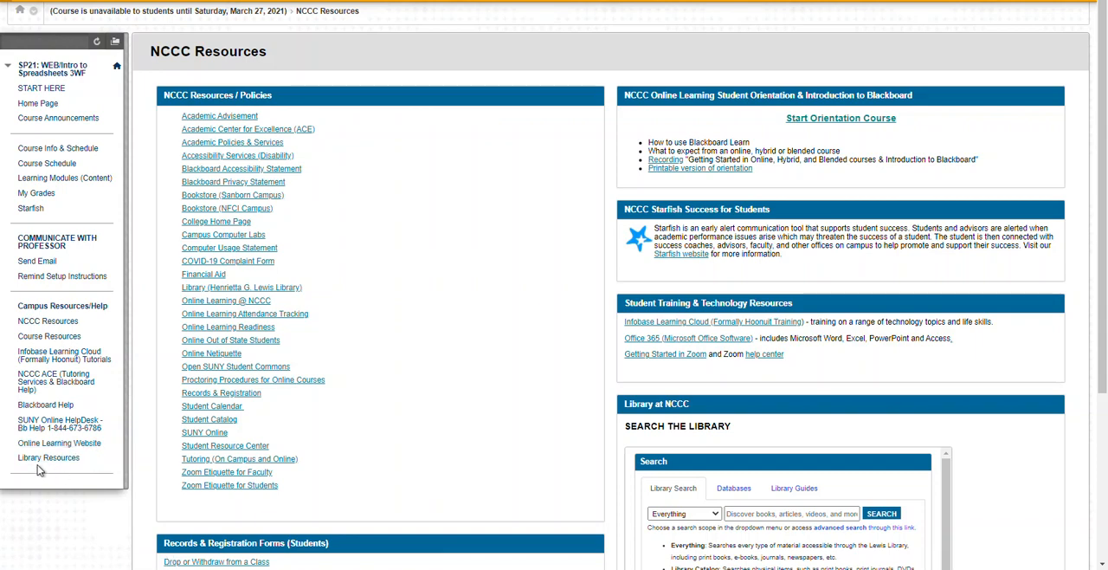
pyautogui.moveTo(49, 457)
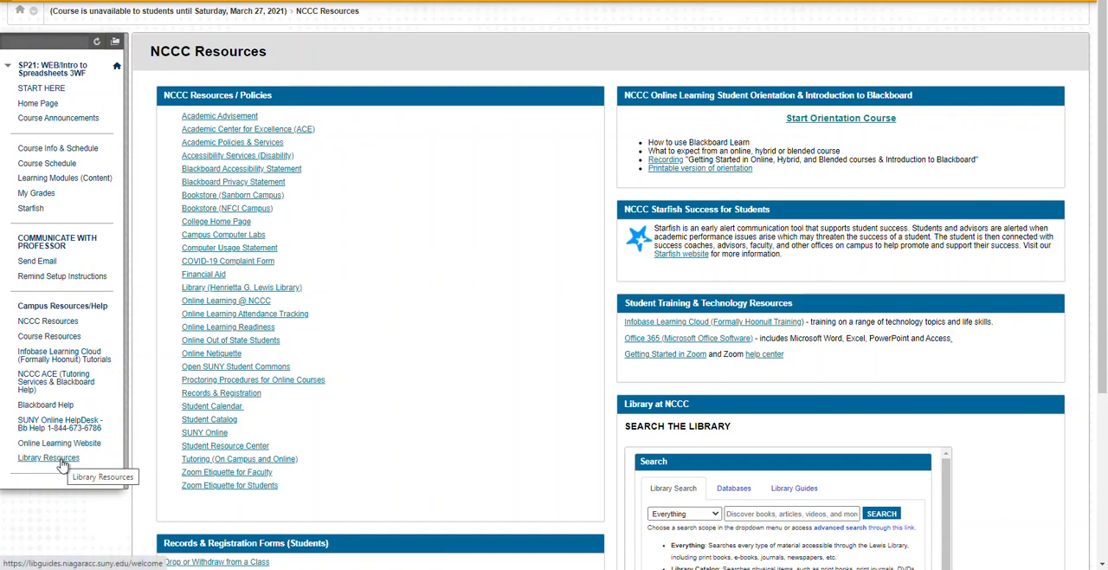
pyautogui.moveTo(55, 381)
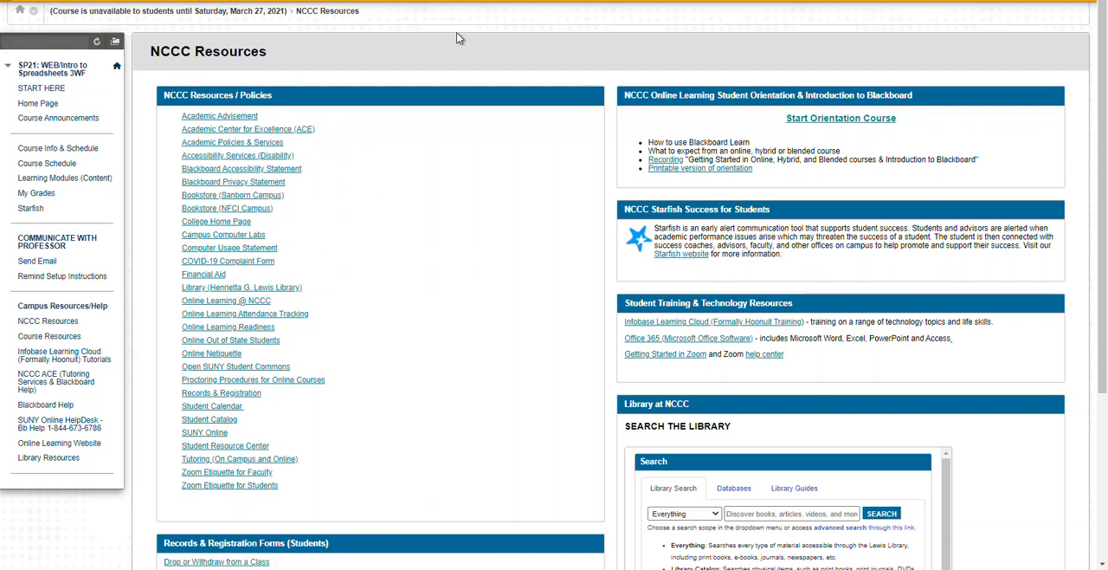
pyautogui.moveTo(431, 9)
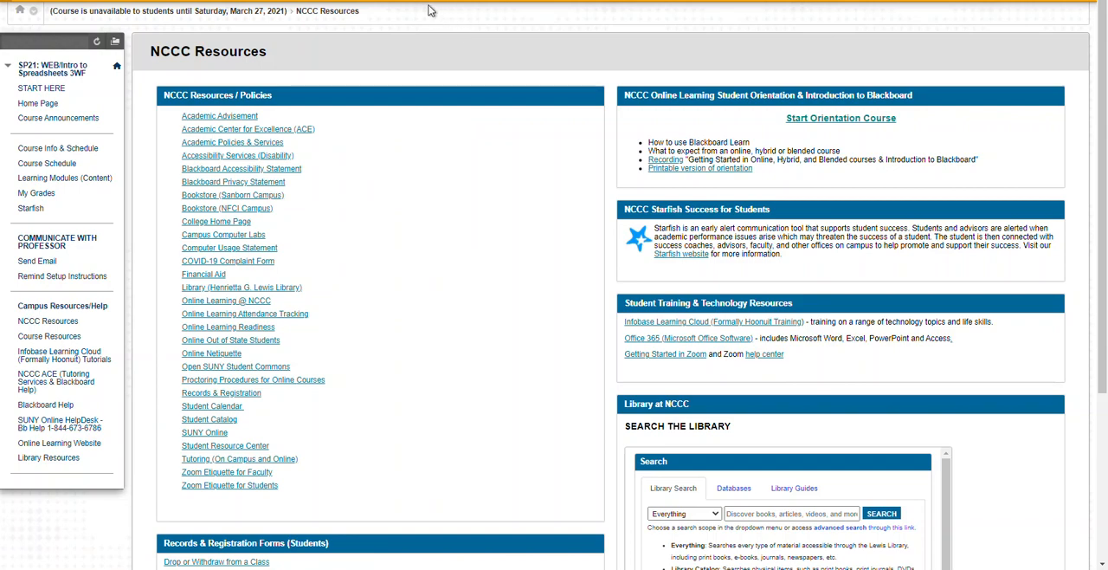